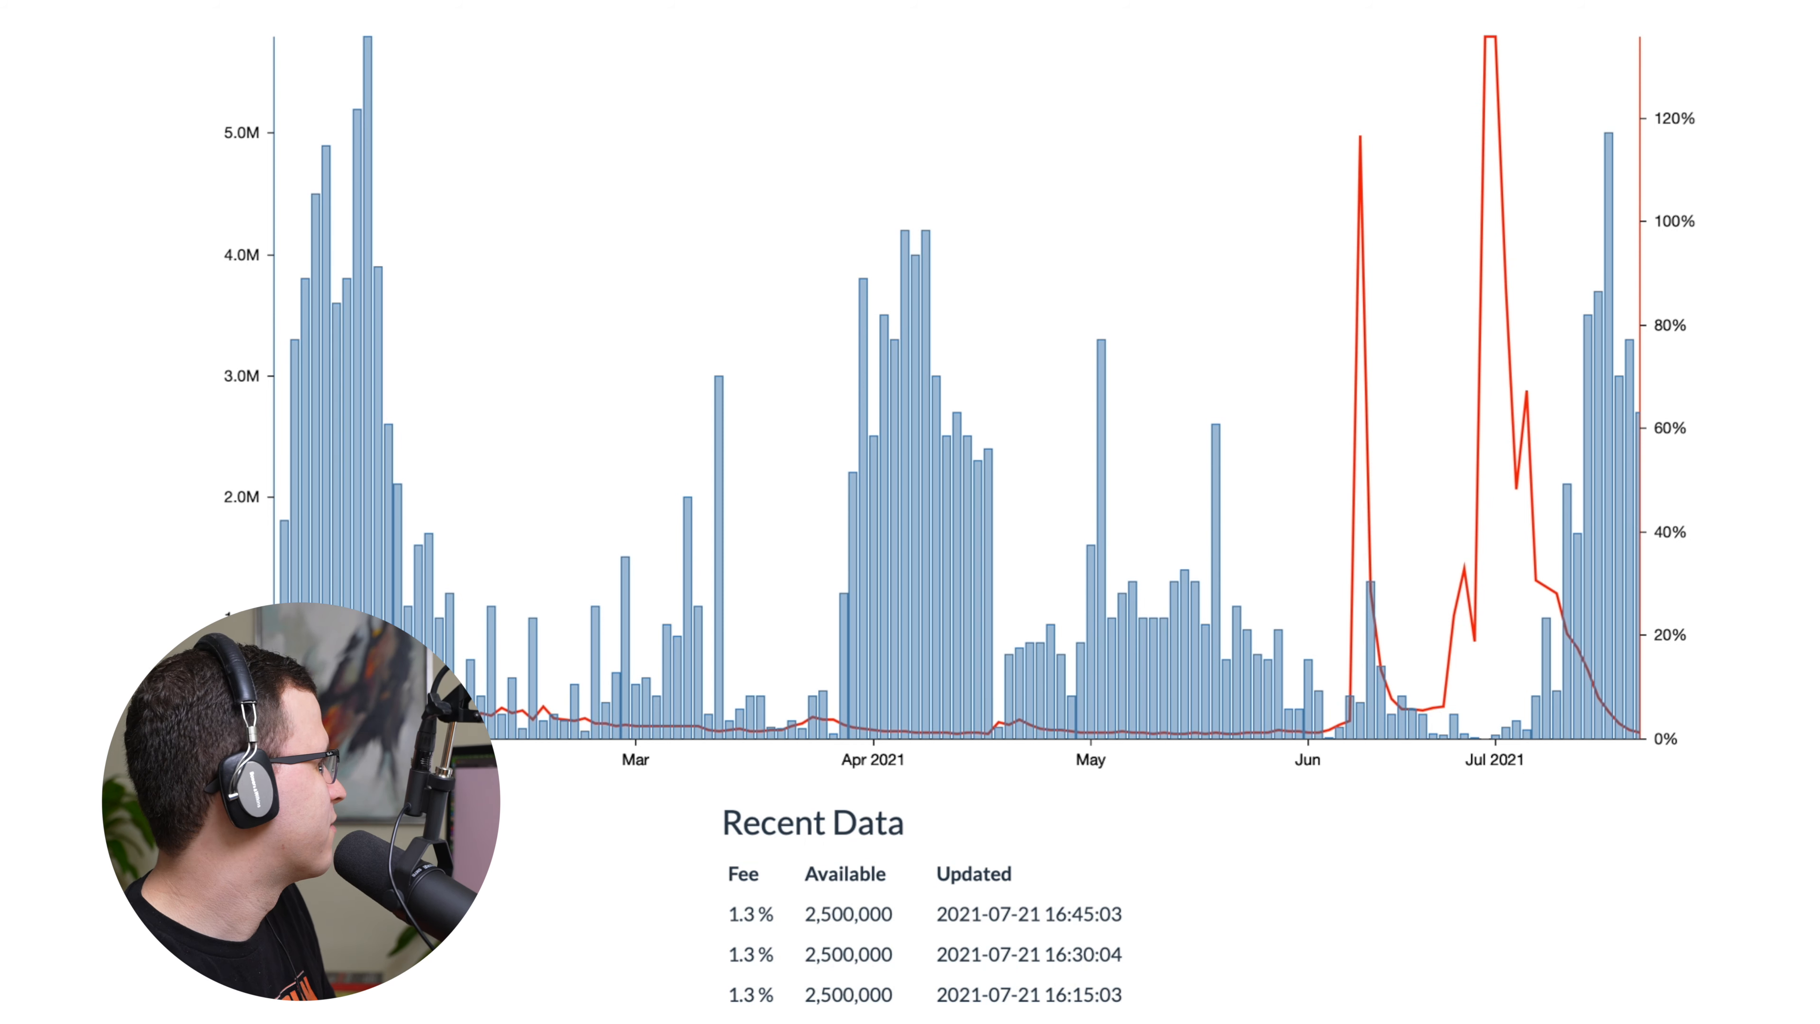
mouse_move(1323, 697)
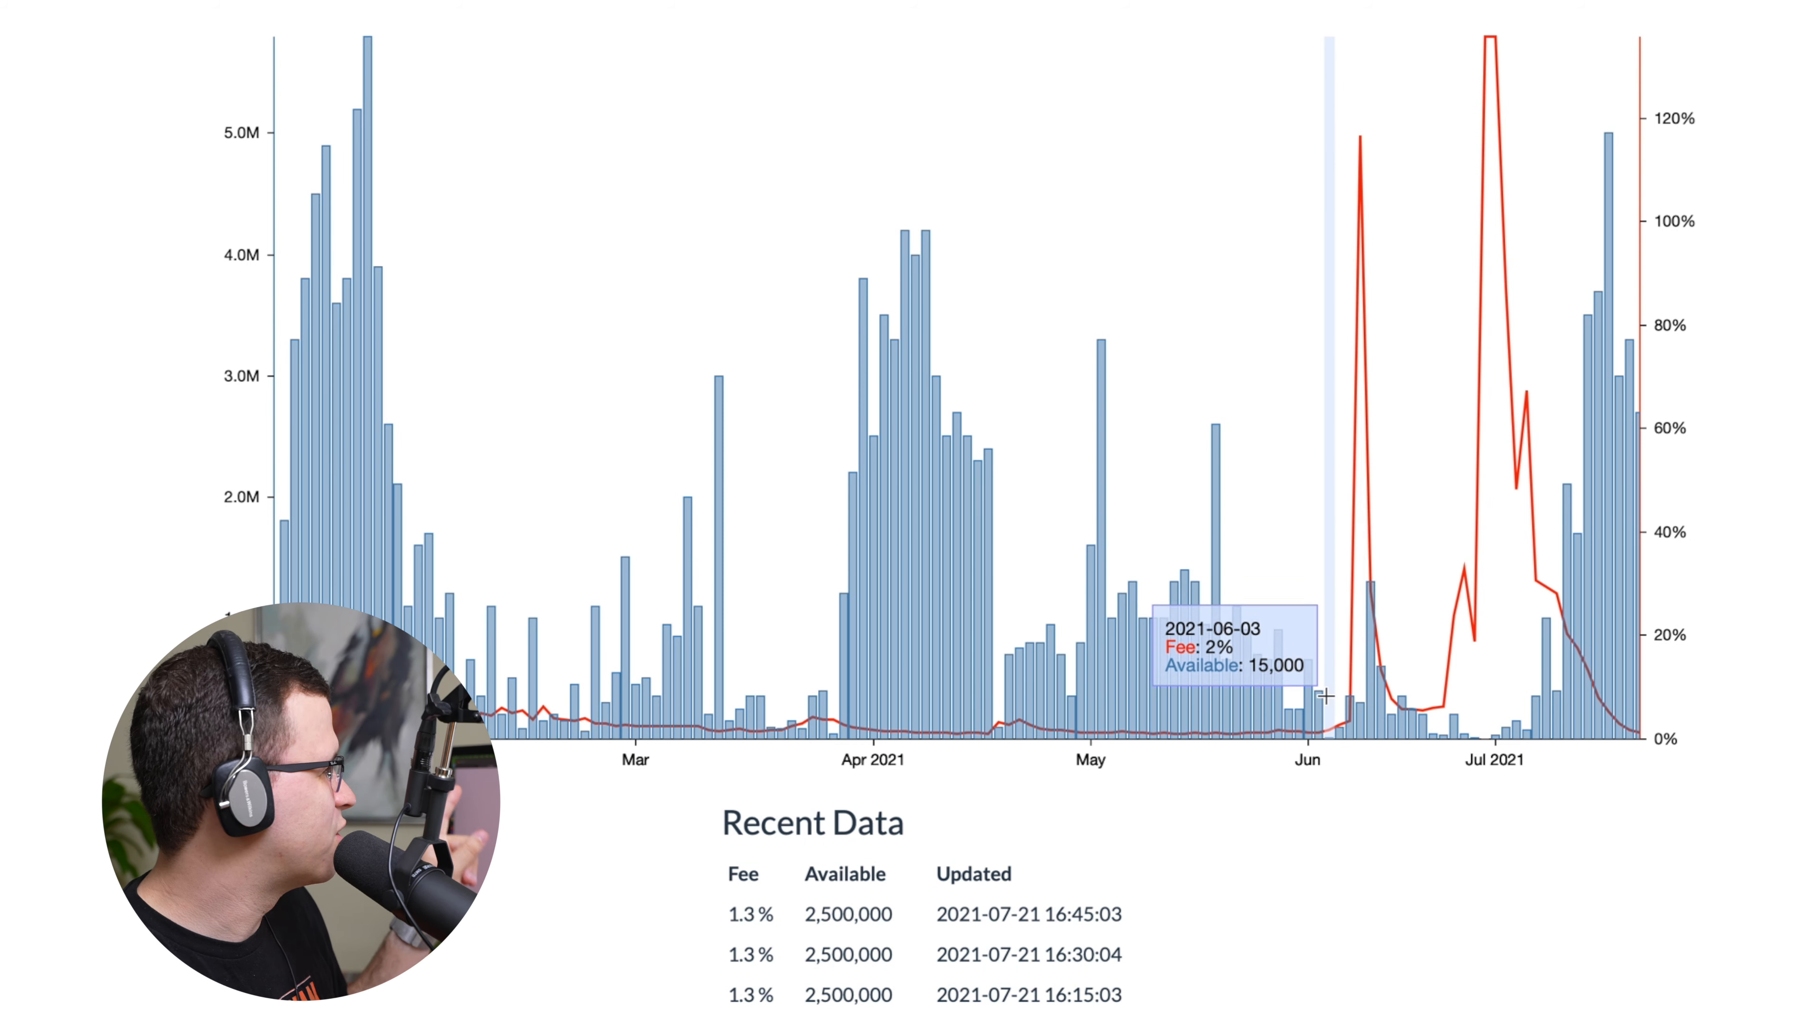
mouse_move(1329, 696)
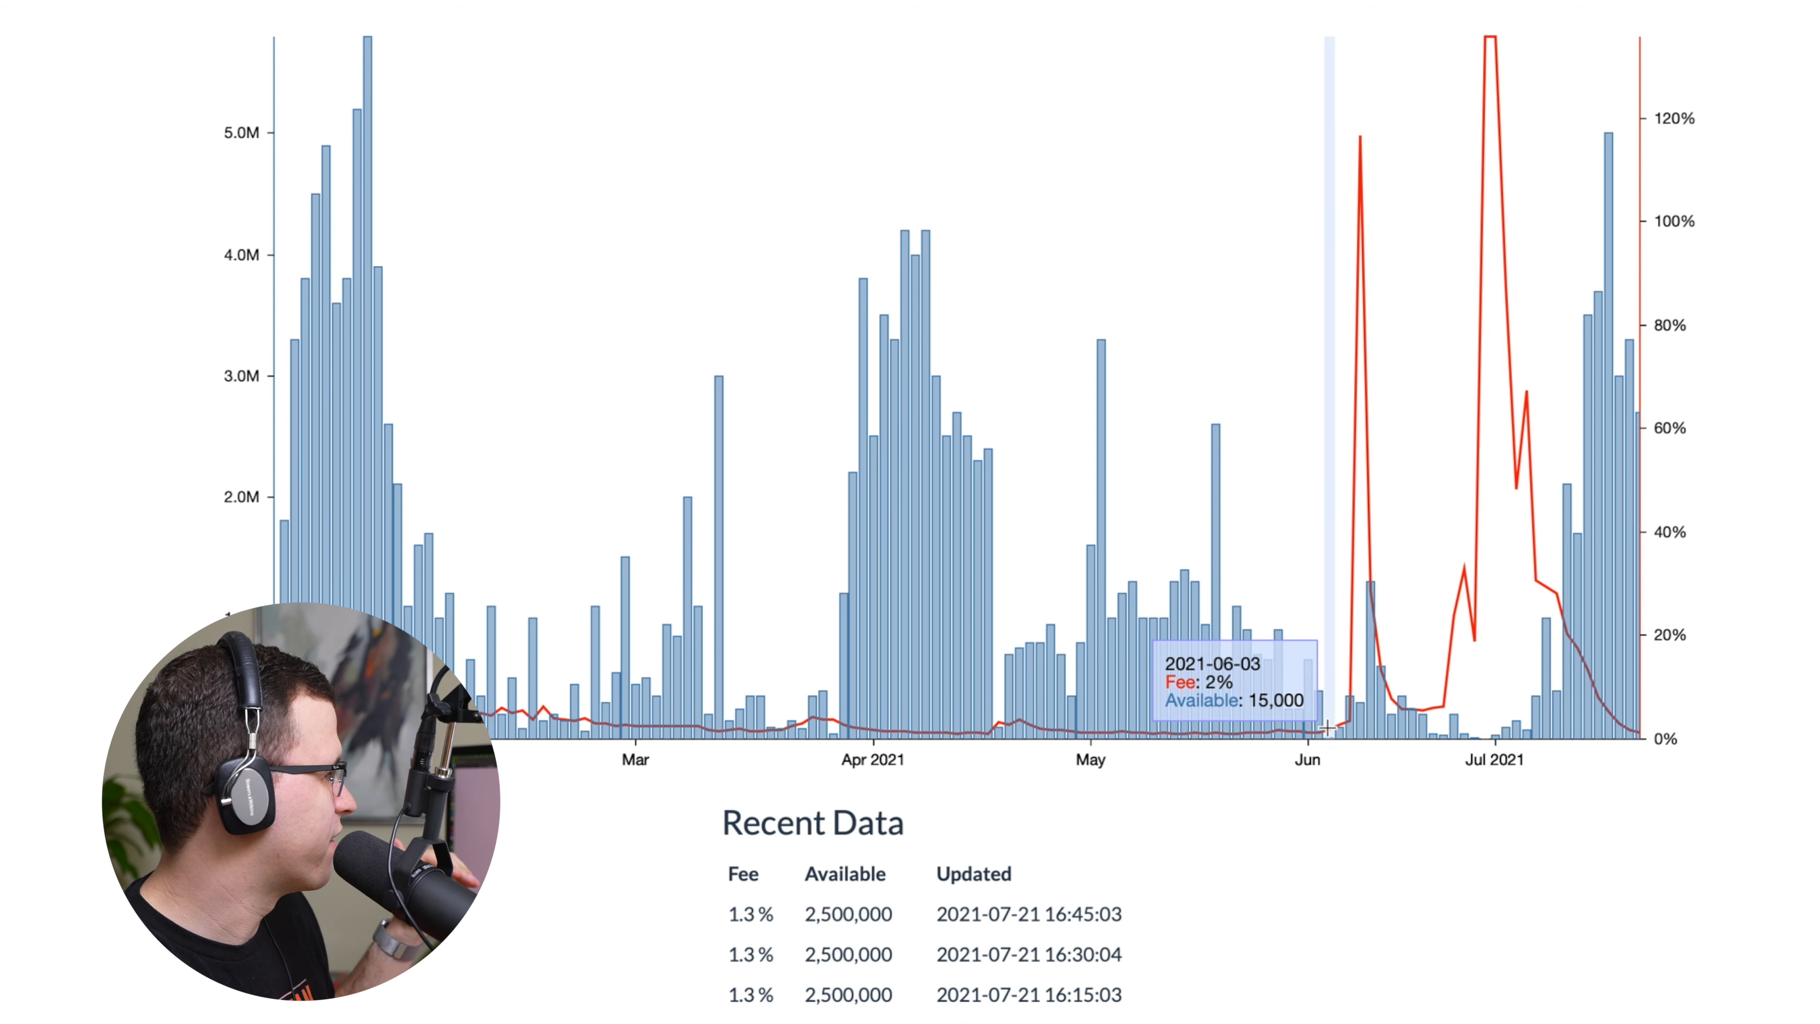
mouse_move(1390, 279)
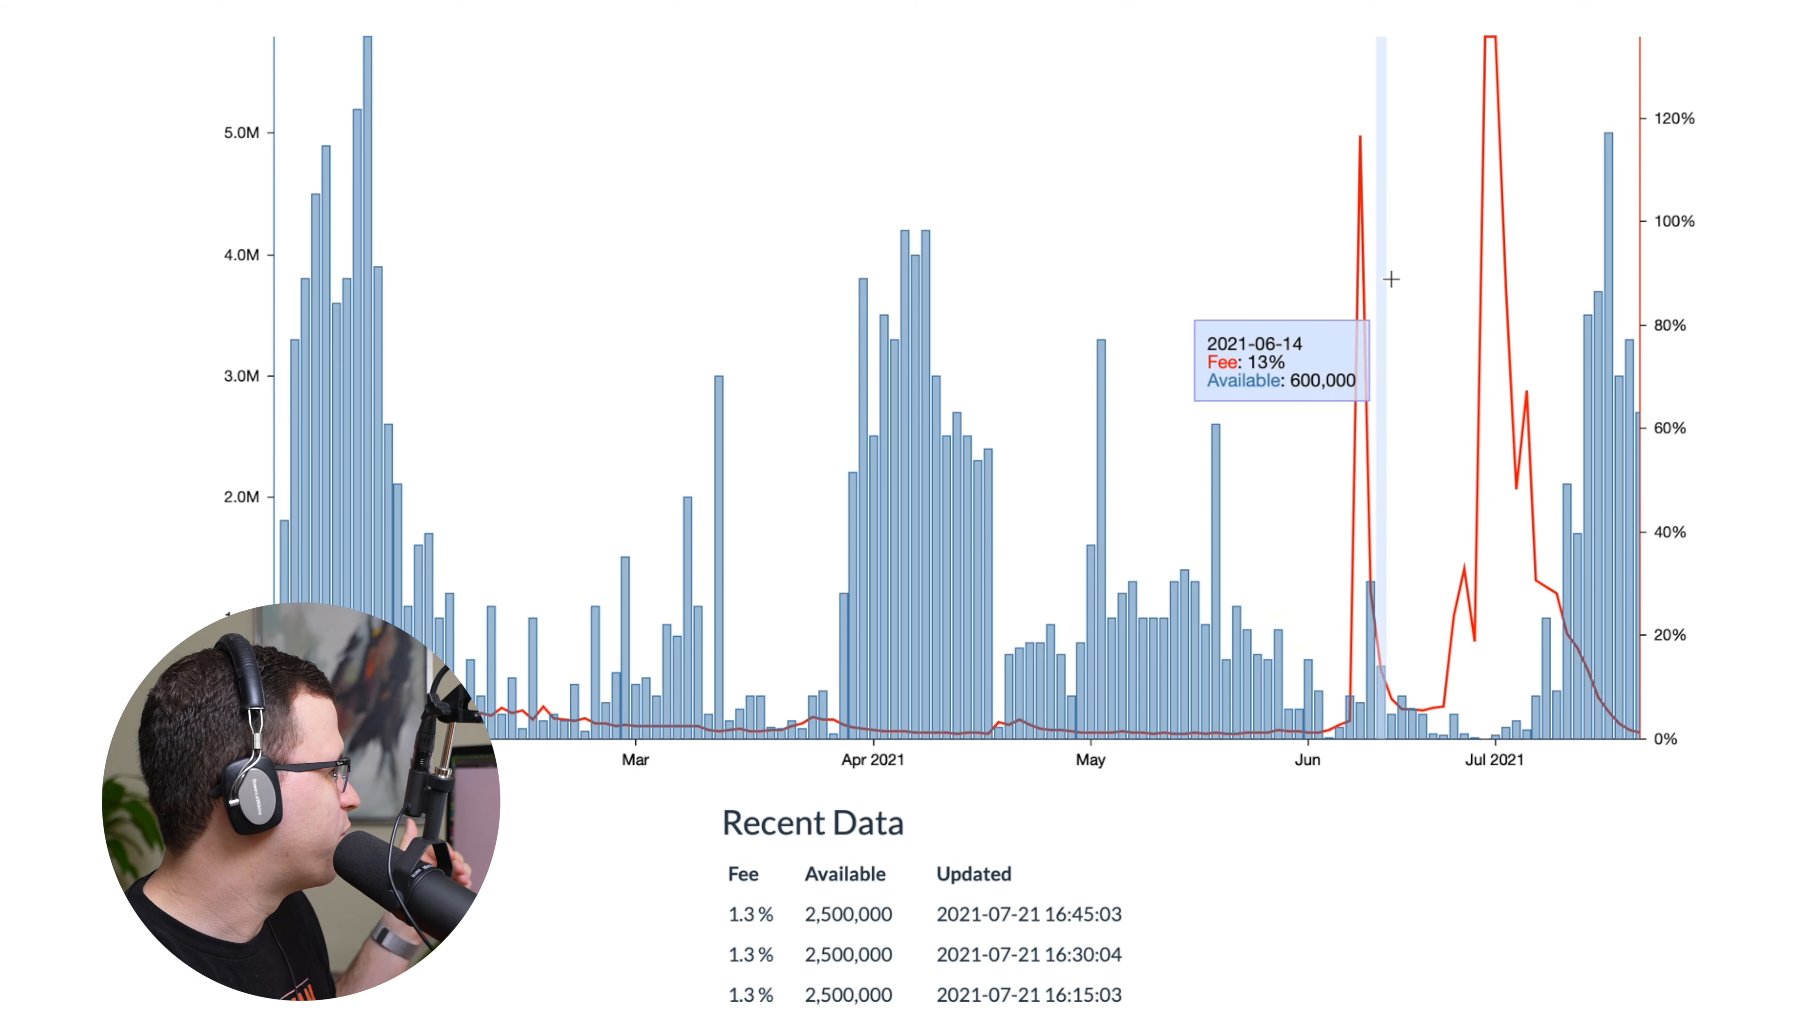
mouse_move(1343, 522)
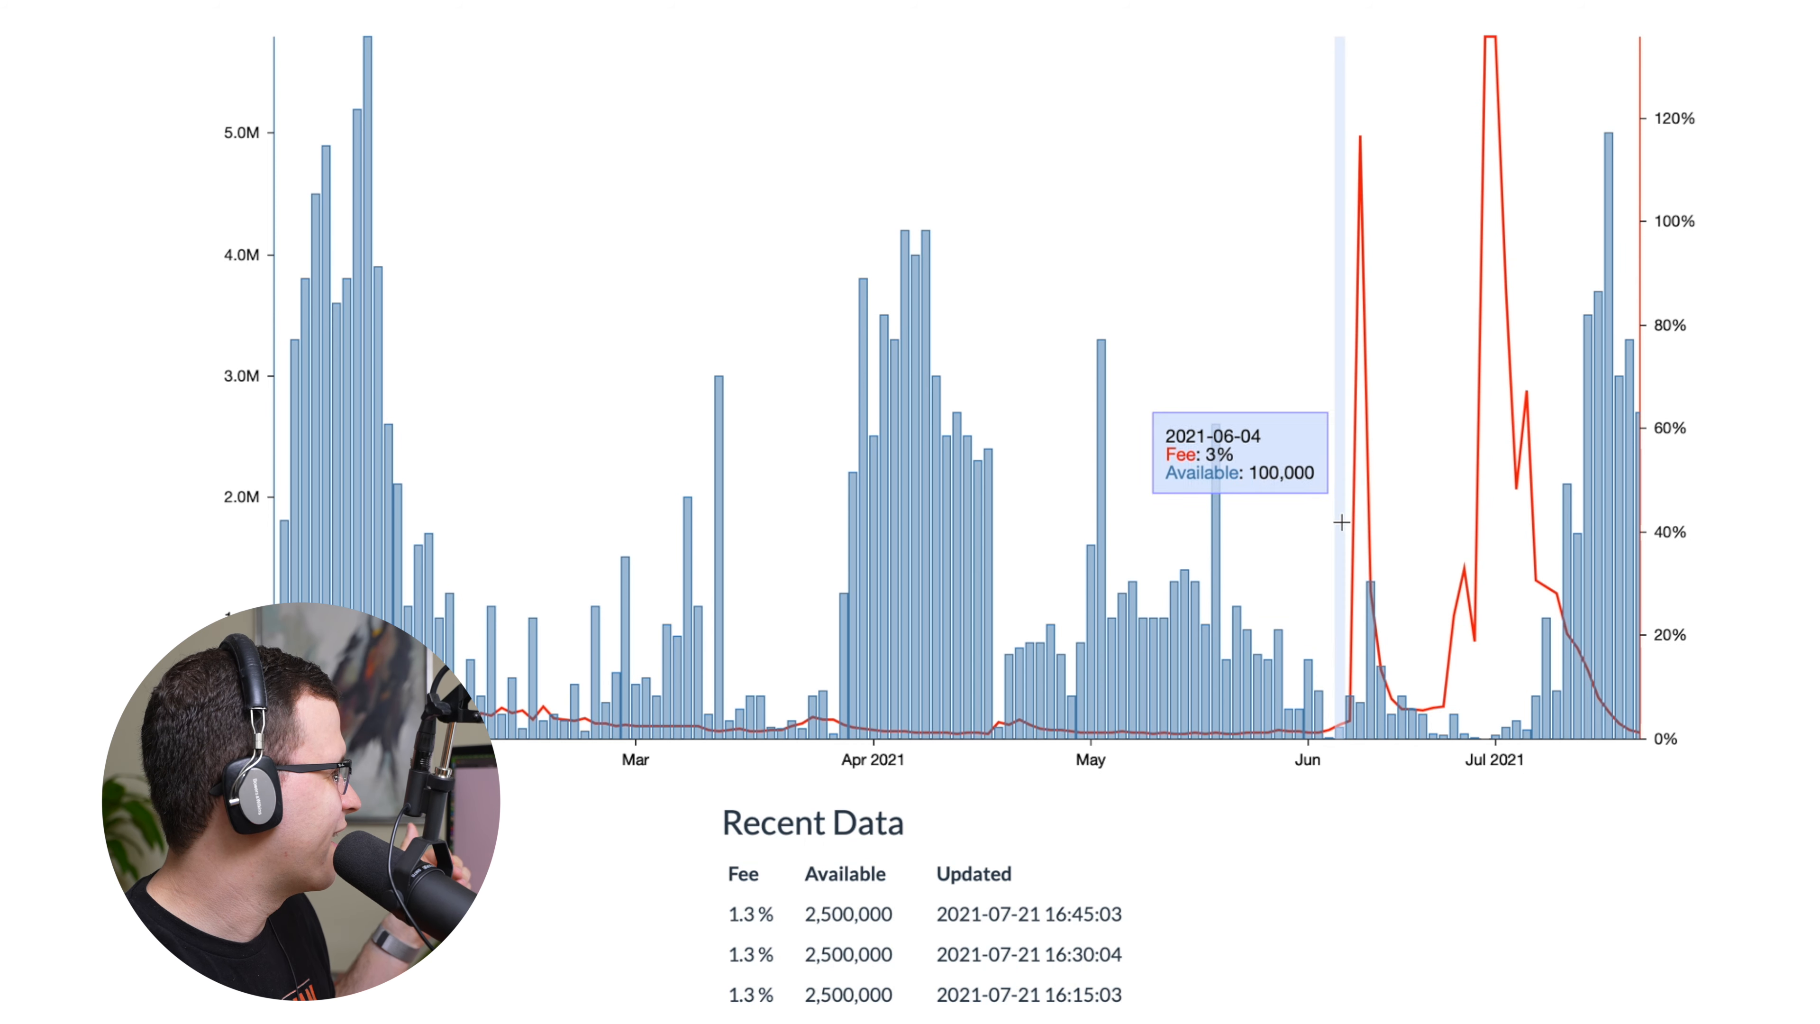
mouse_move(1342, 724)
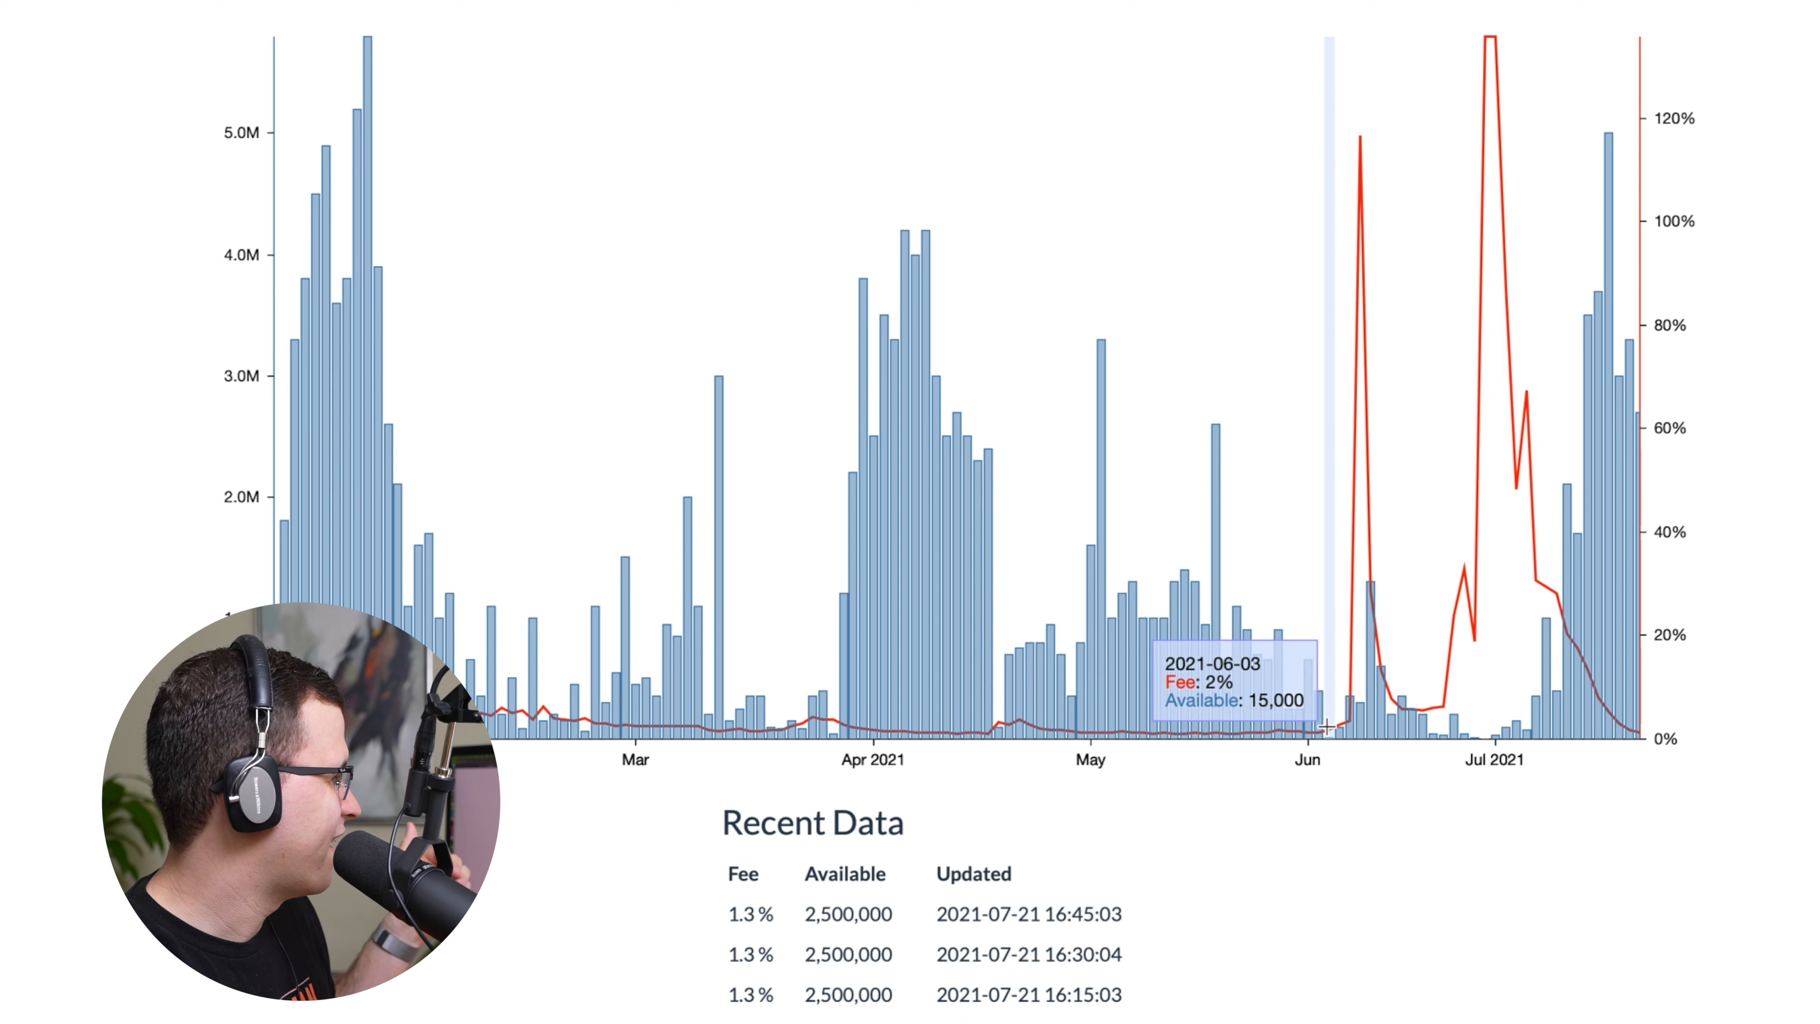
mouse_move(1344, 243)
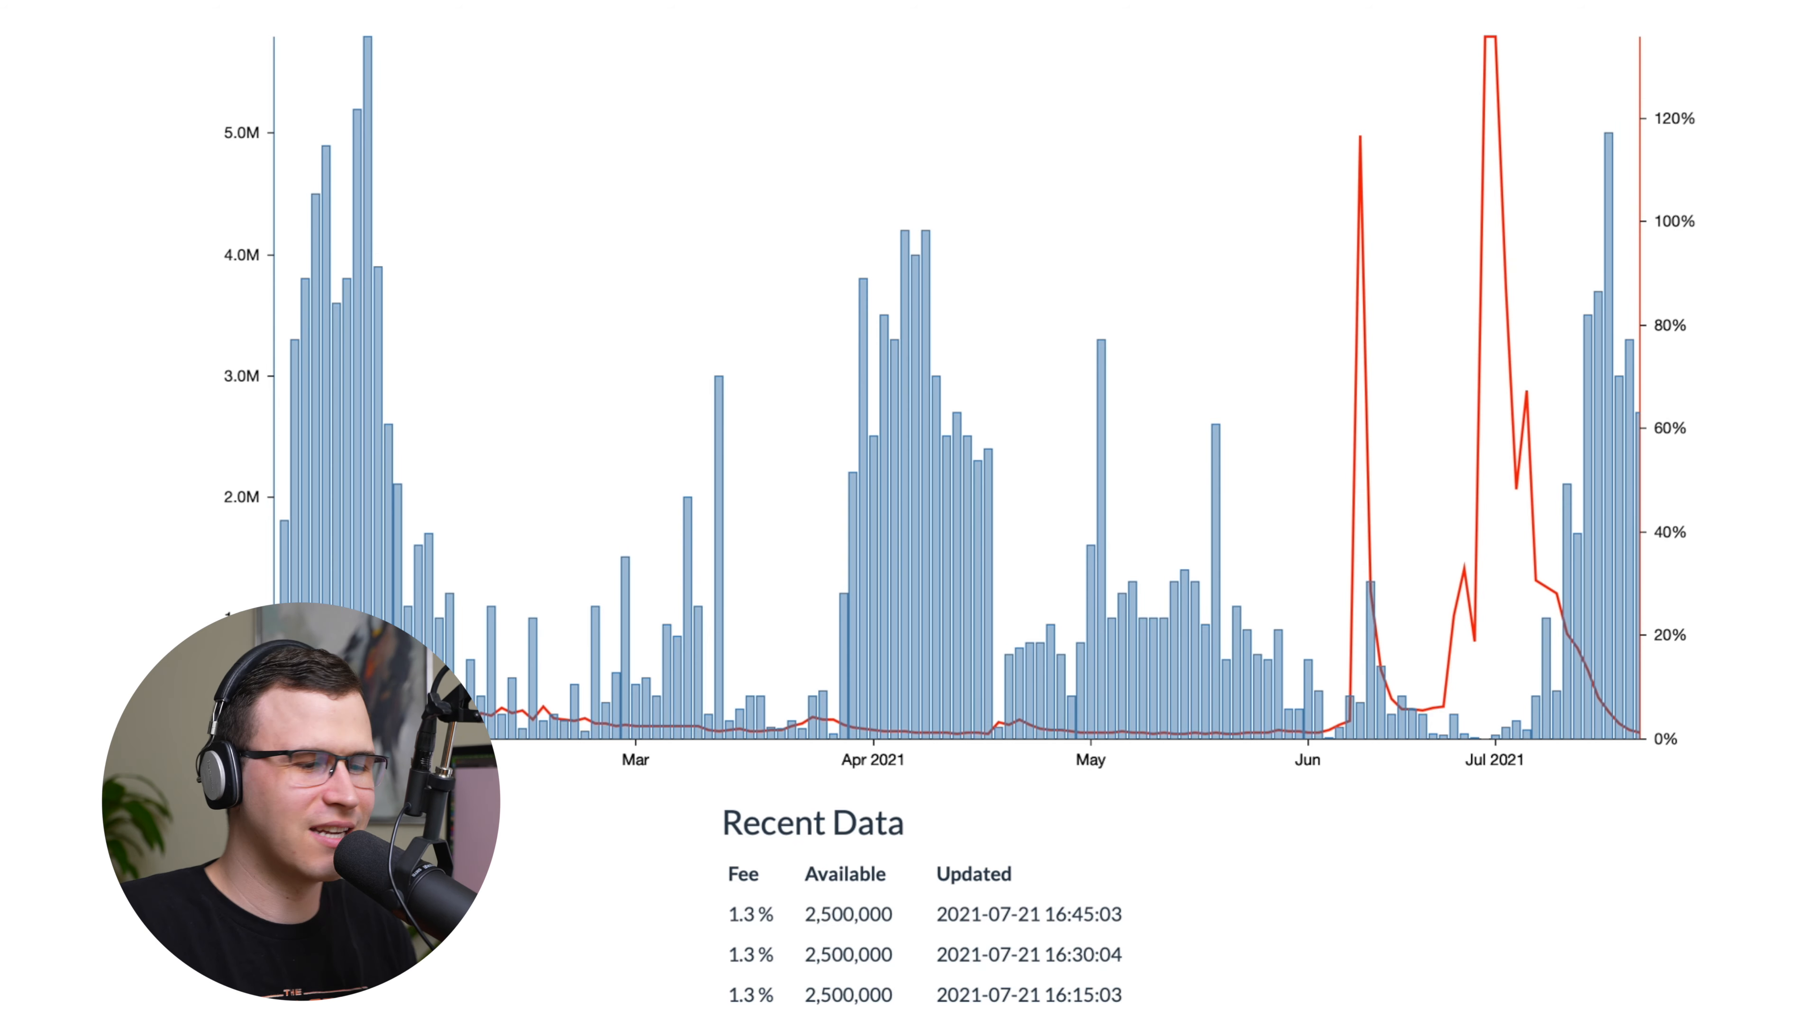
Scroll the Clover Health Investor Relations page toward the Q2 2021 results release.
scroll(up, 3)
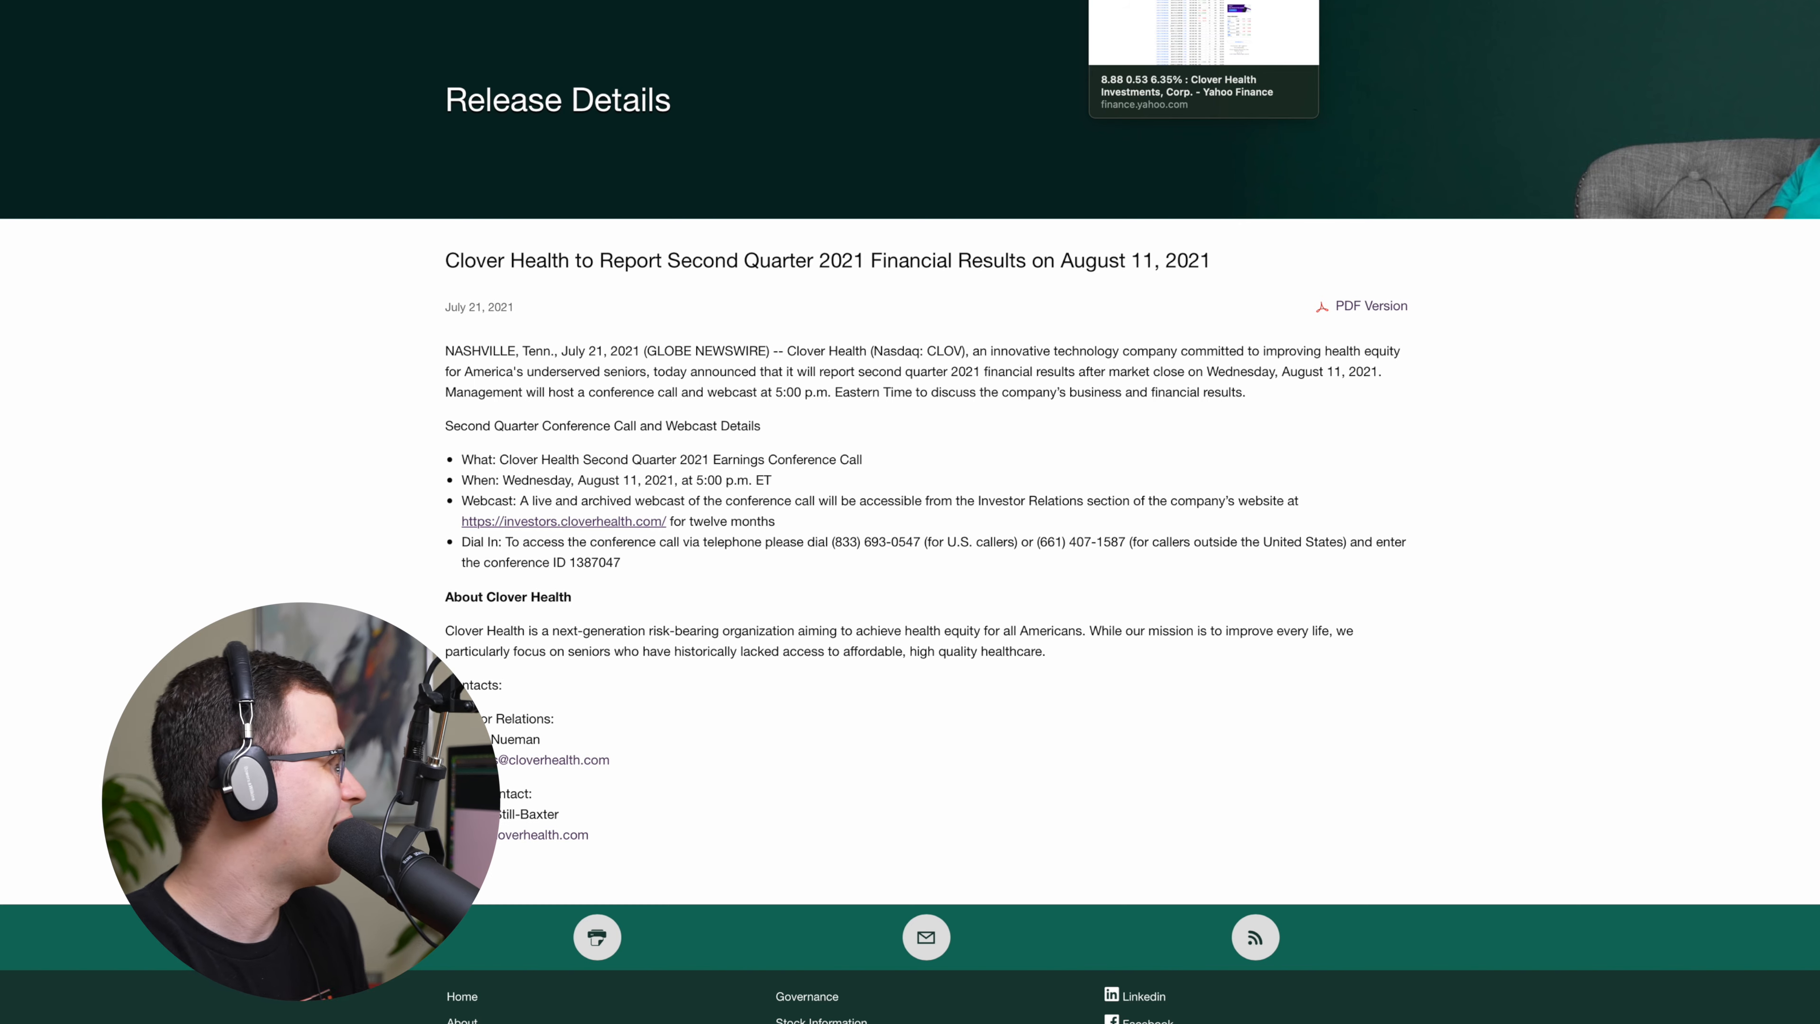
Switch to the Yahoo Finance window listing CLOV calls expiring July 23, 2021.
click(1203, 32)
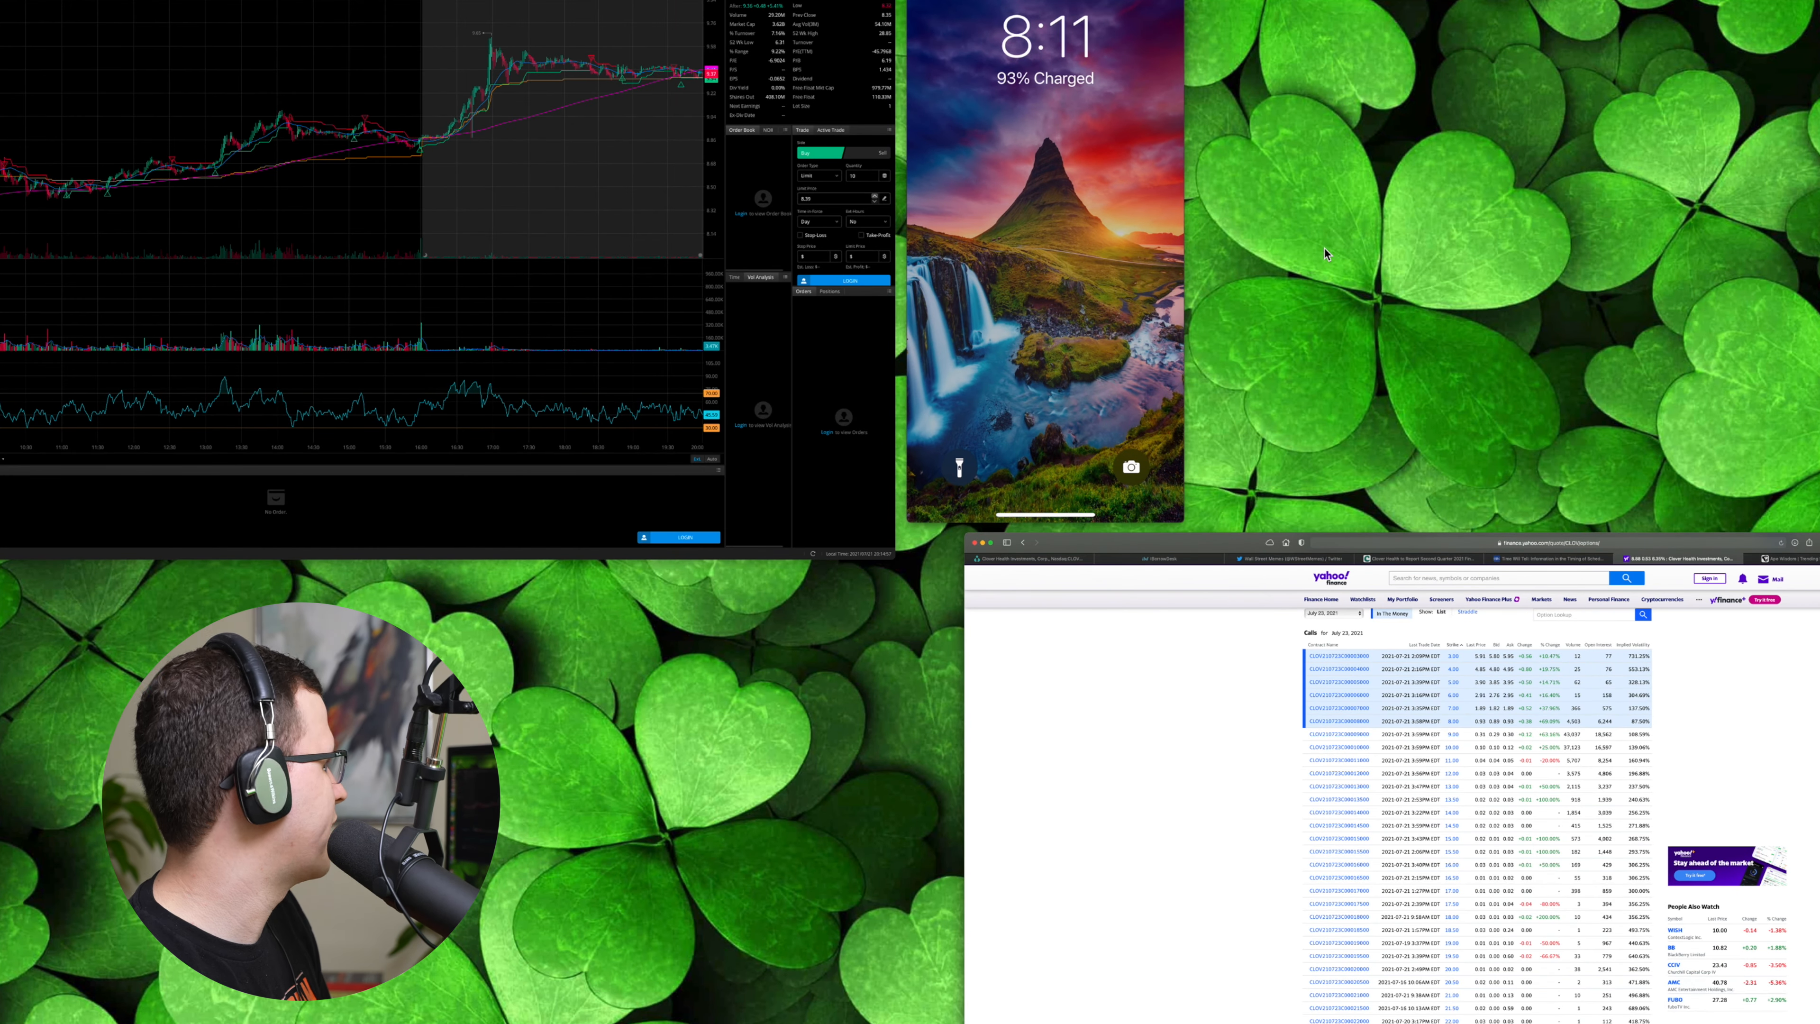
mouse_move(1426, 541)
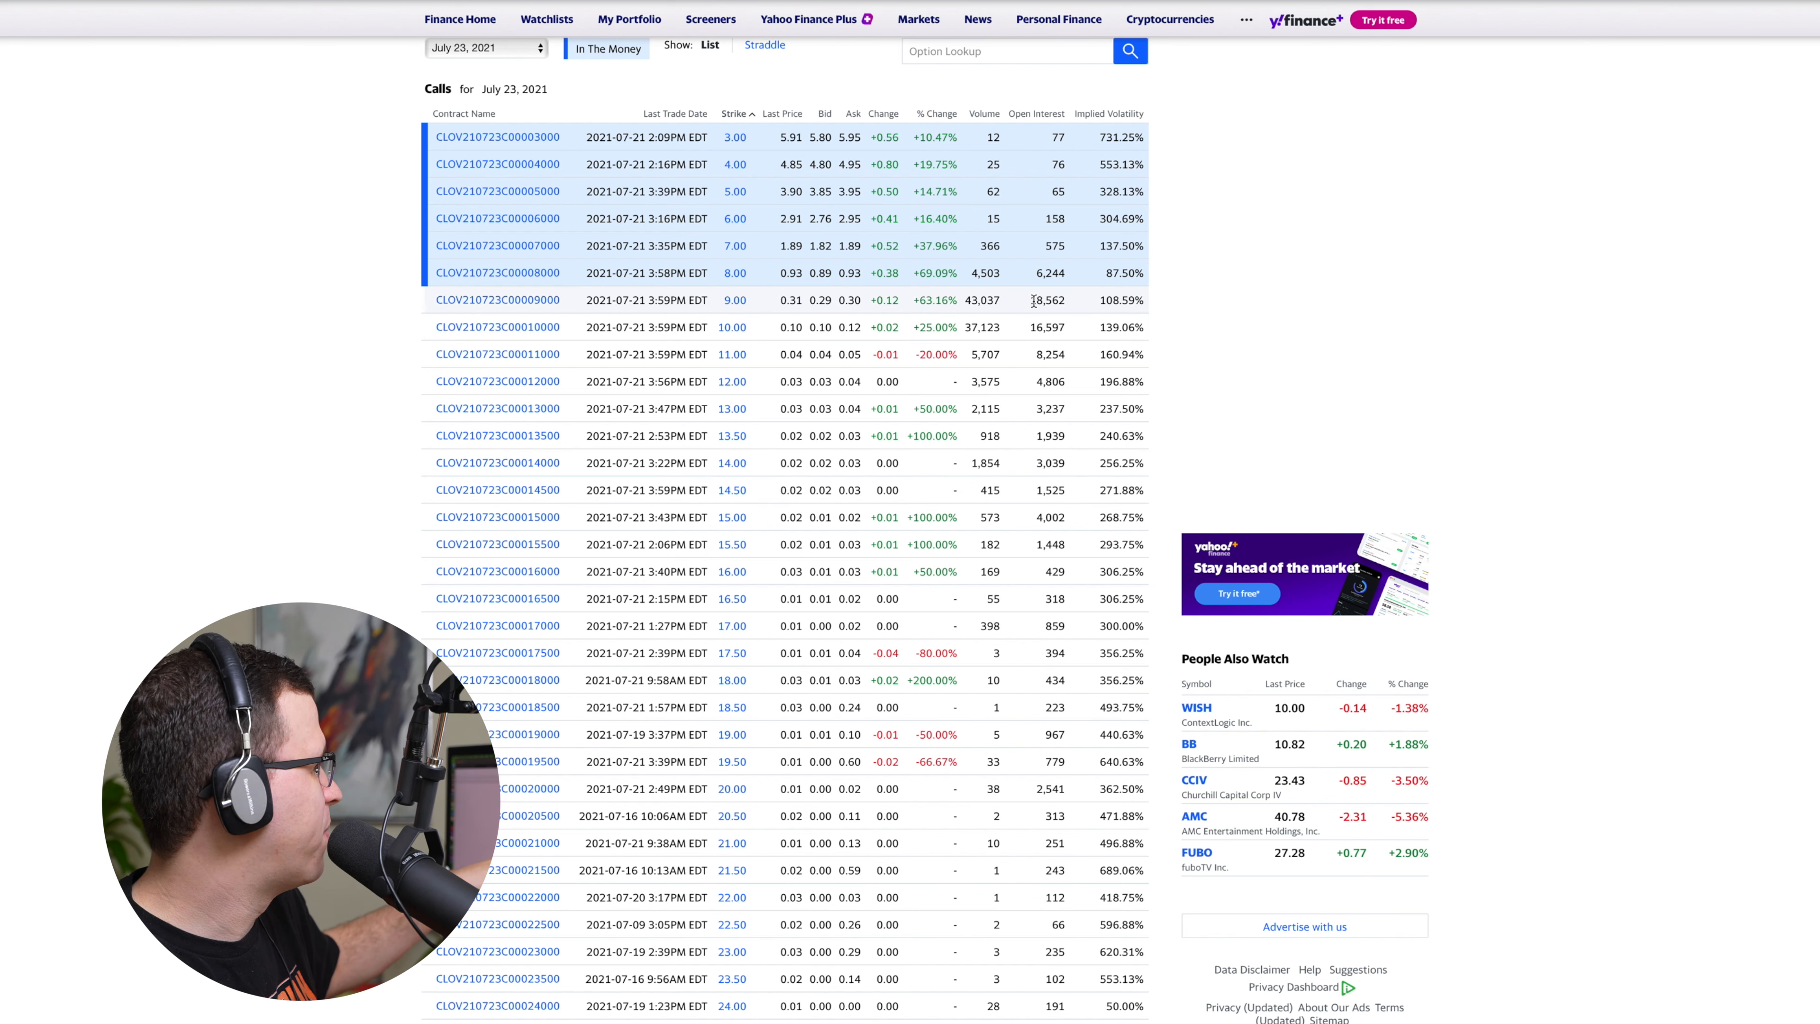
Highlight the 43,037 volume on the 9.00 strike call and scan the July 23 calls list.
double_click(998, 300)
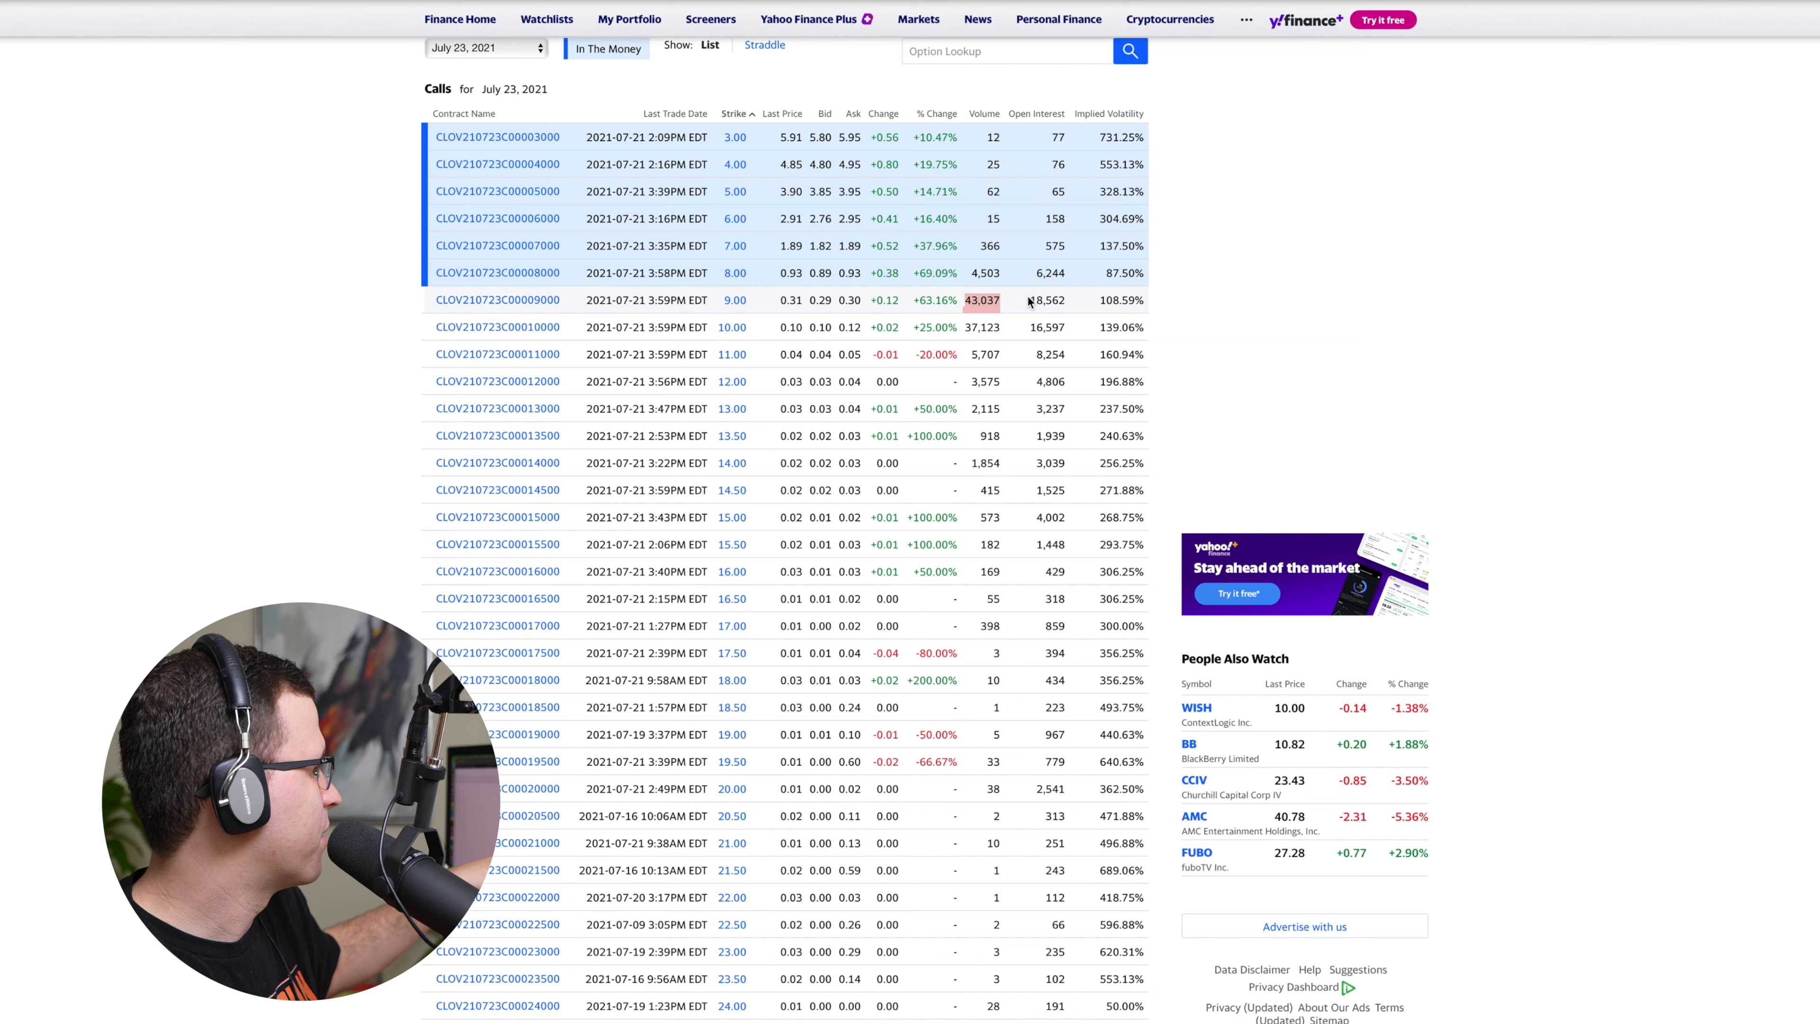
mouse_move(1046, 300)
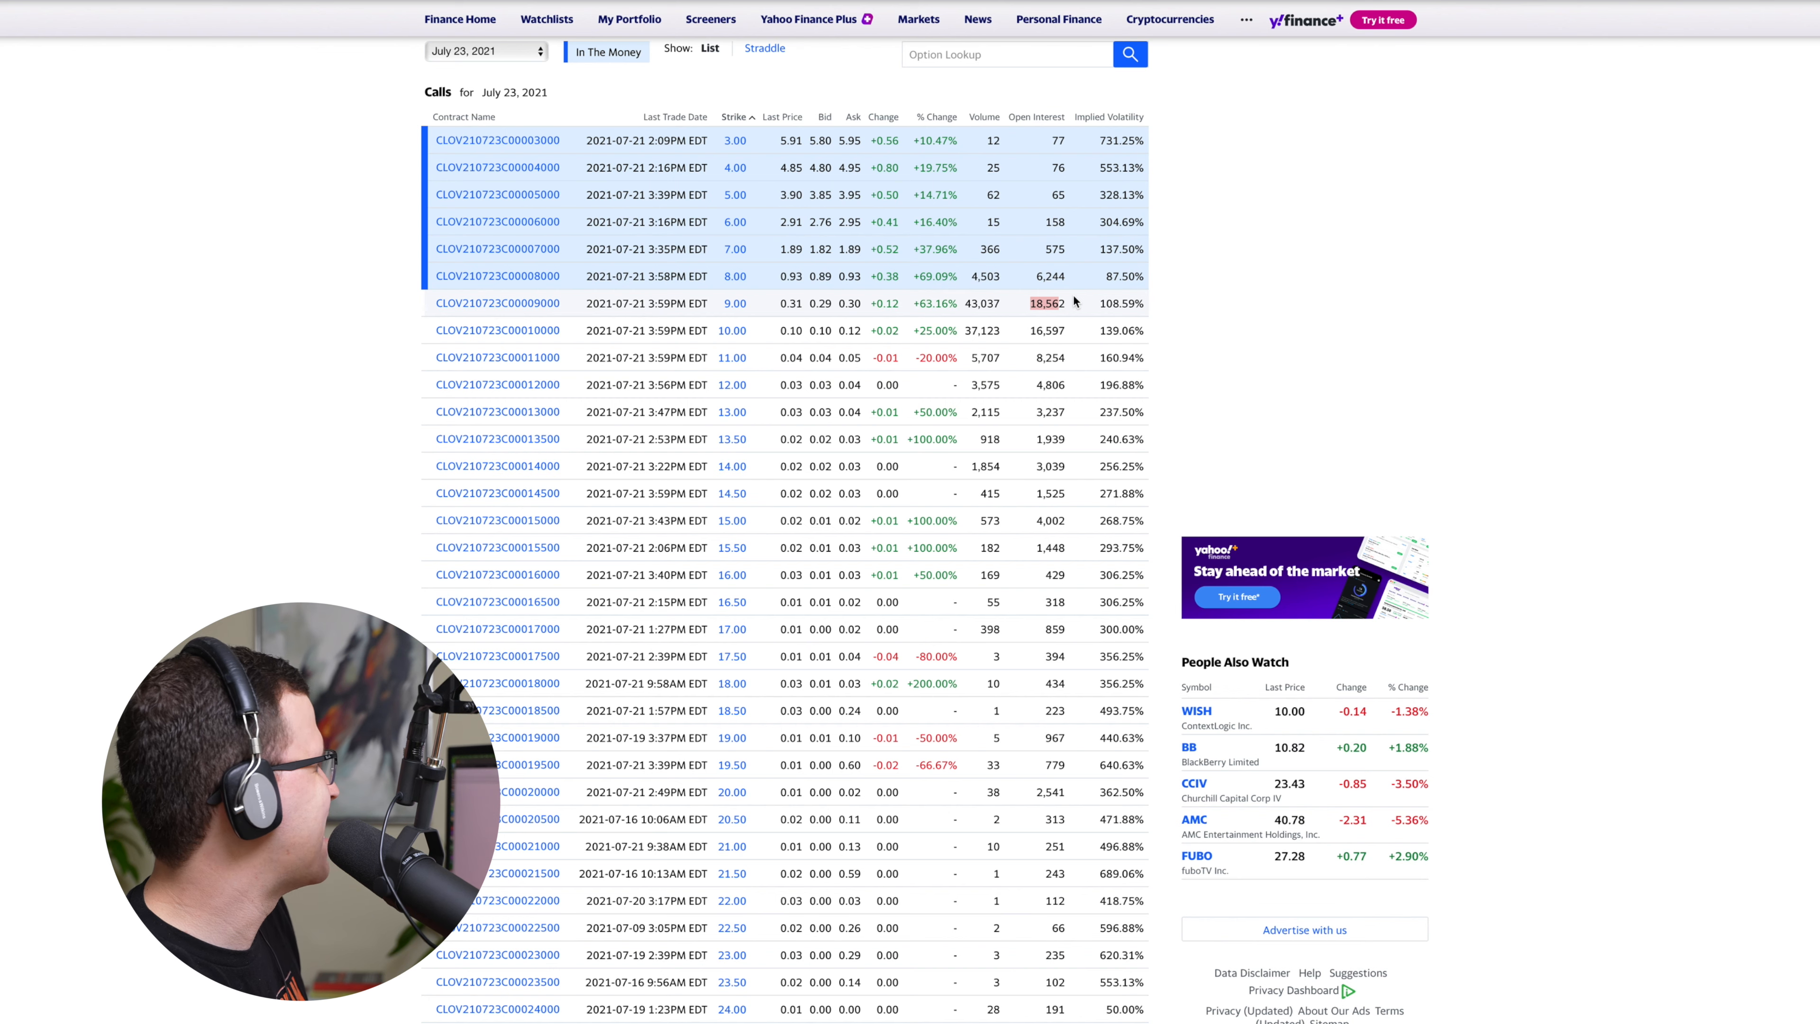
mouse_move(1068, 335)
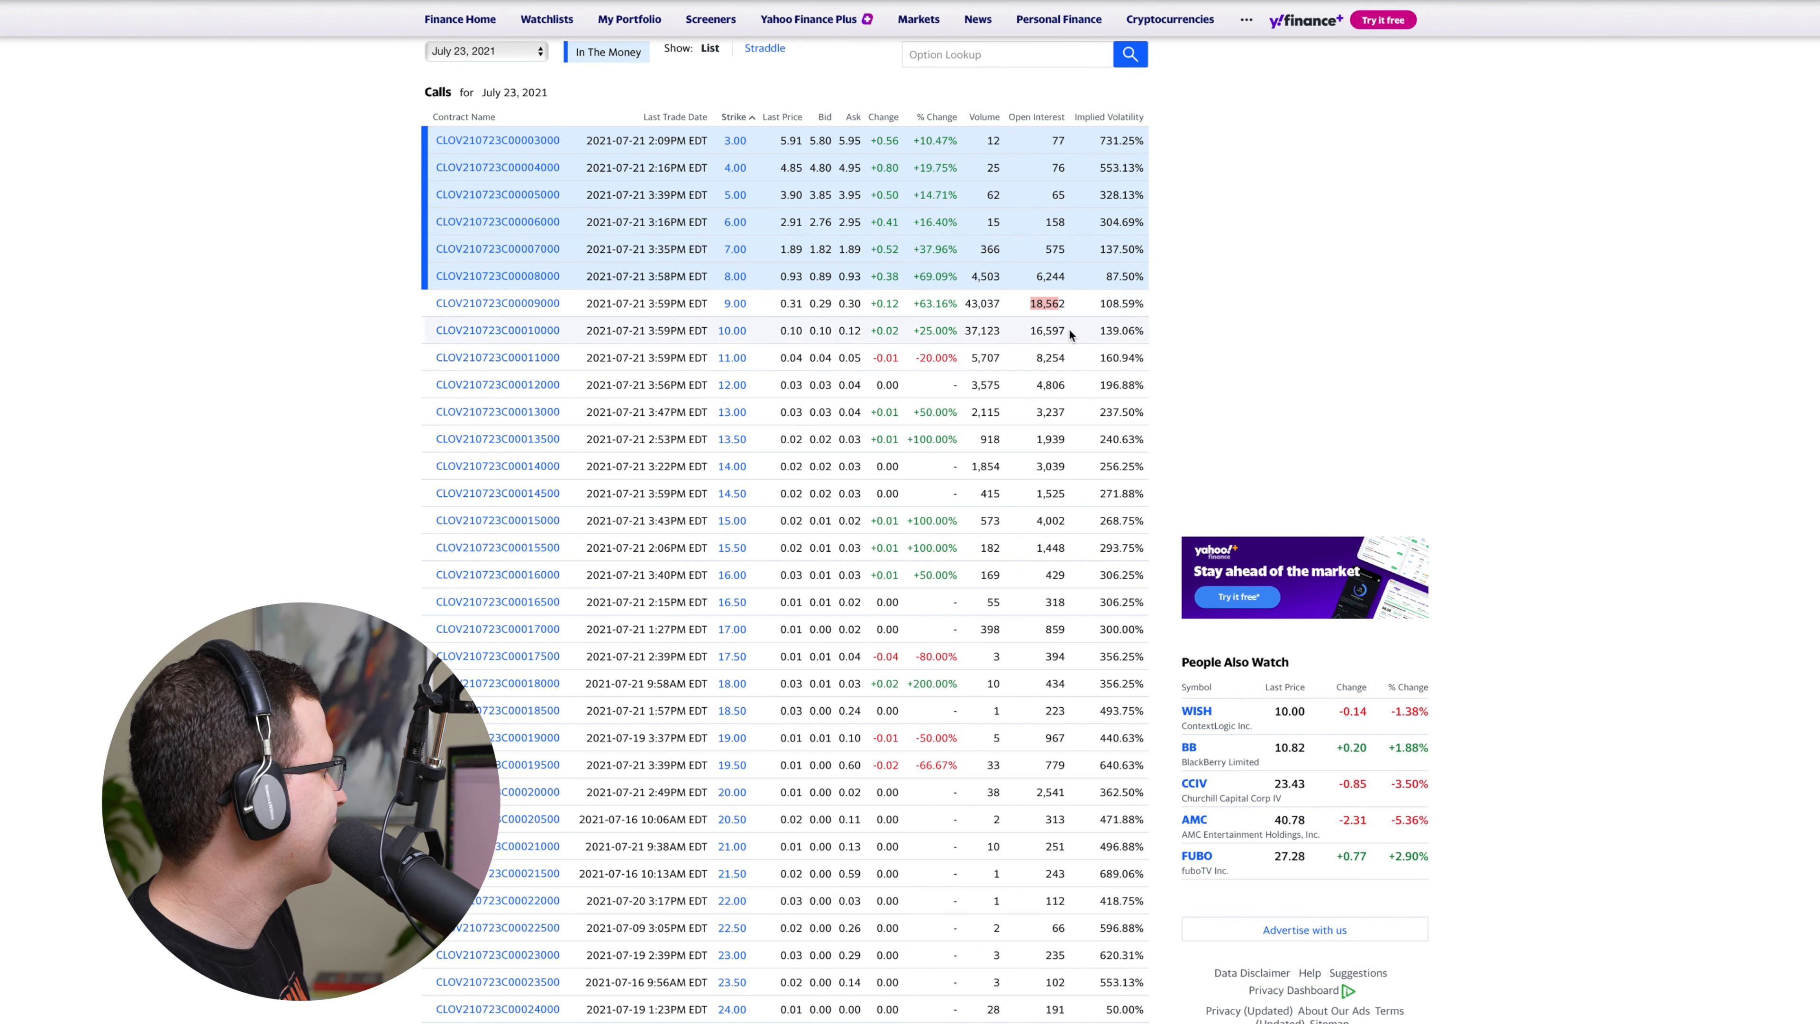
mouse_move(1045, 329)
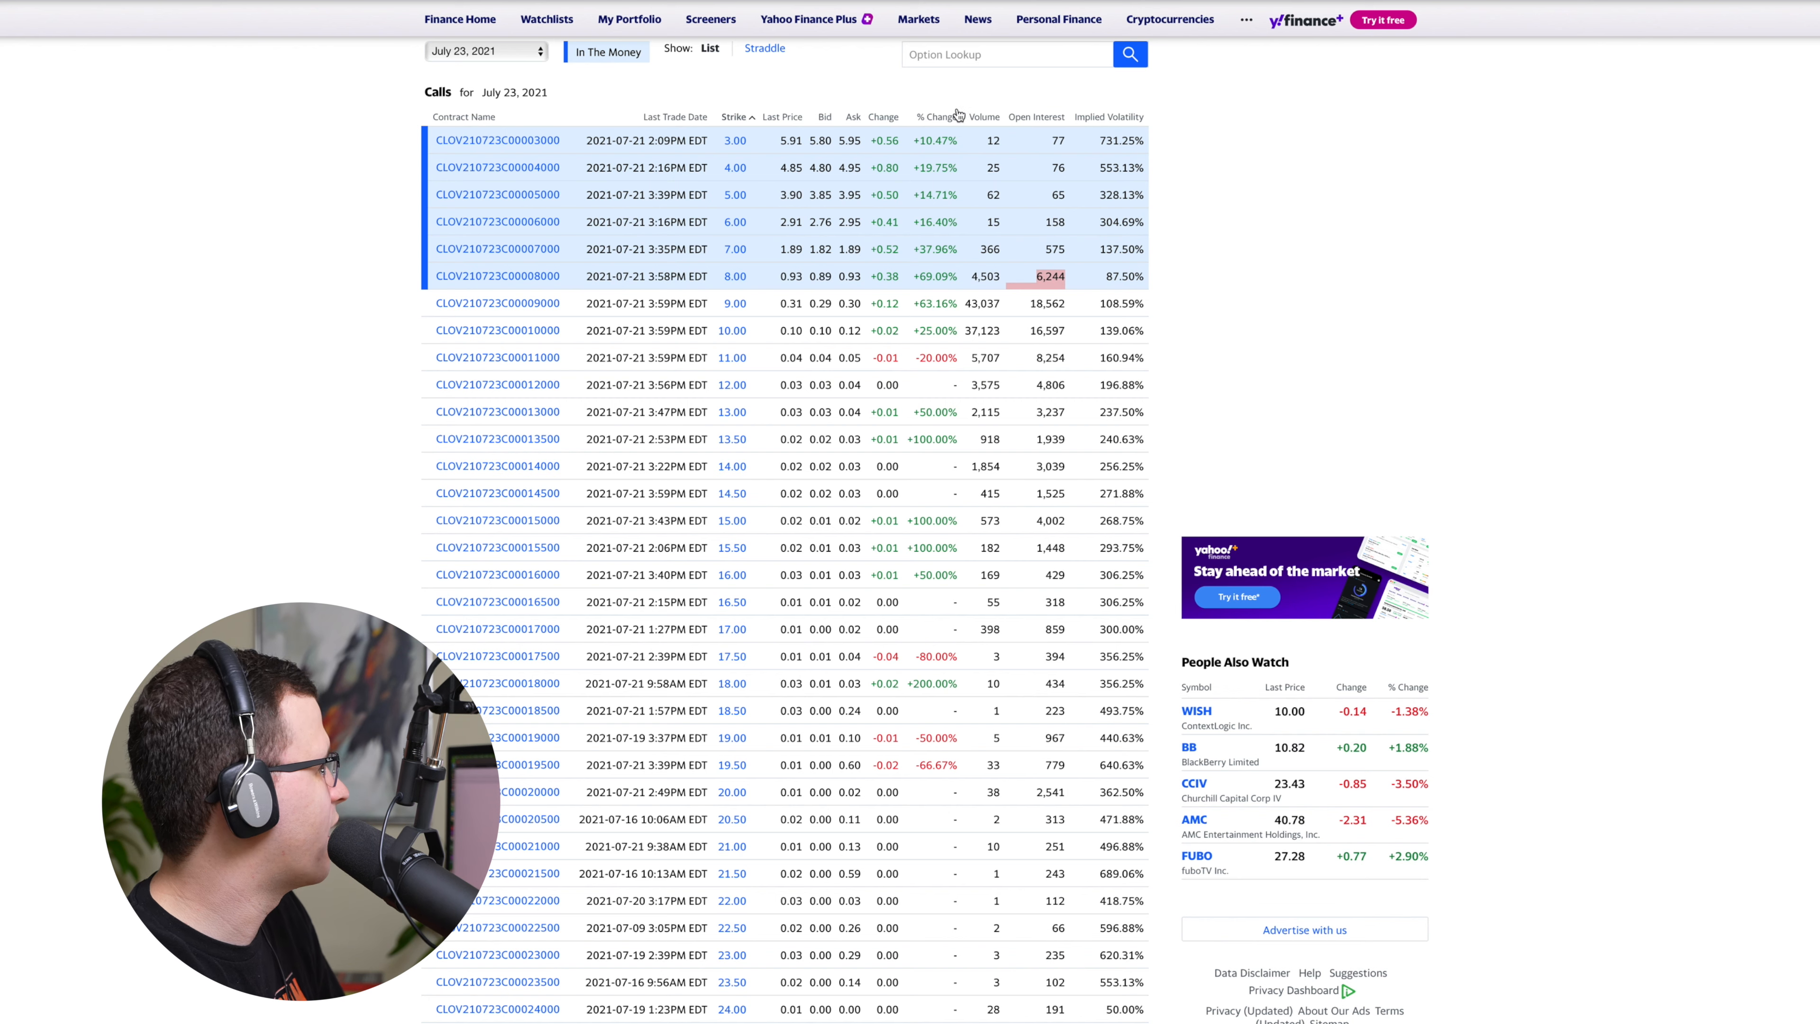
mouse_move(1173, 95)
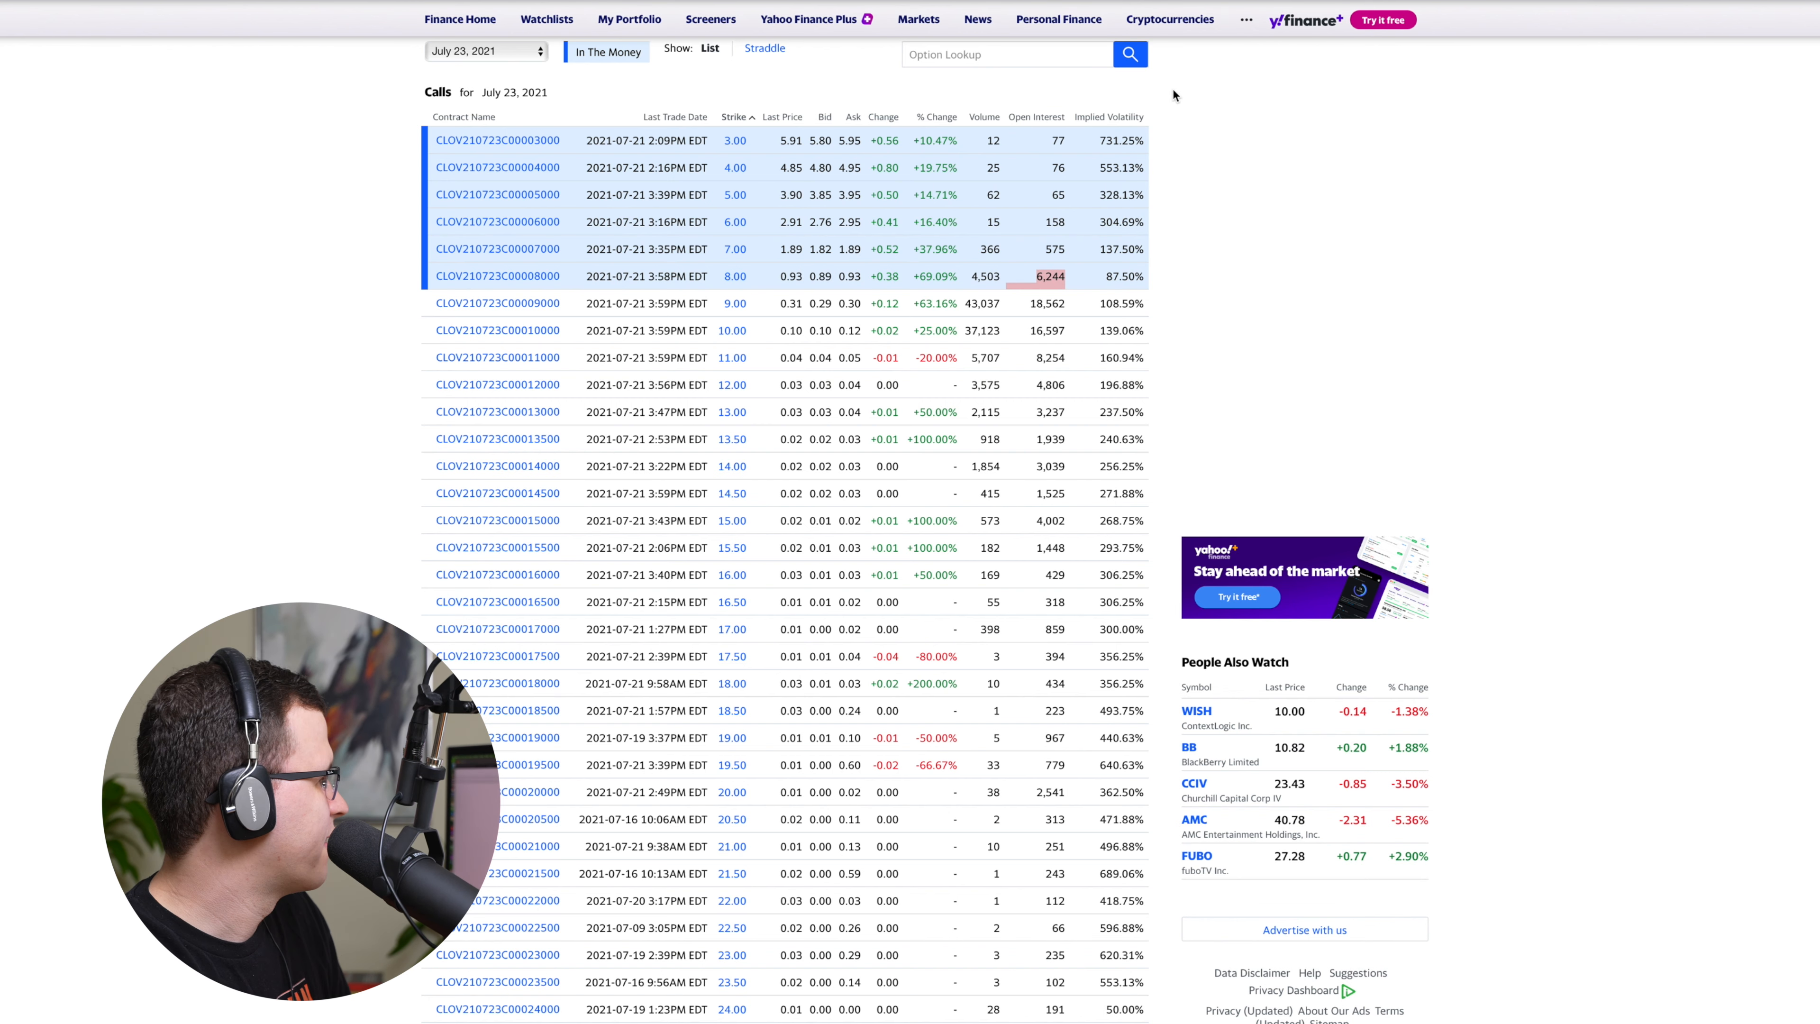
mouse_move(1008, 263)
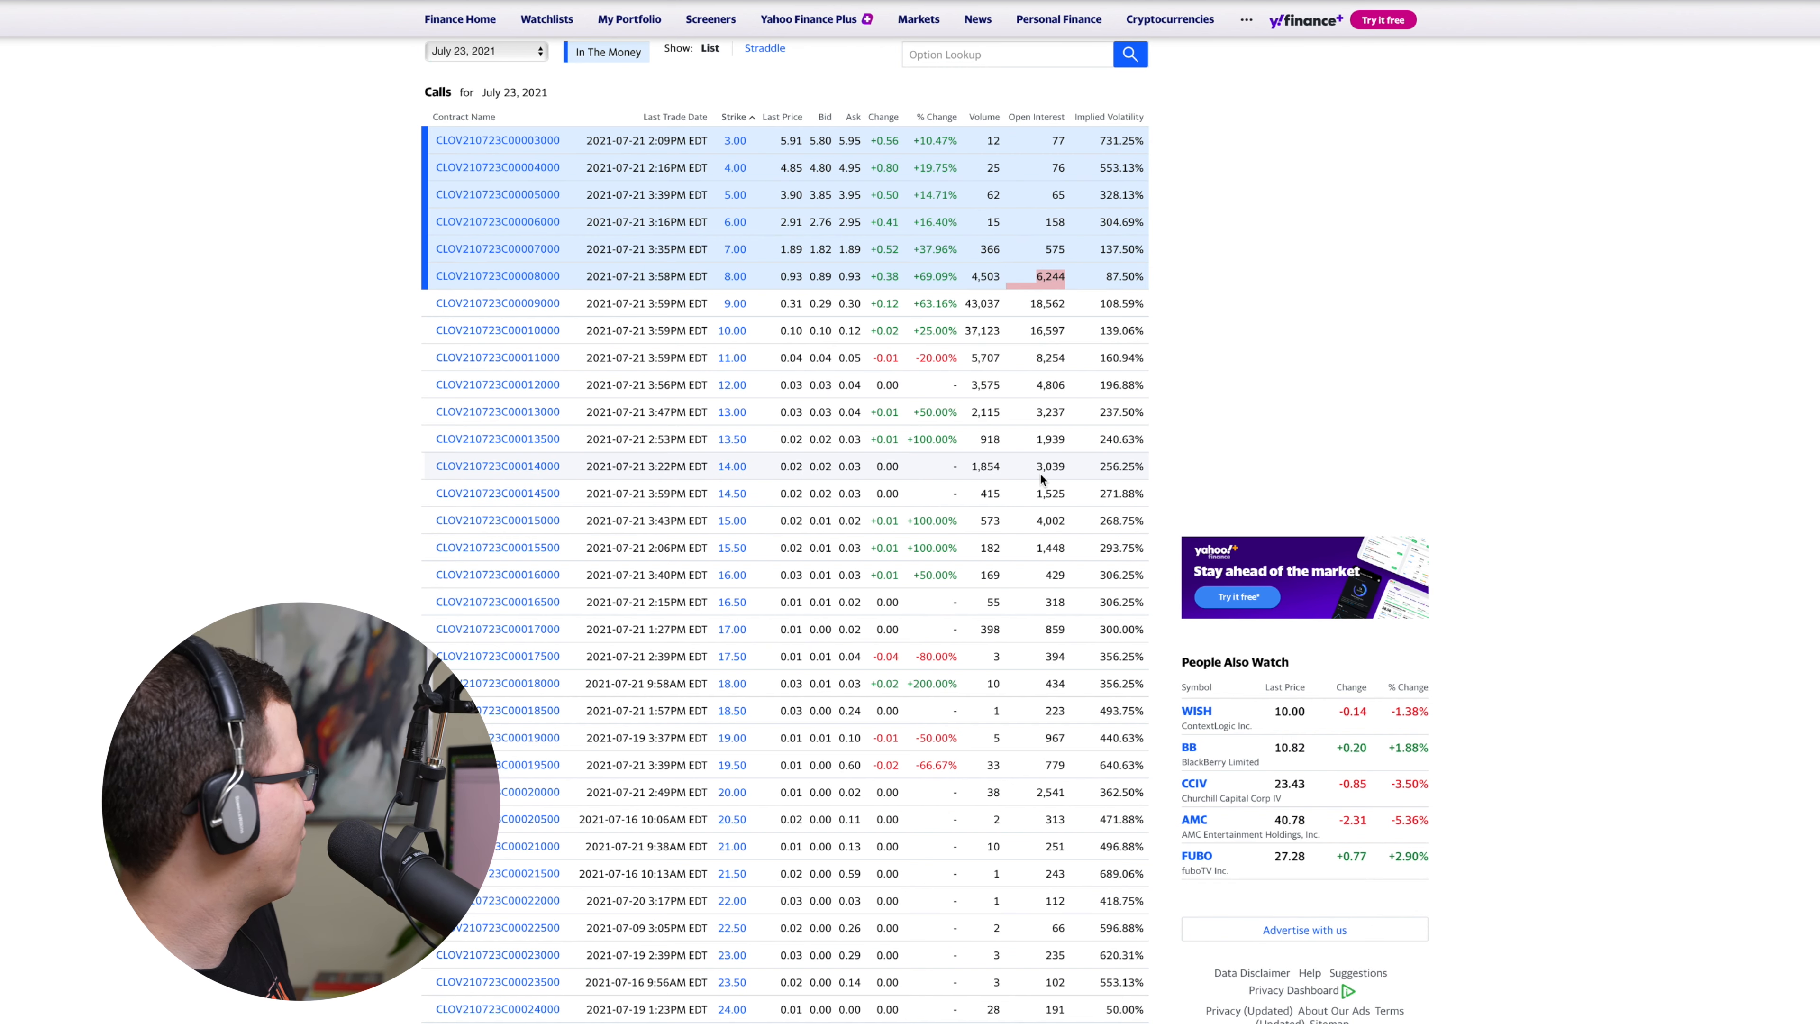
mouse_move(1080, 766)
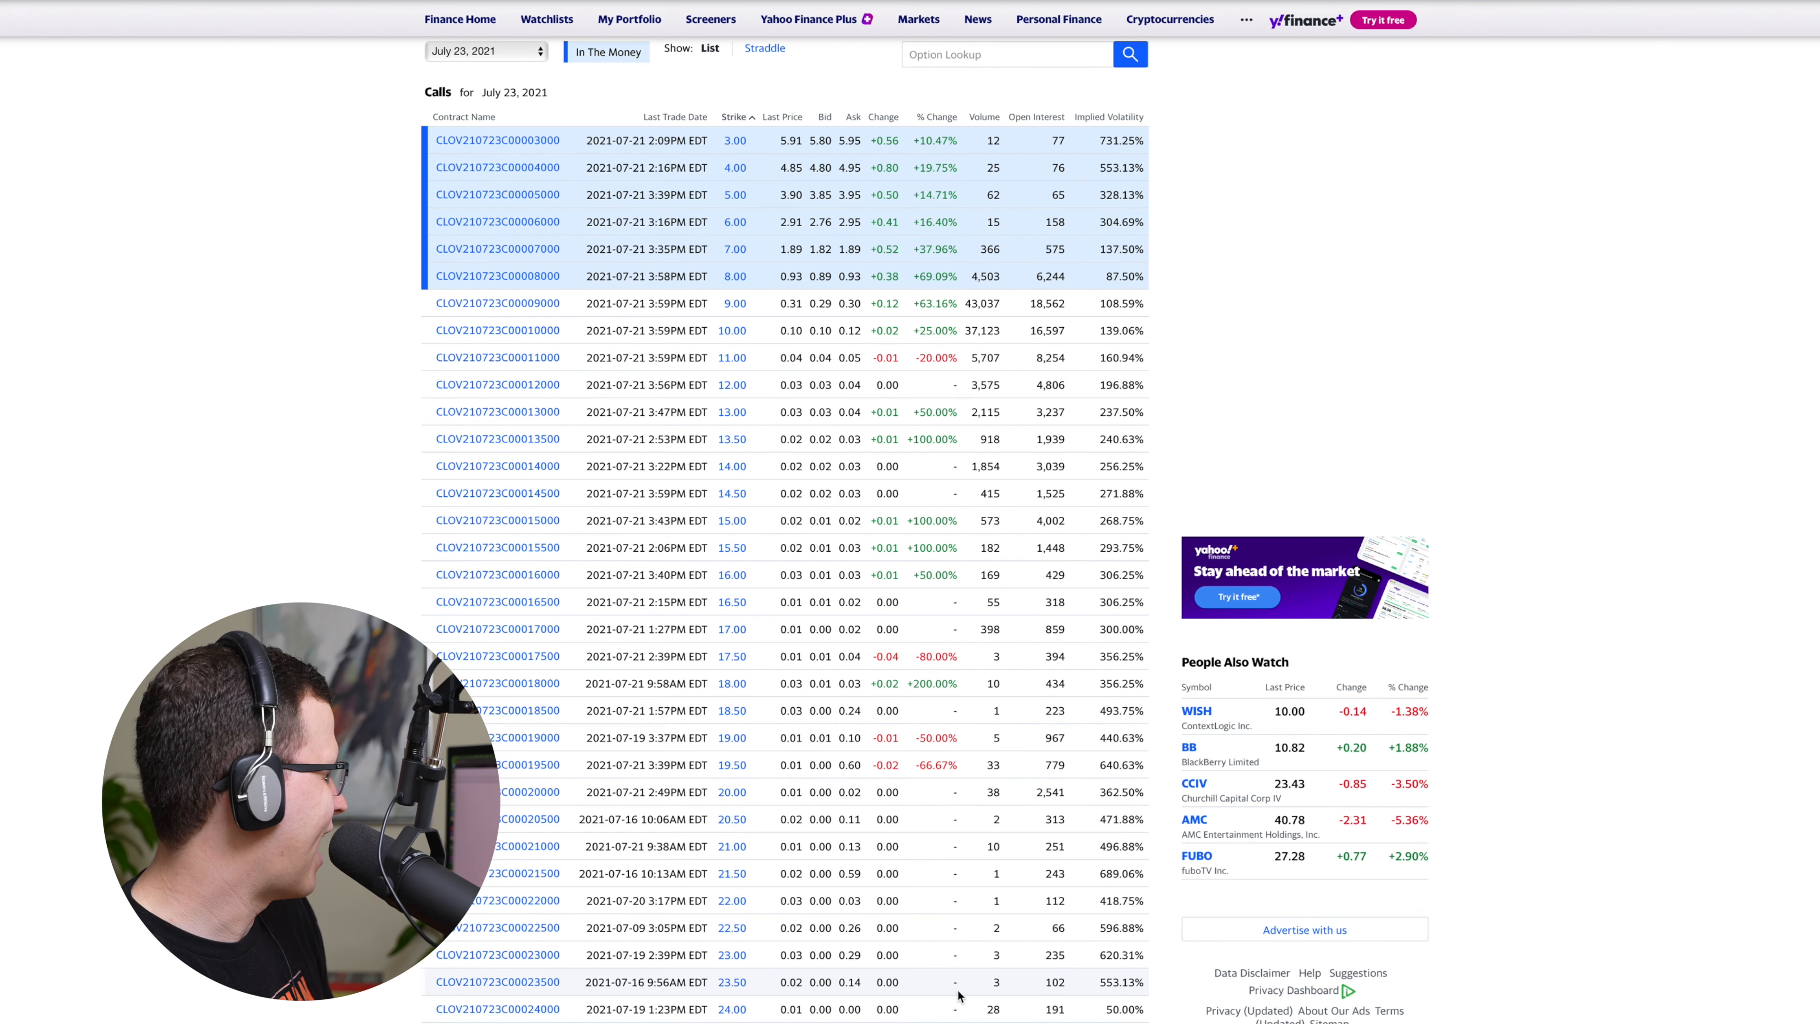
scroll(down, 3)
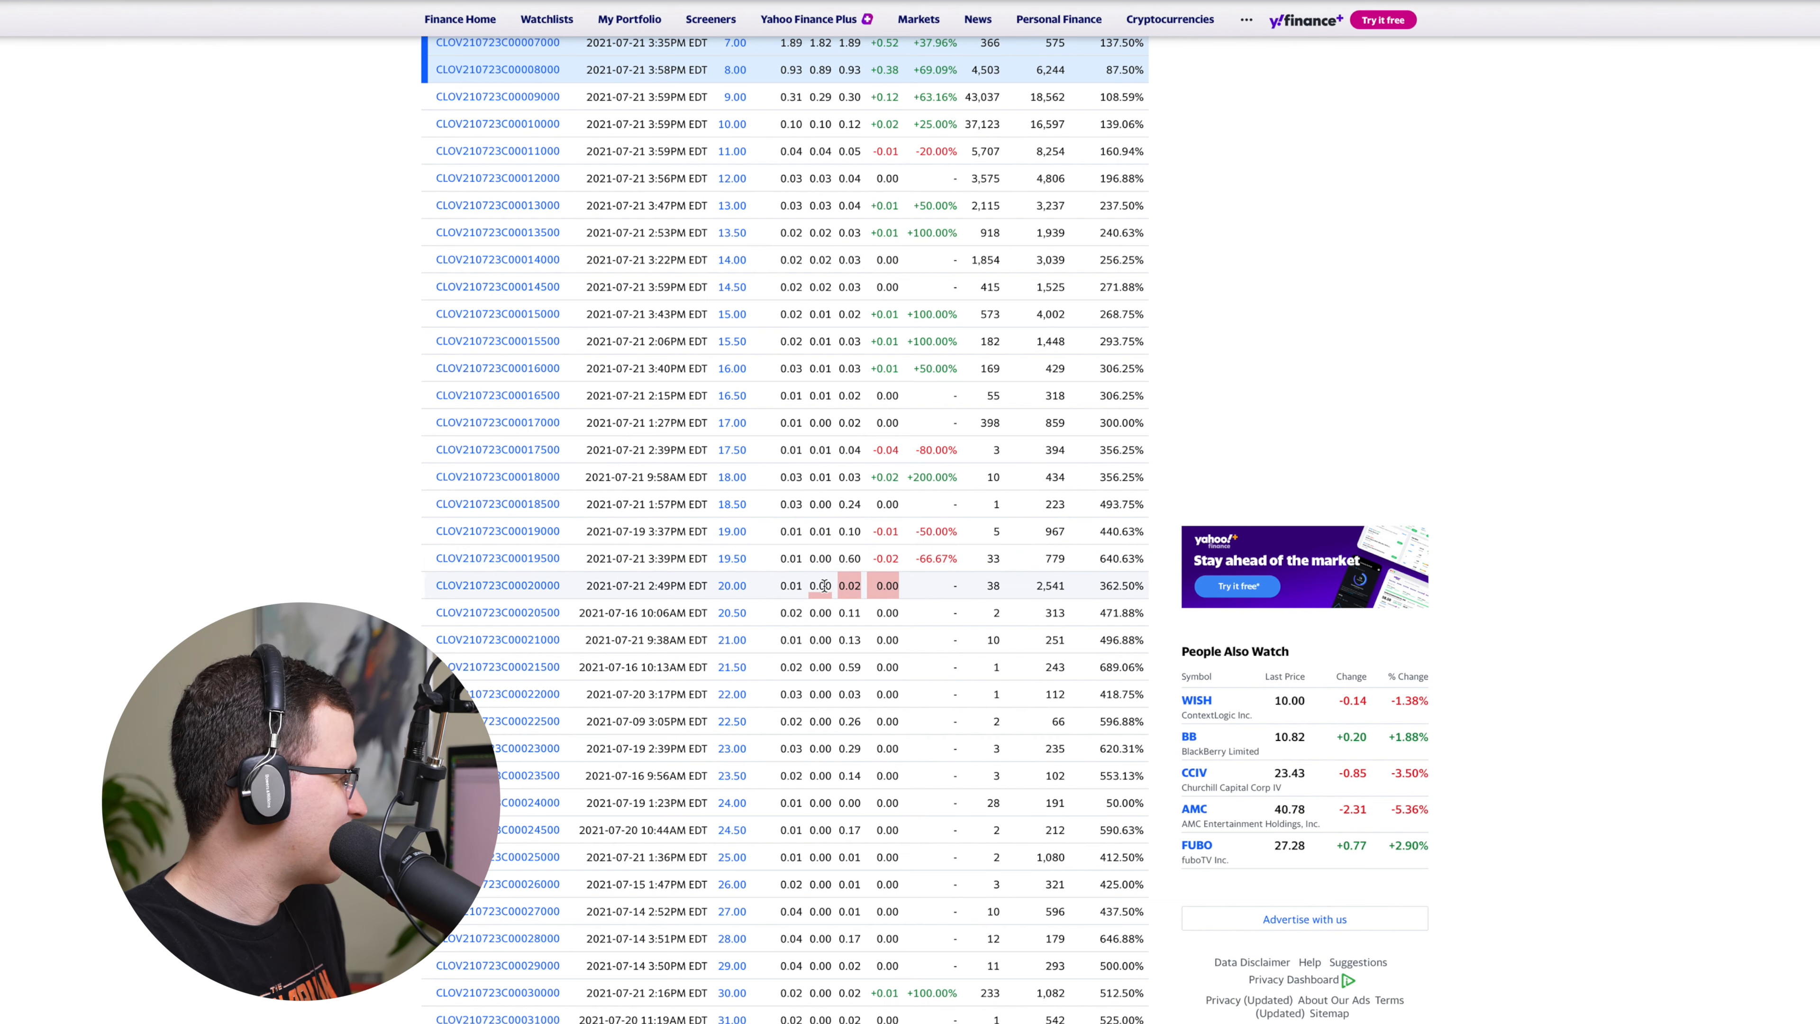
scroll(up, 3)
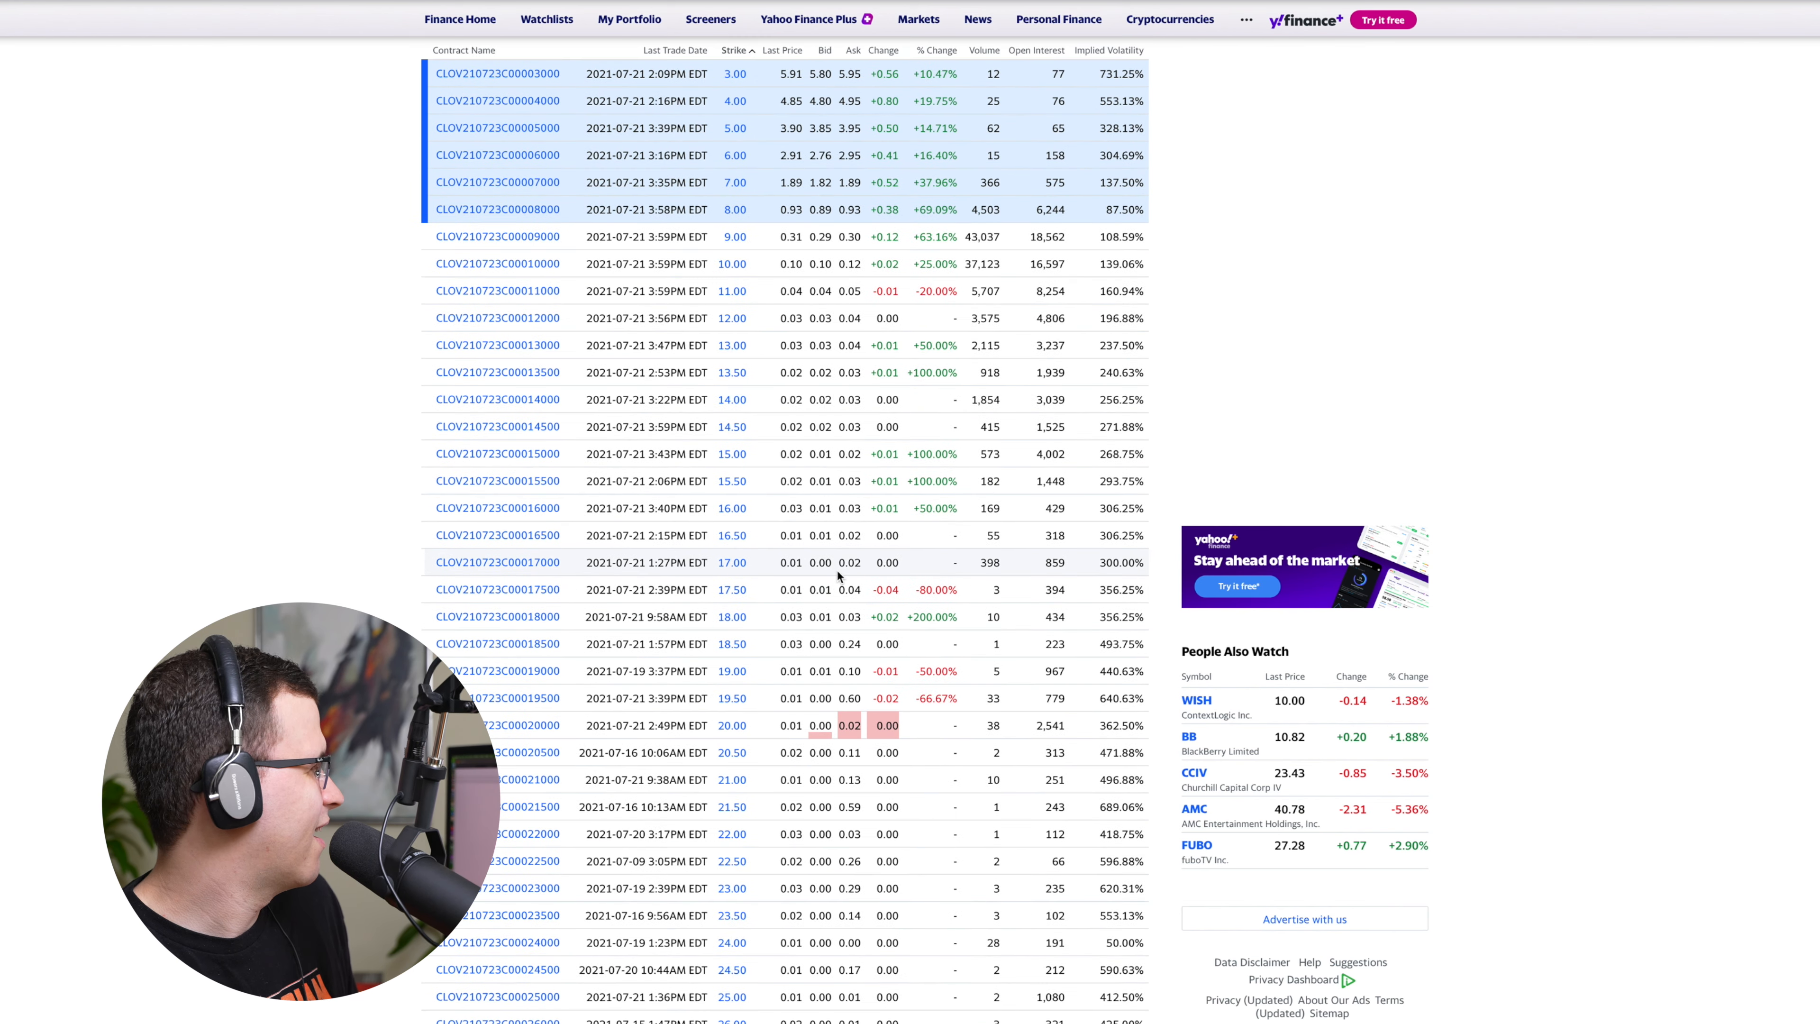
scroll(up, 3)
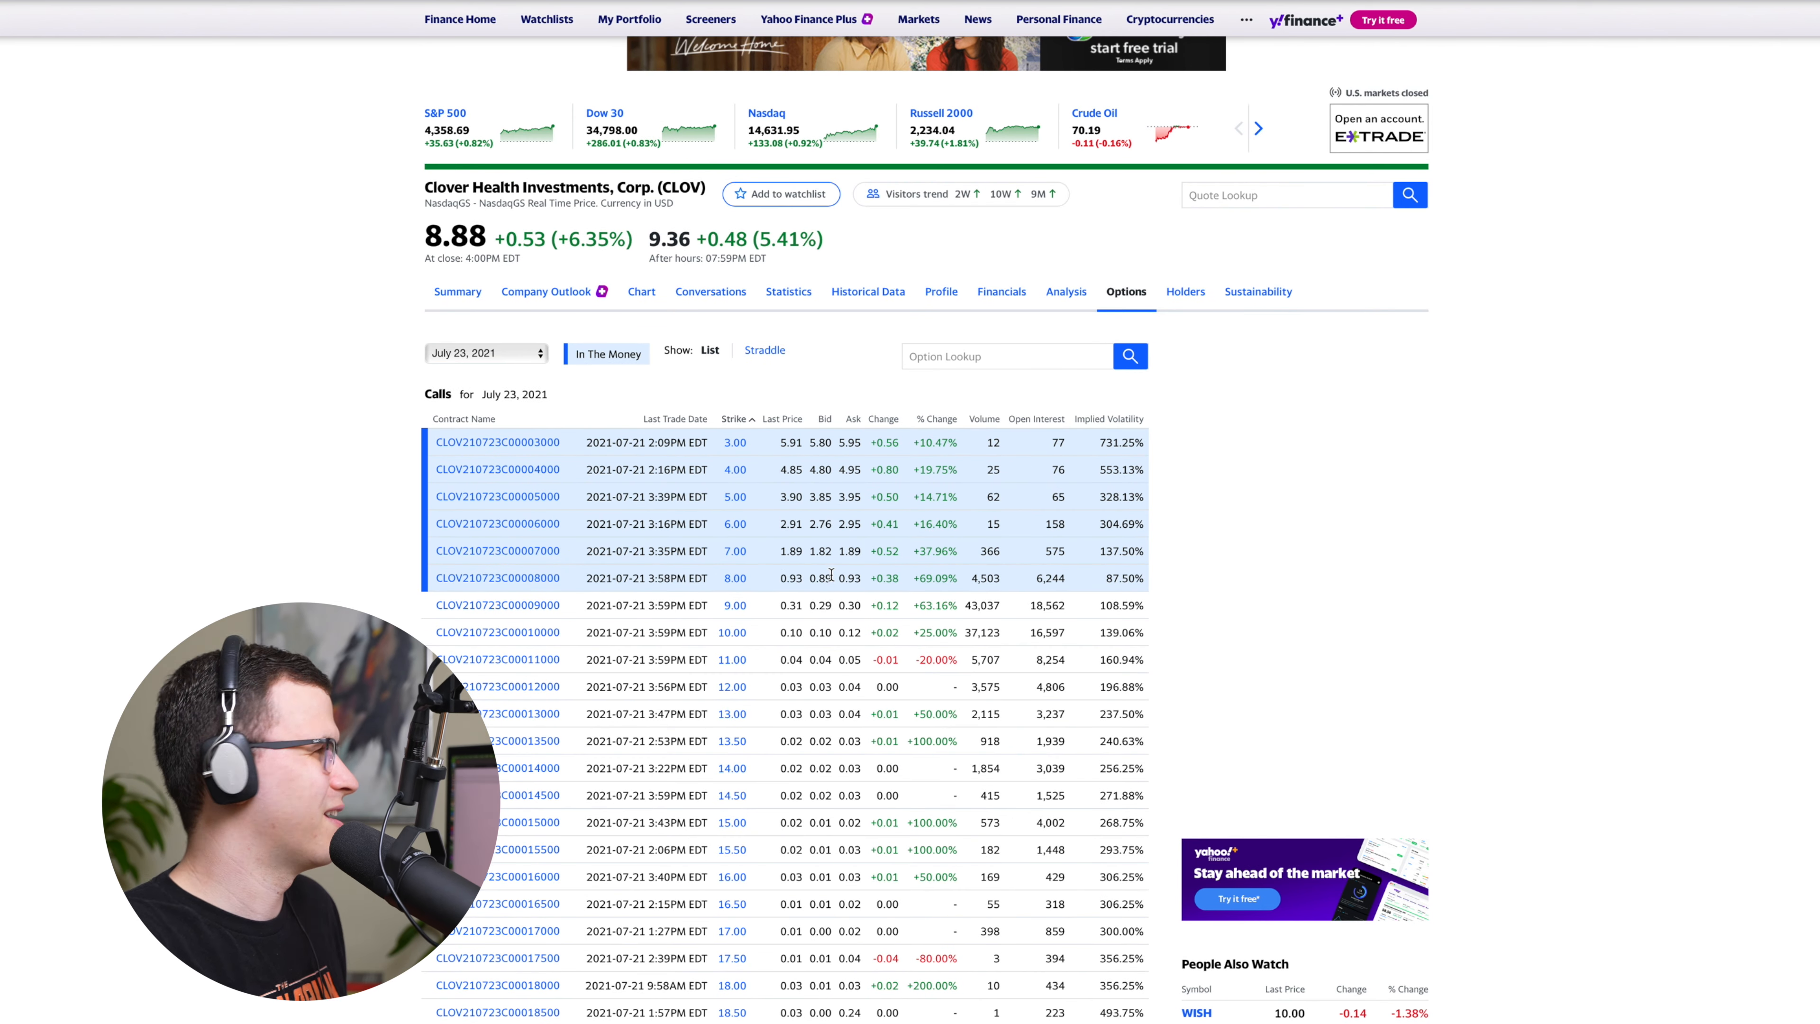
mouse_move(1451, 38)
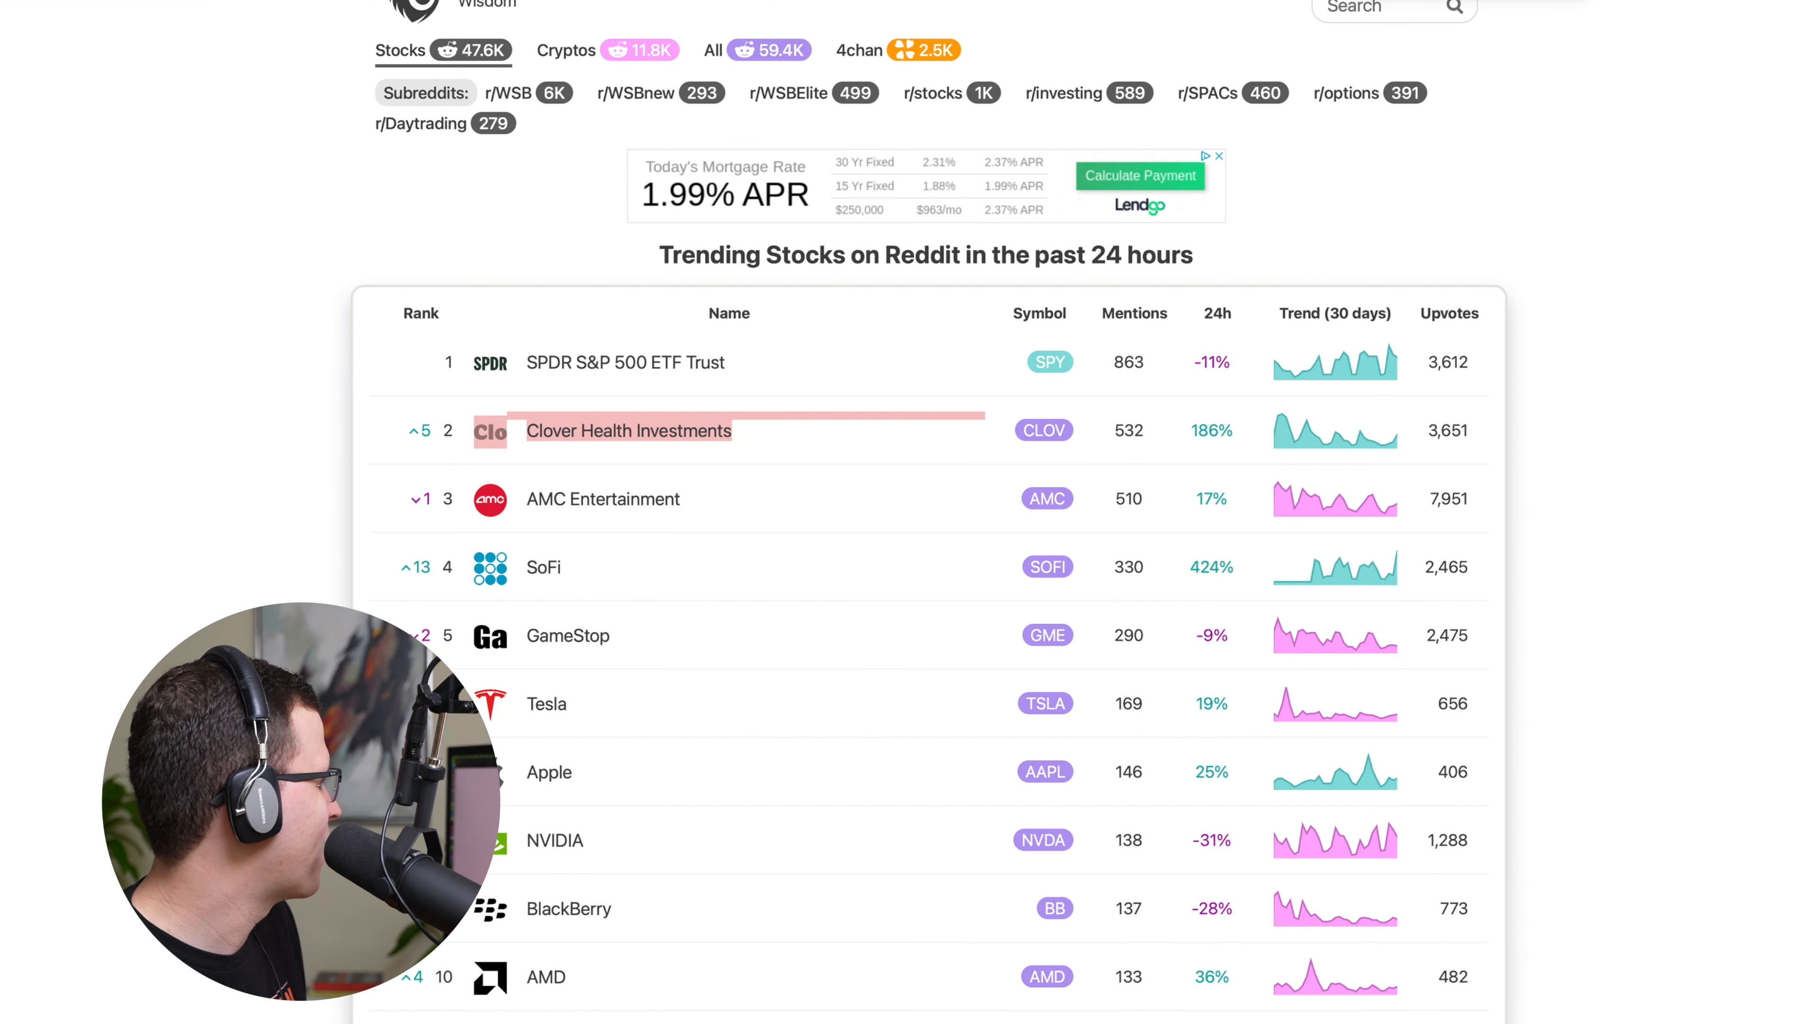
mouse_move(1721, 182)
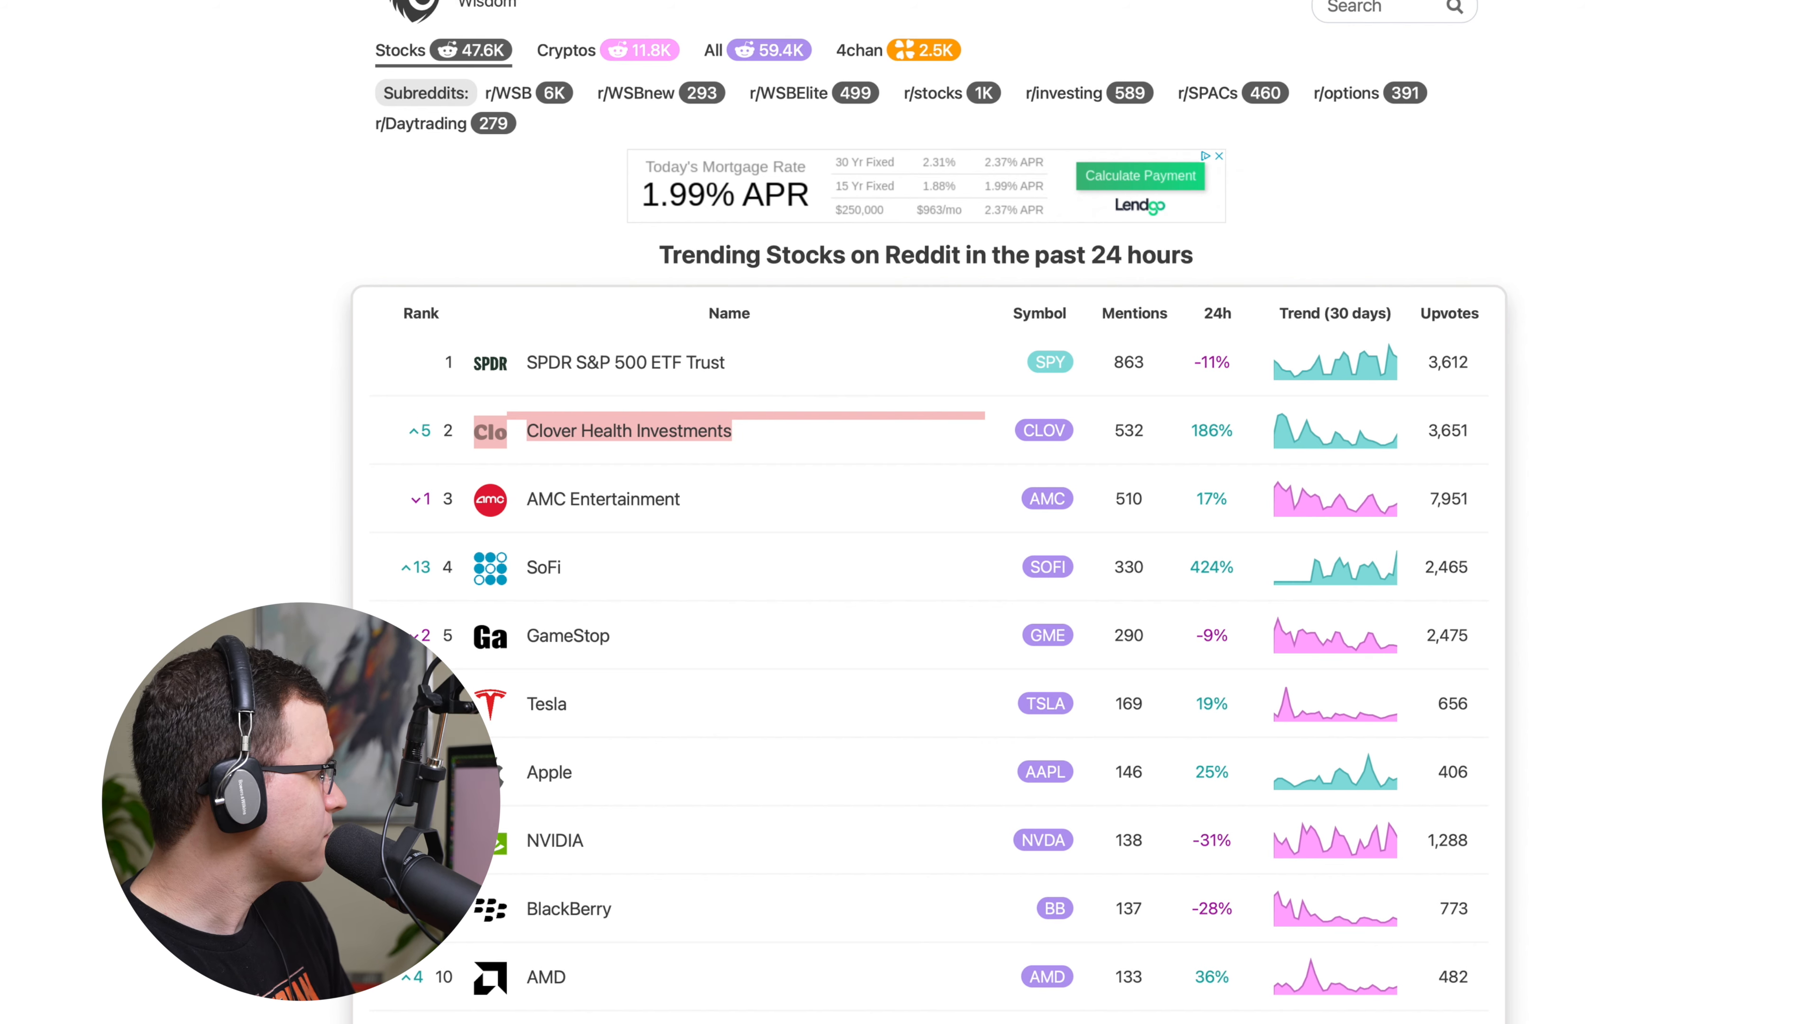
Open the Clover Health row in ApeWisdom's trending table to see its CLOV detail page.
click(628, 430)
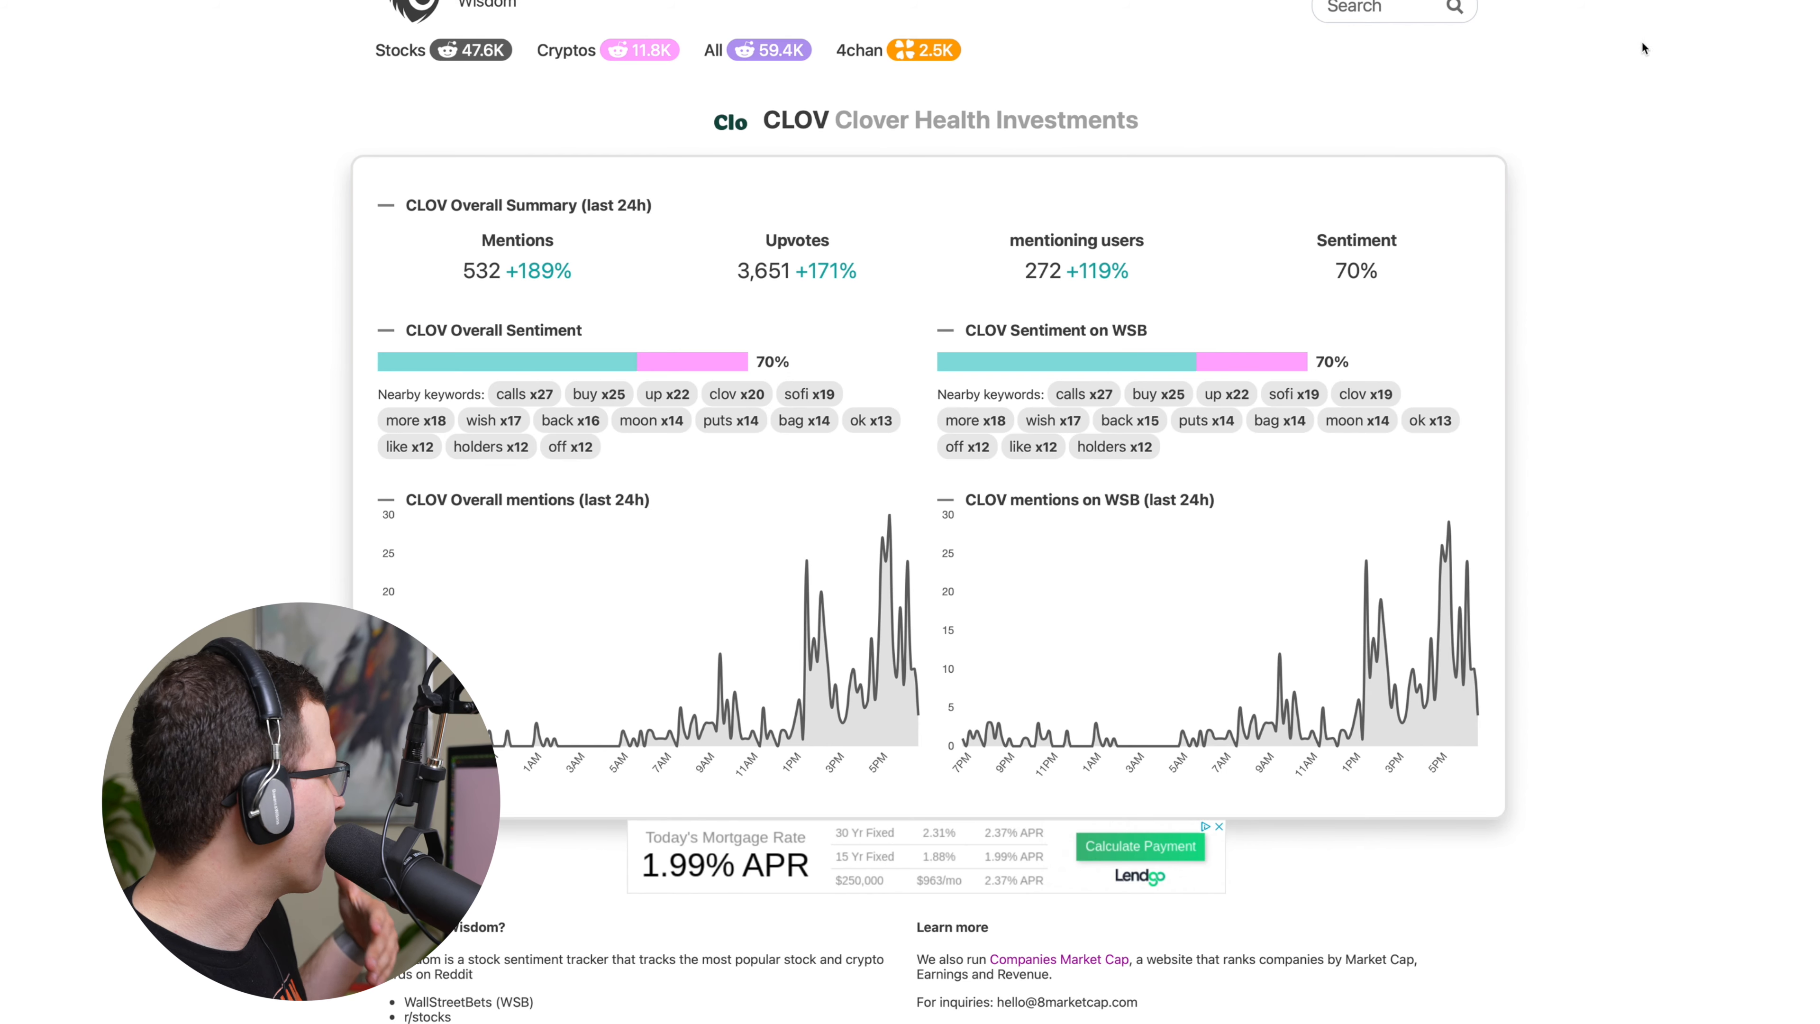
mouse_move(1619, 60)
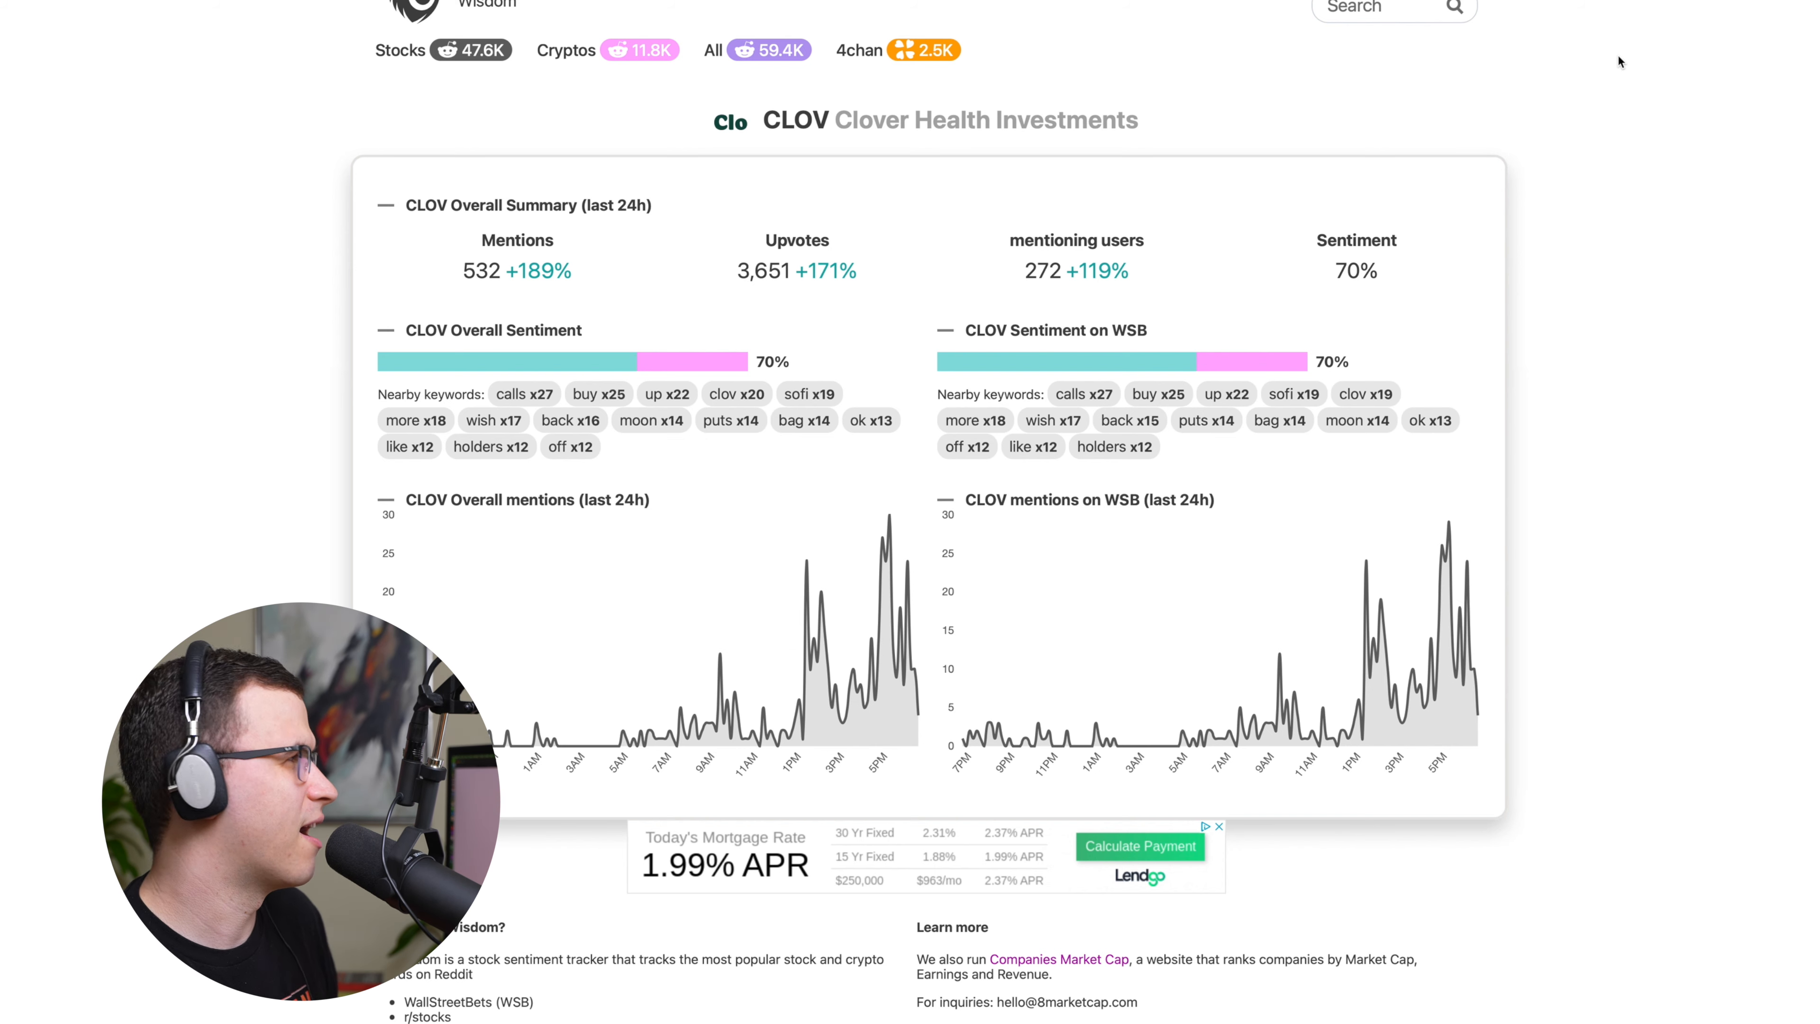
mouse_move(1738, 72)
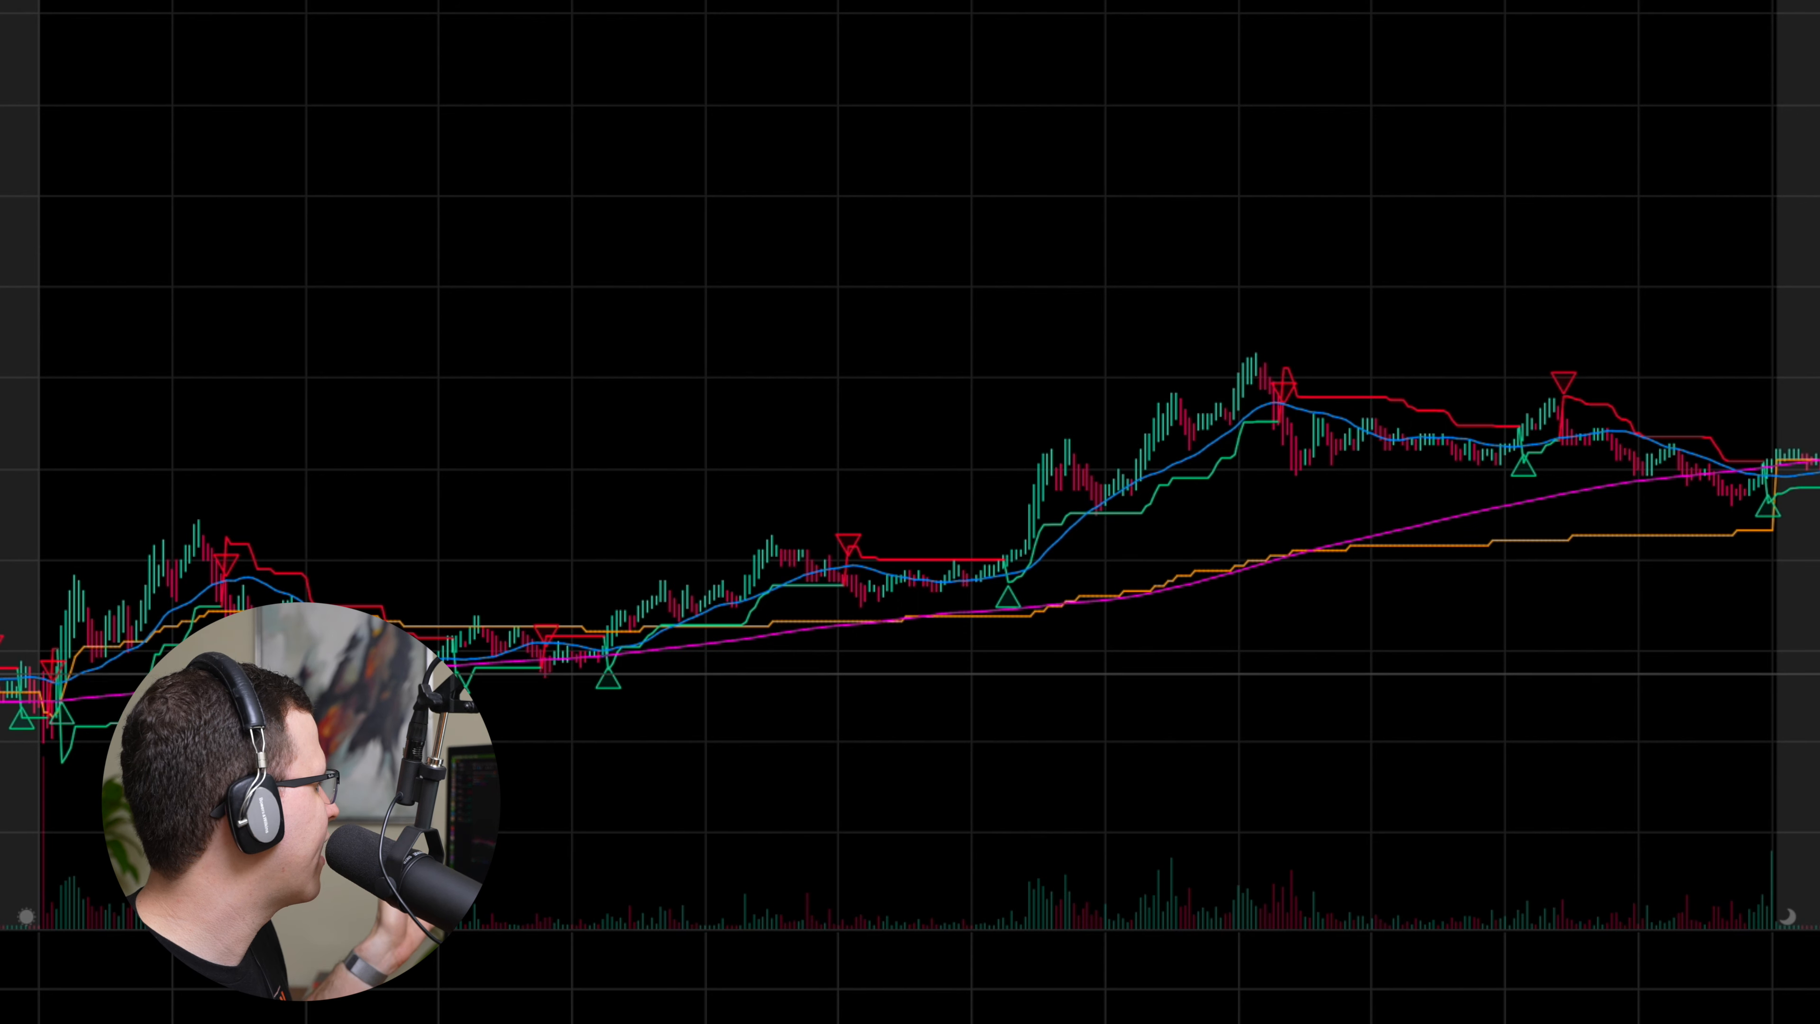
mouse_move(215, 554)
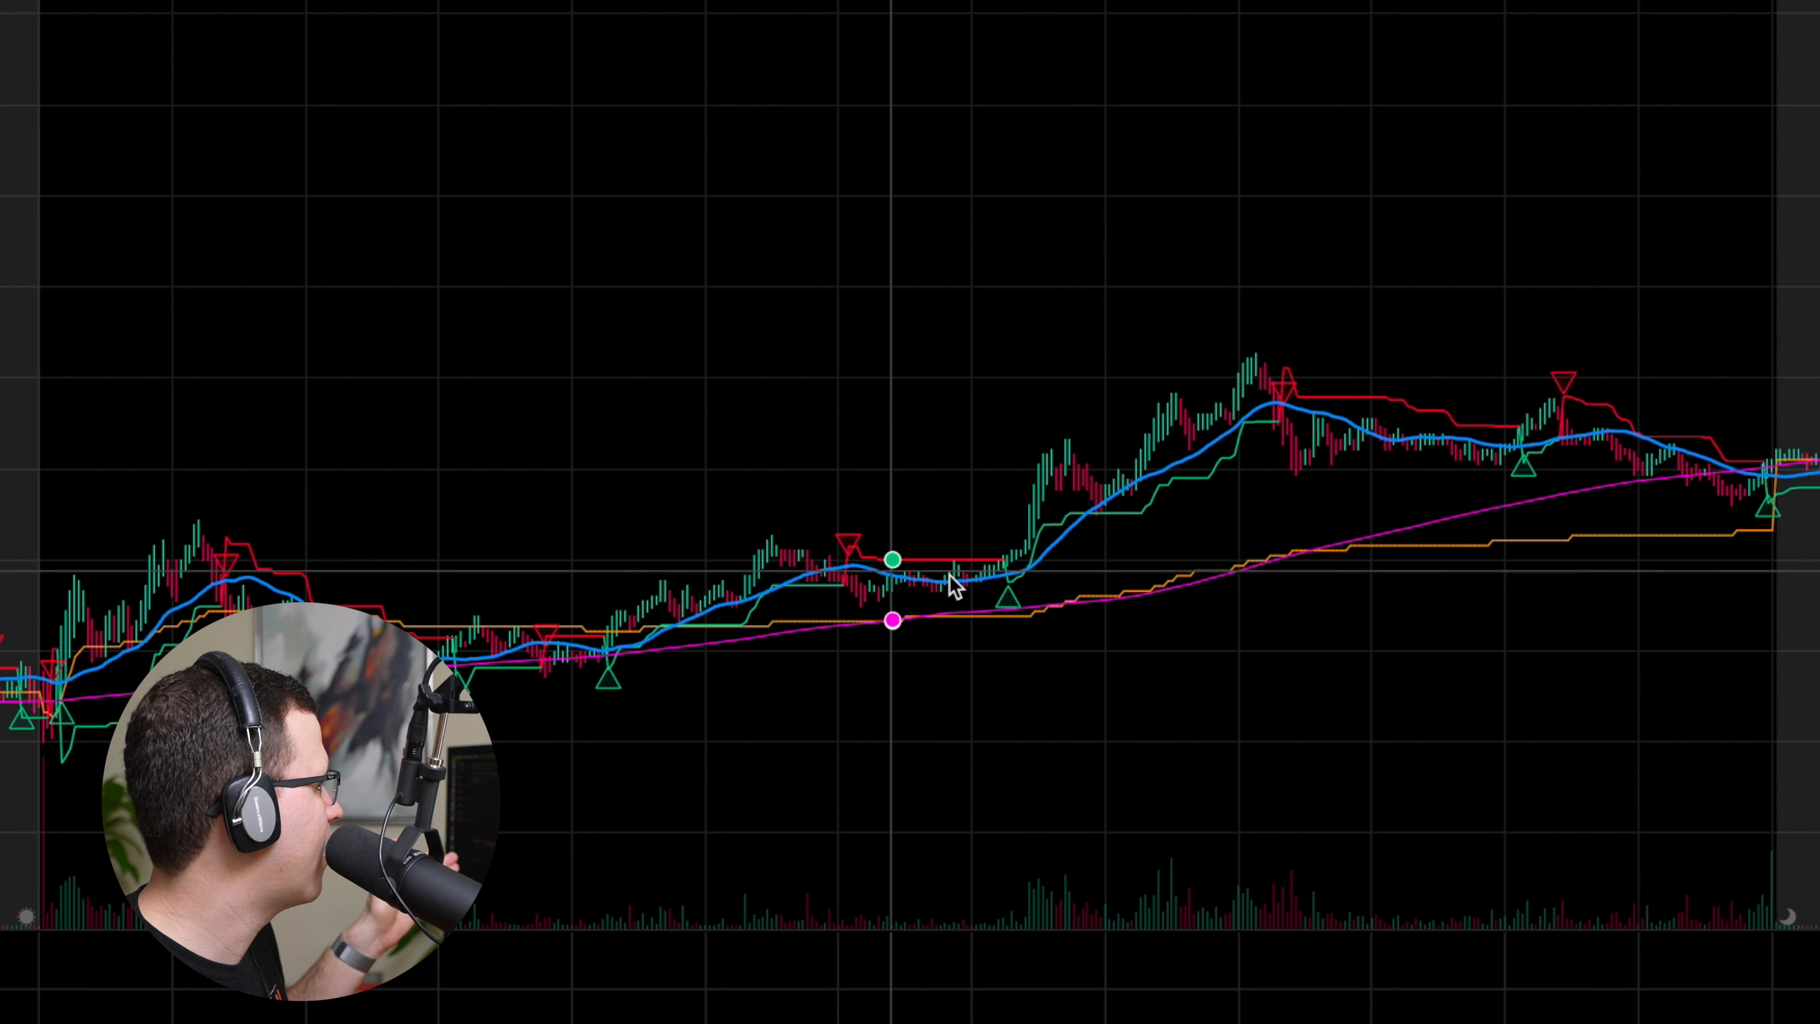
mouse_move(1253, 356)
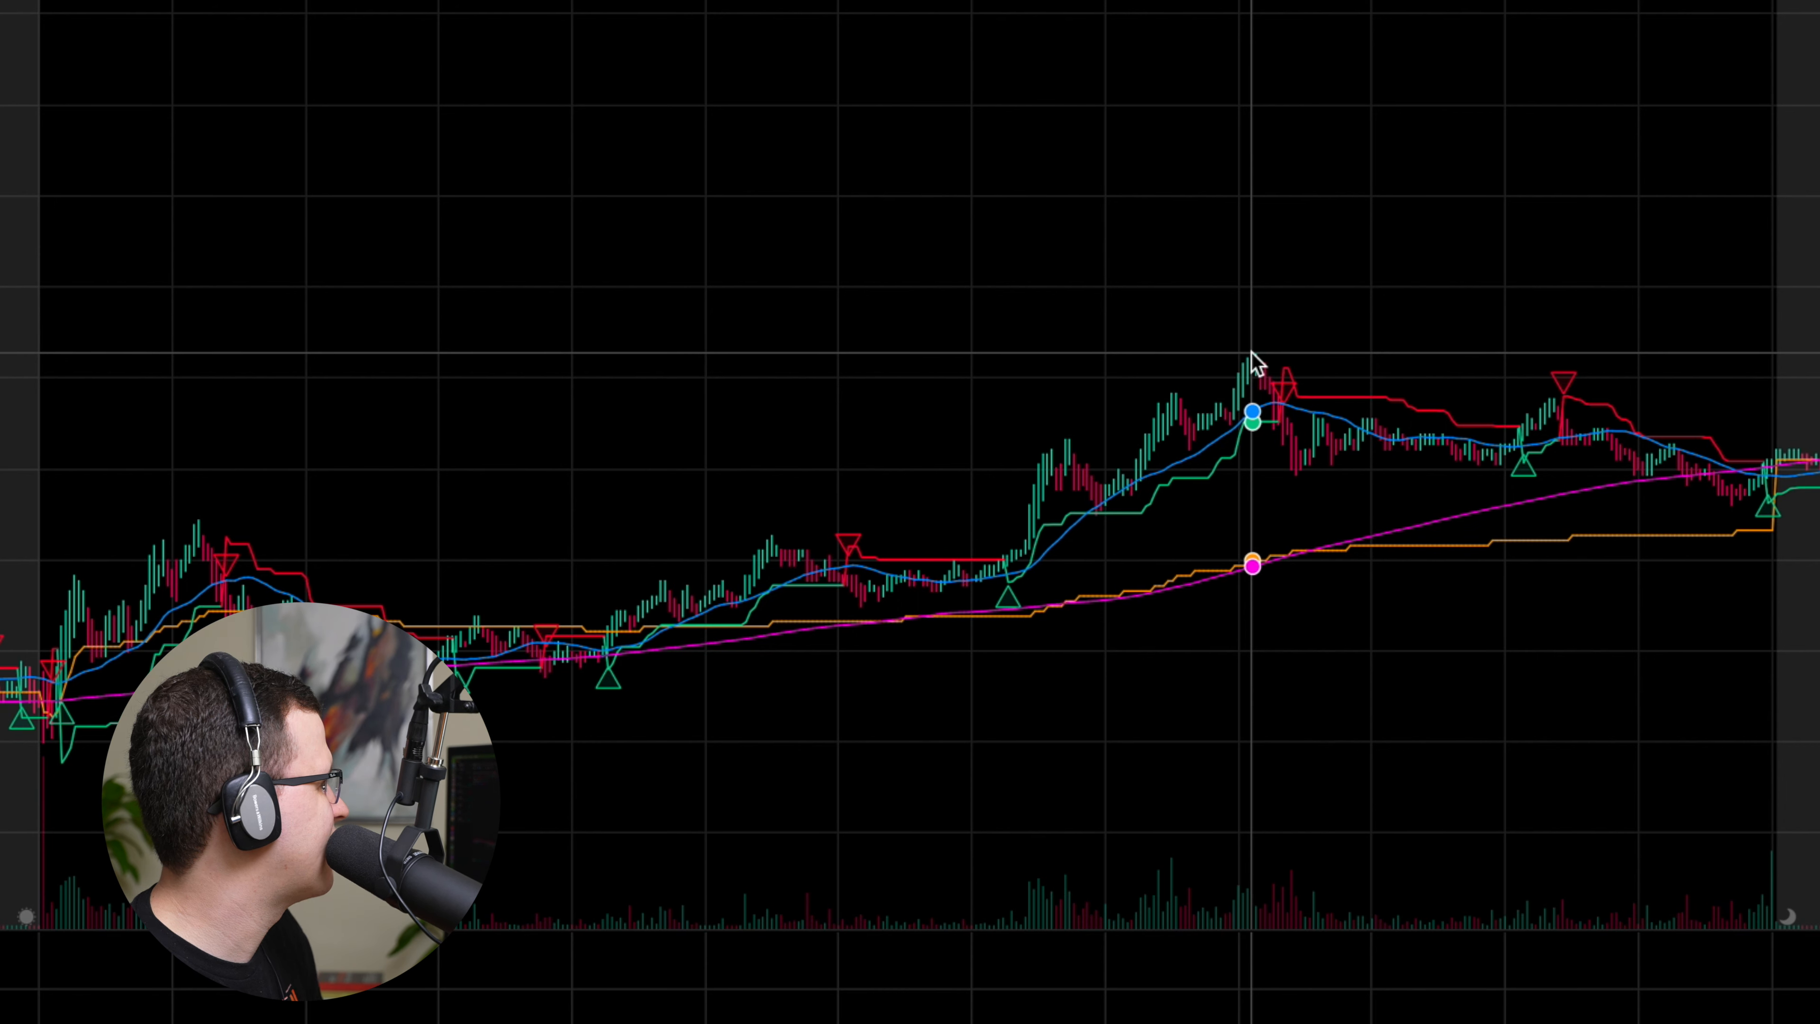
mouse_move(1241, 388)
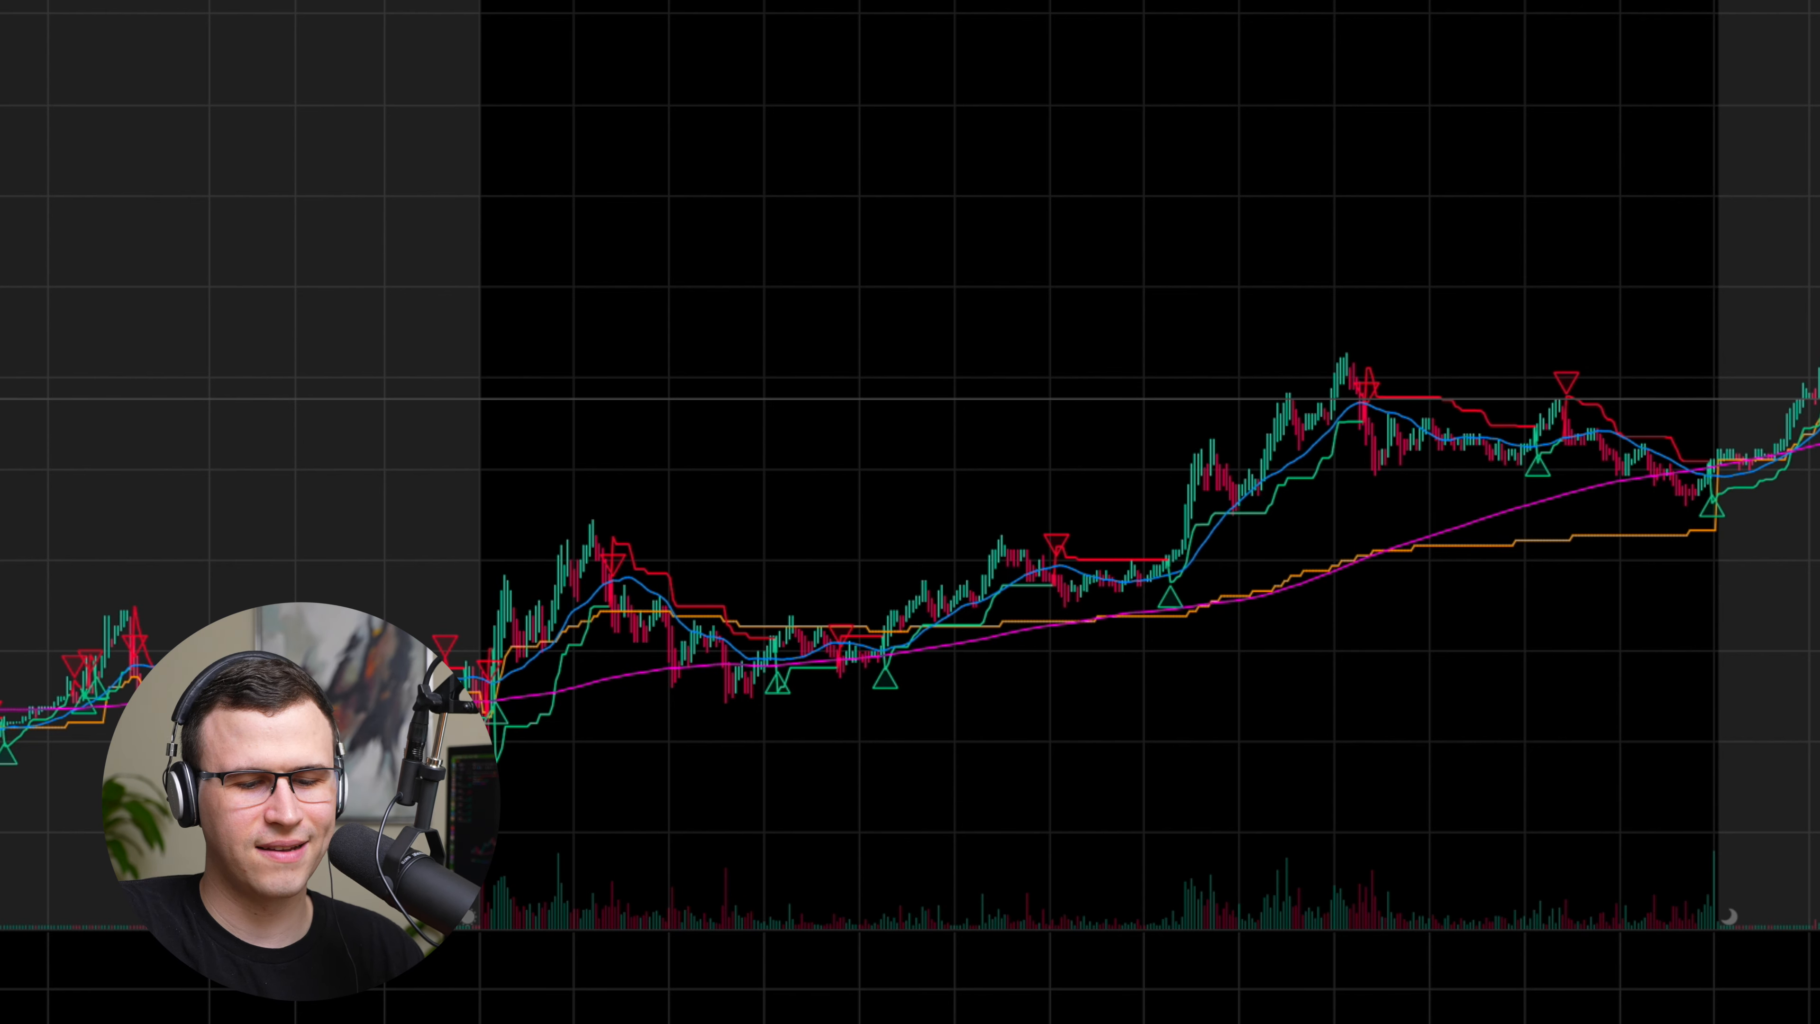
mouse_move(1300, 366)
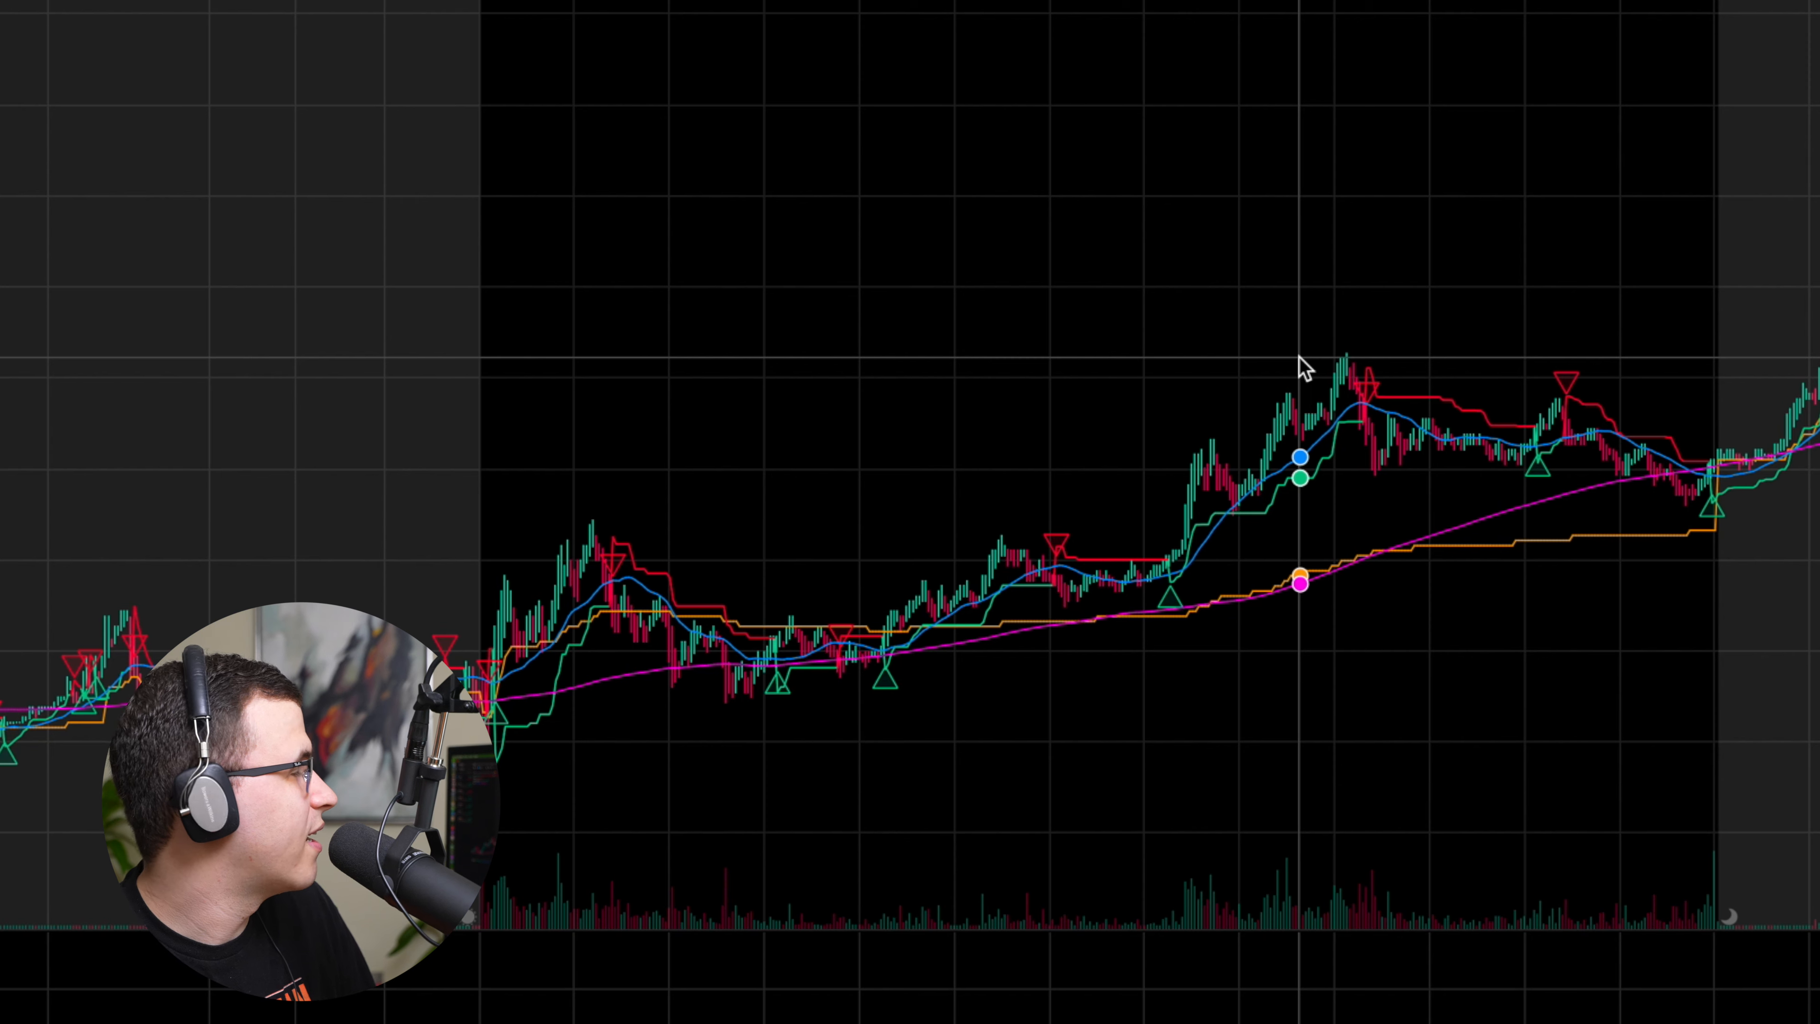
mouse_move(1320, 187)
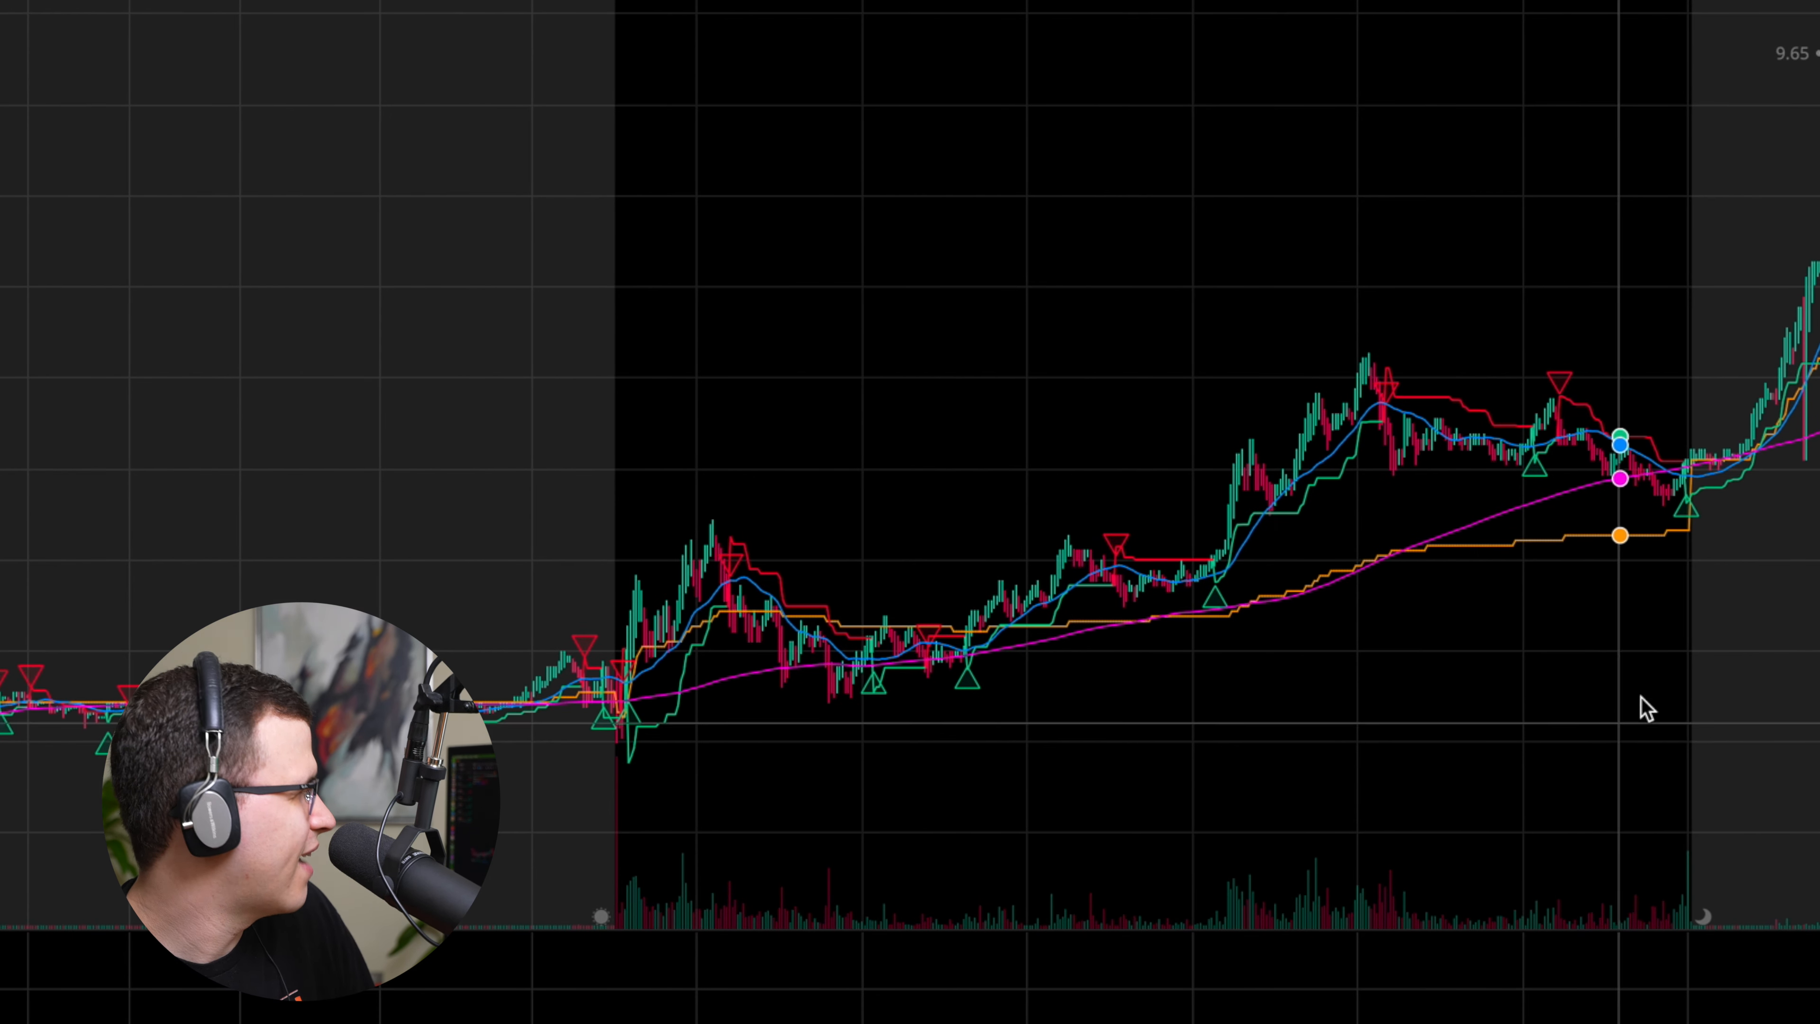
mouse_move(1619, 636)
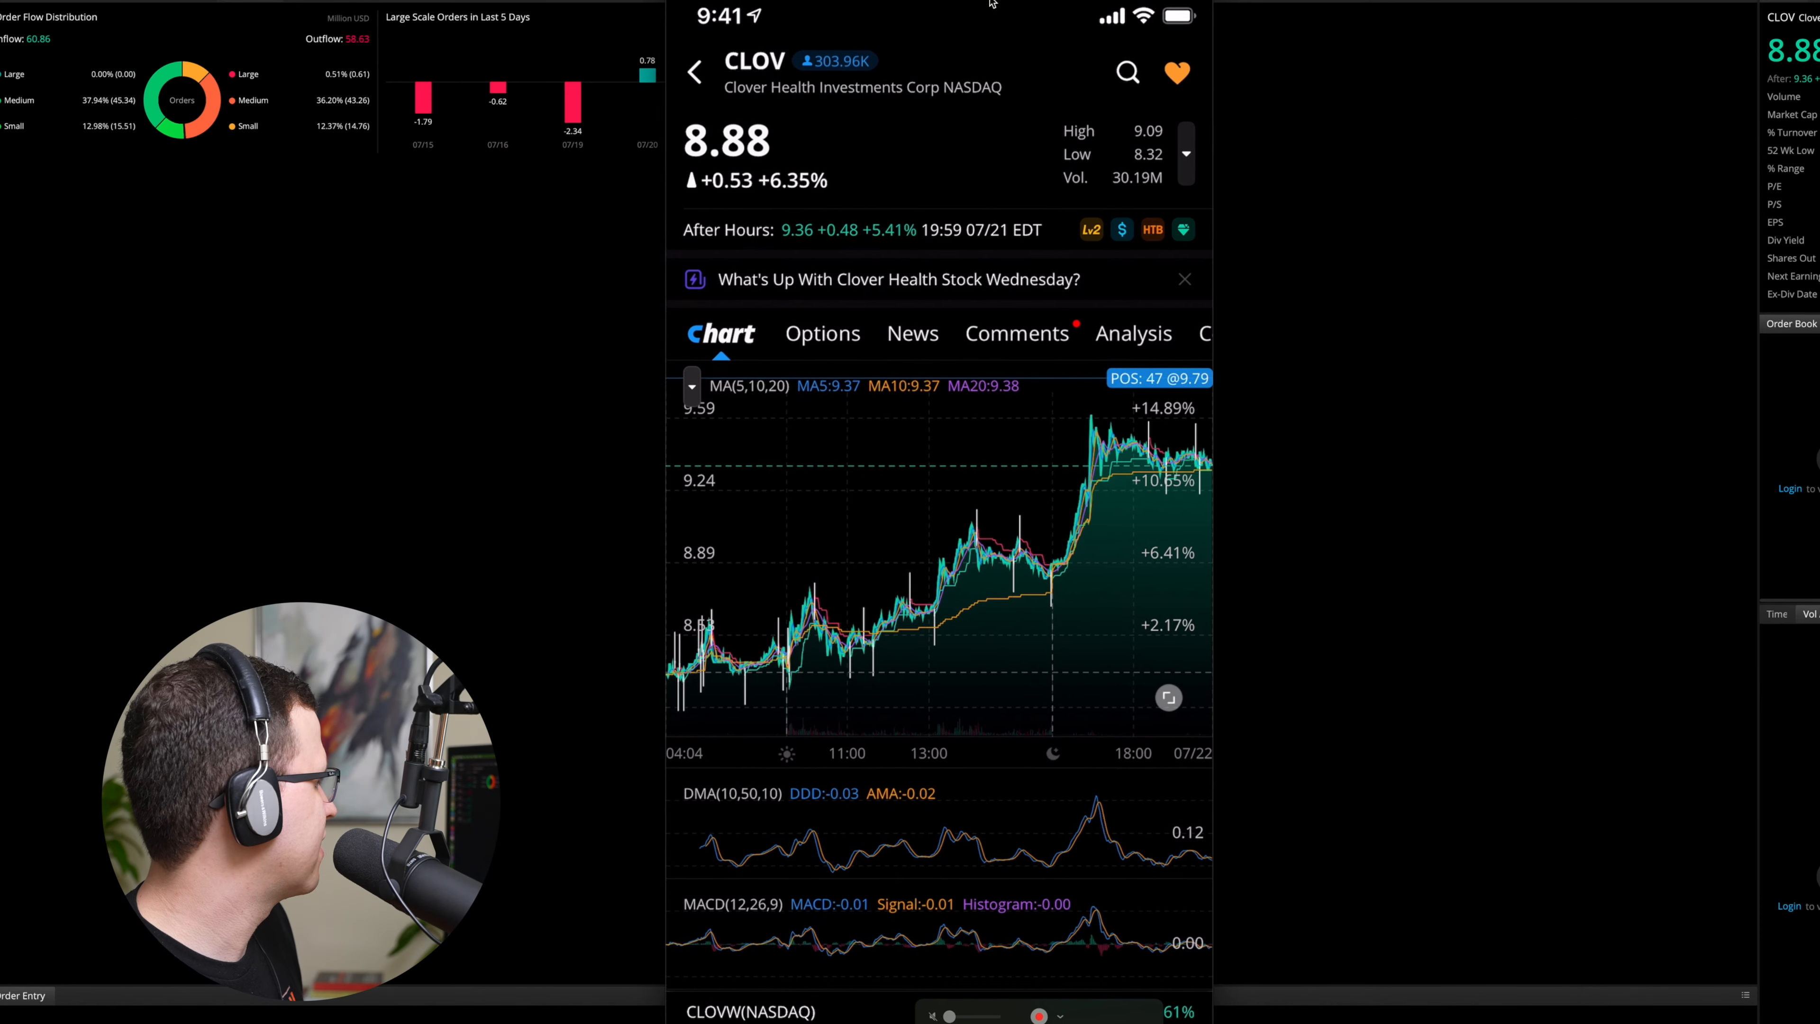
Show CLOV's Analysis page with 3 analysts at 67% underperform and 9.33 price target.
scroll(up, 3)
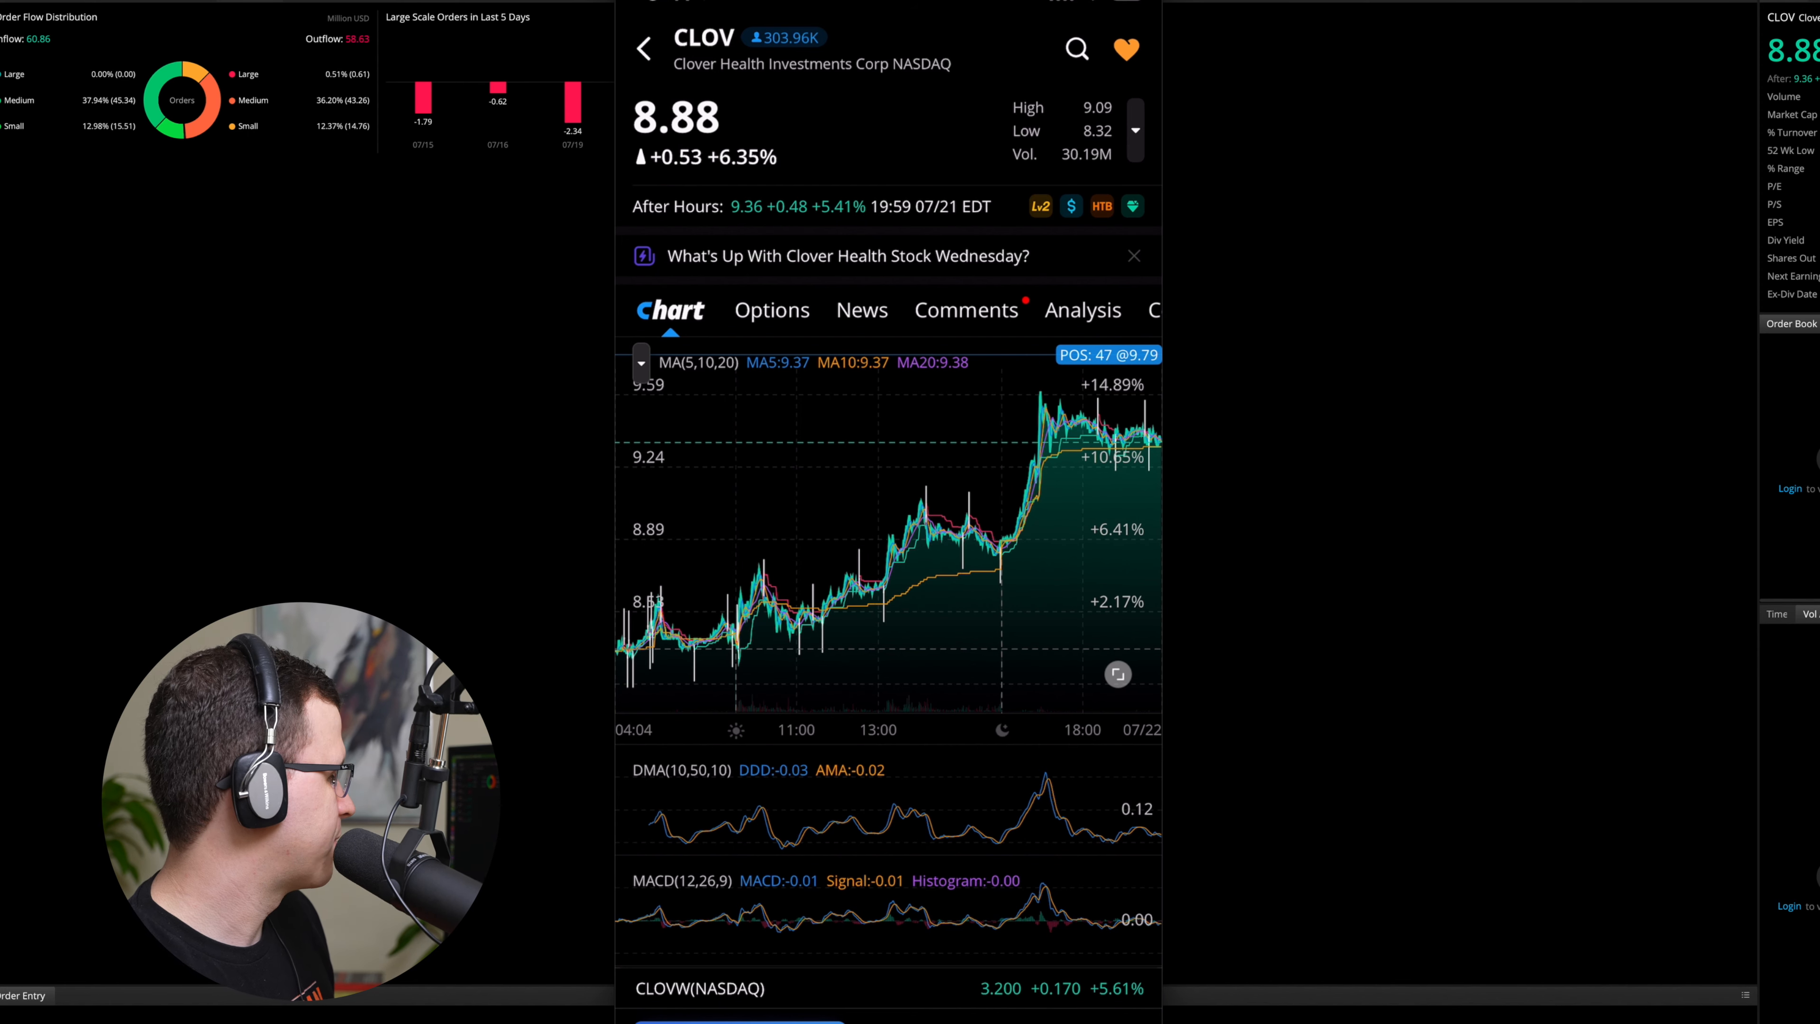
click(965, 310)
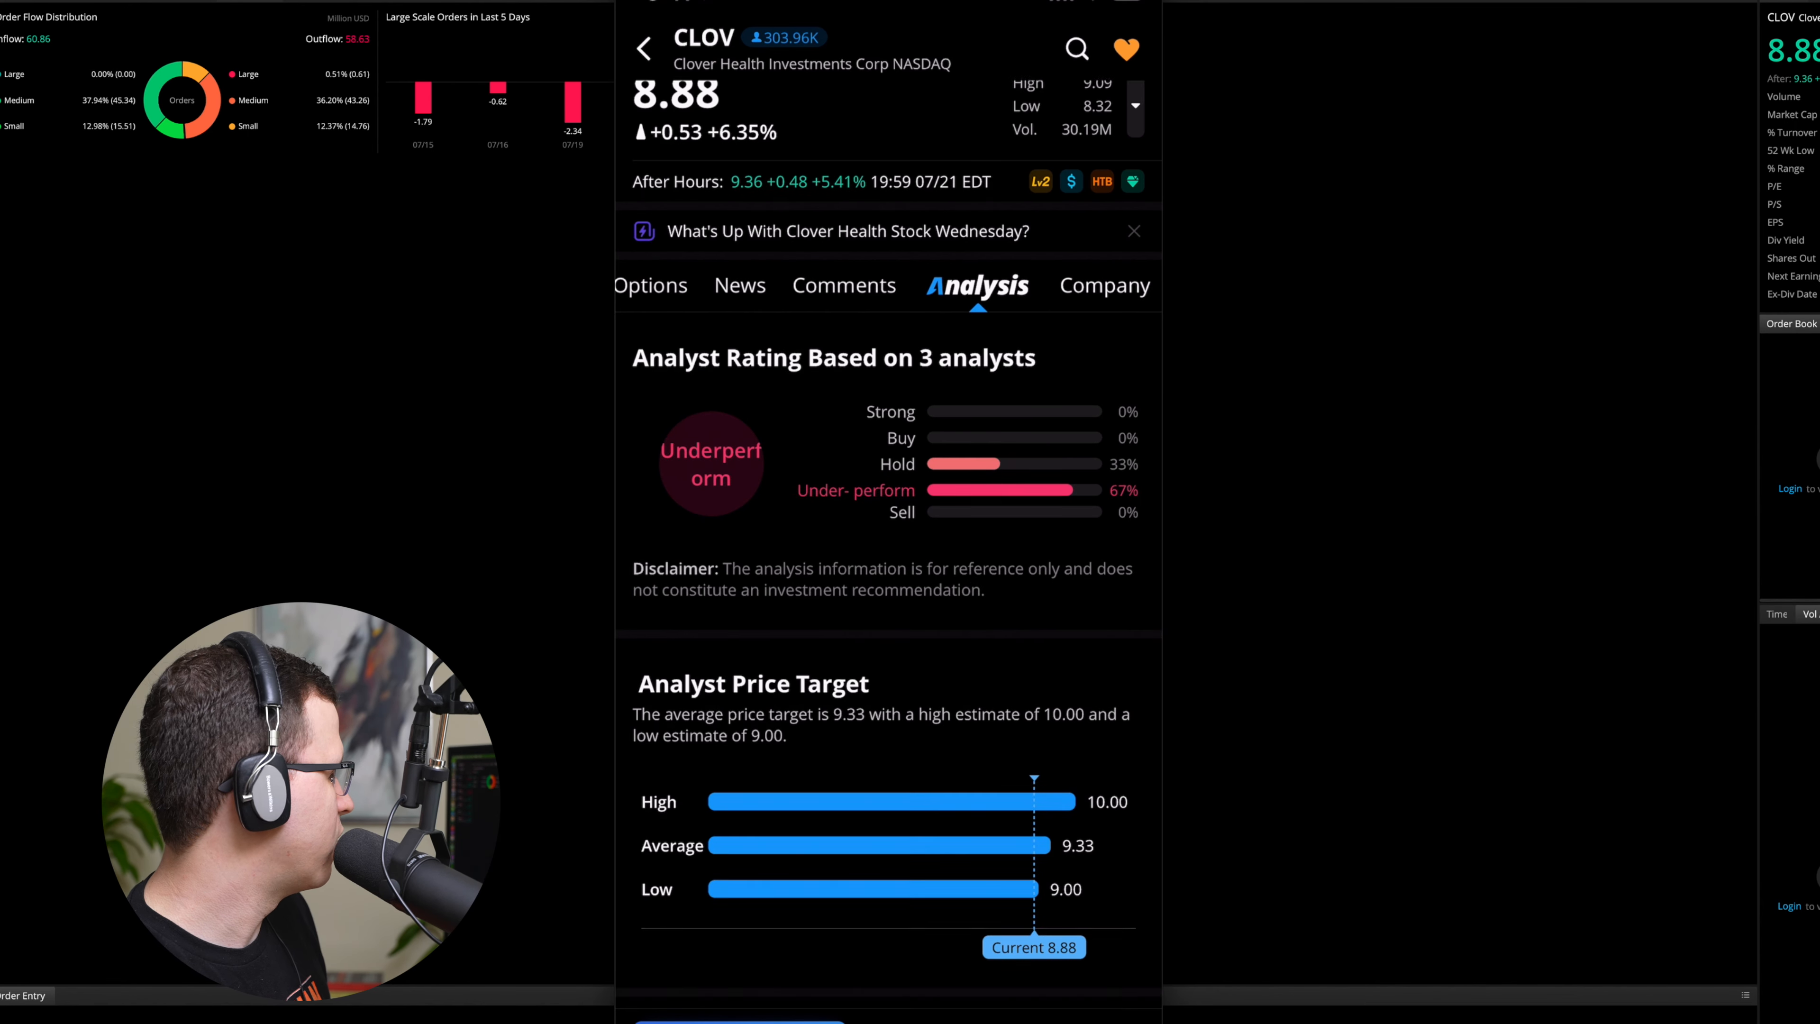
Reach Positions Cost Distribution (avg cost 18.17 vs 8.88) and open its Help Center explanation.
scroll(down, 3)
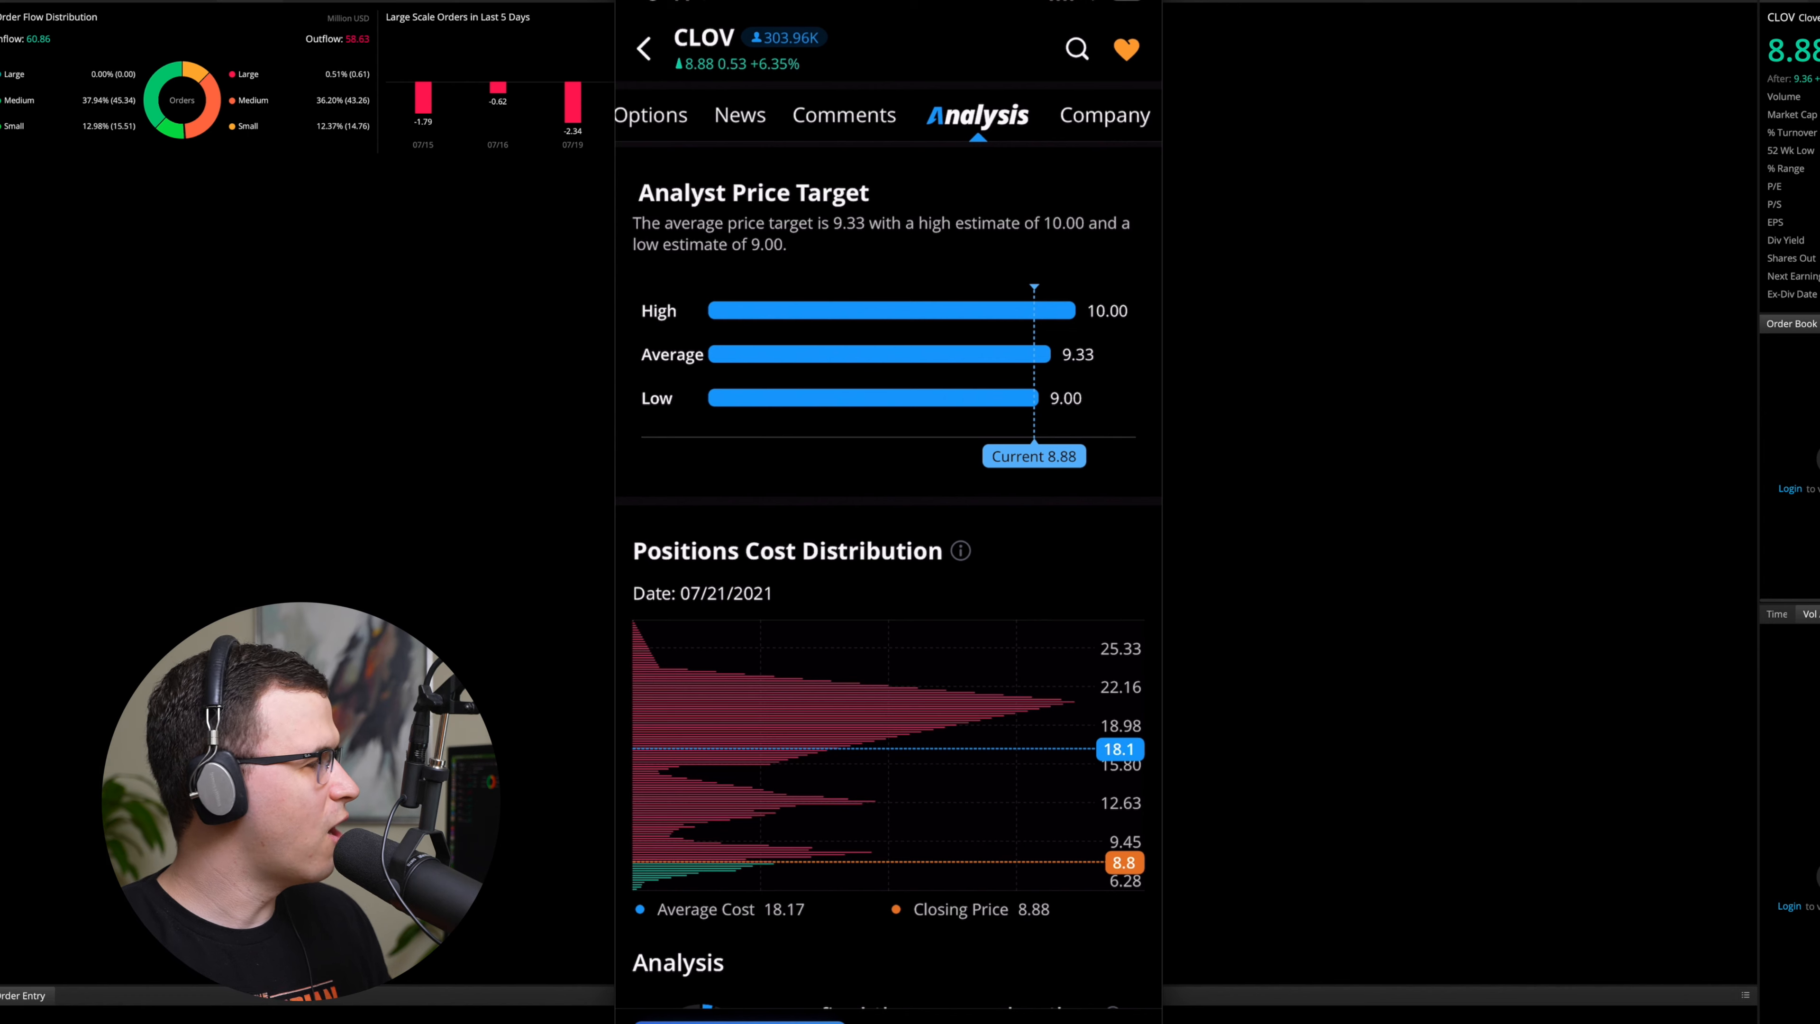
scroll(down, 3)
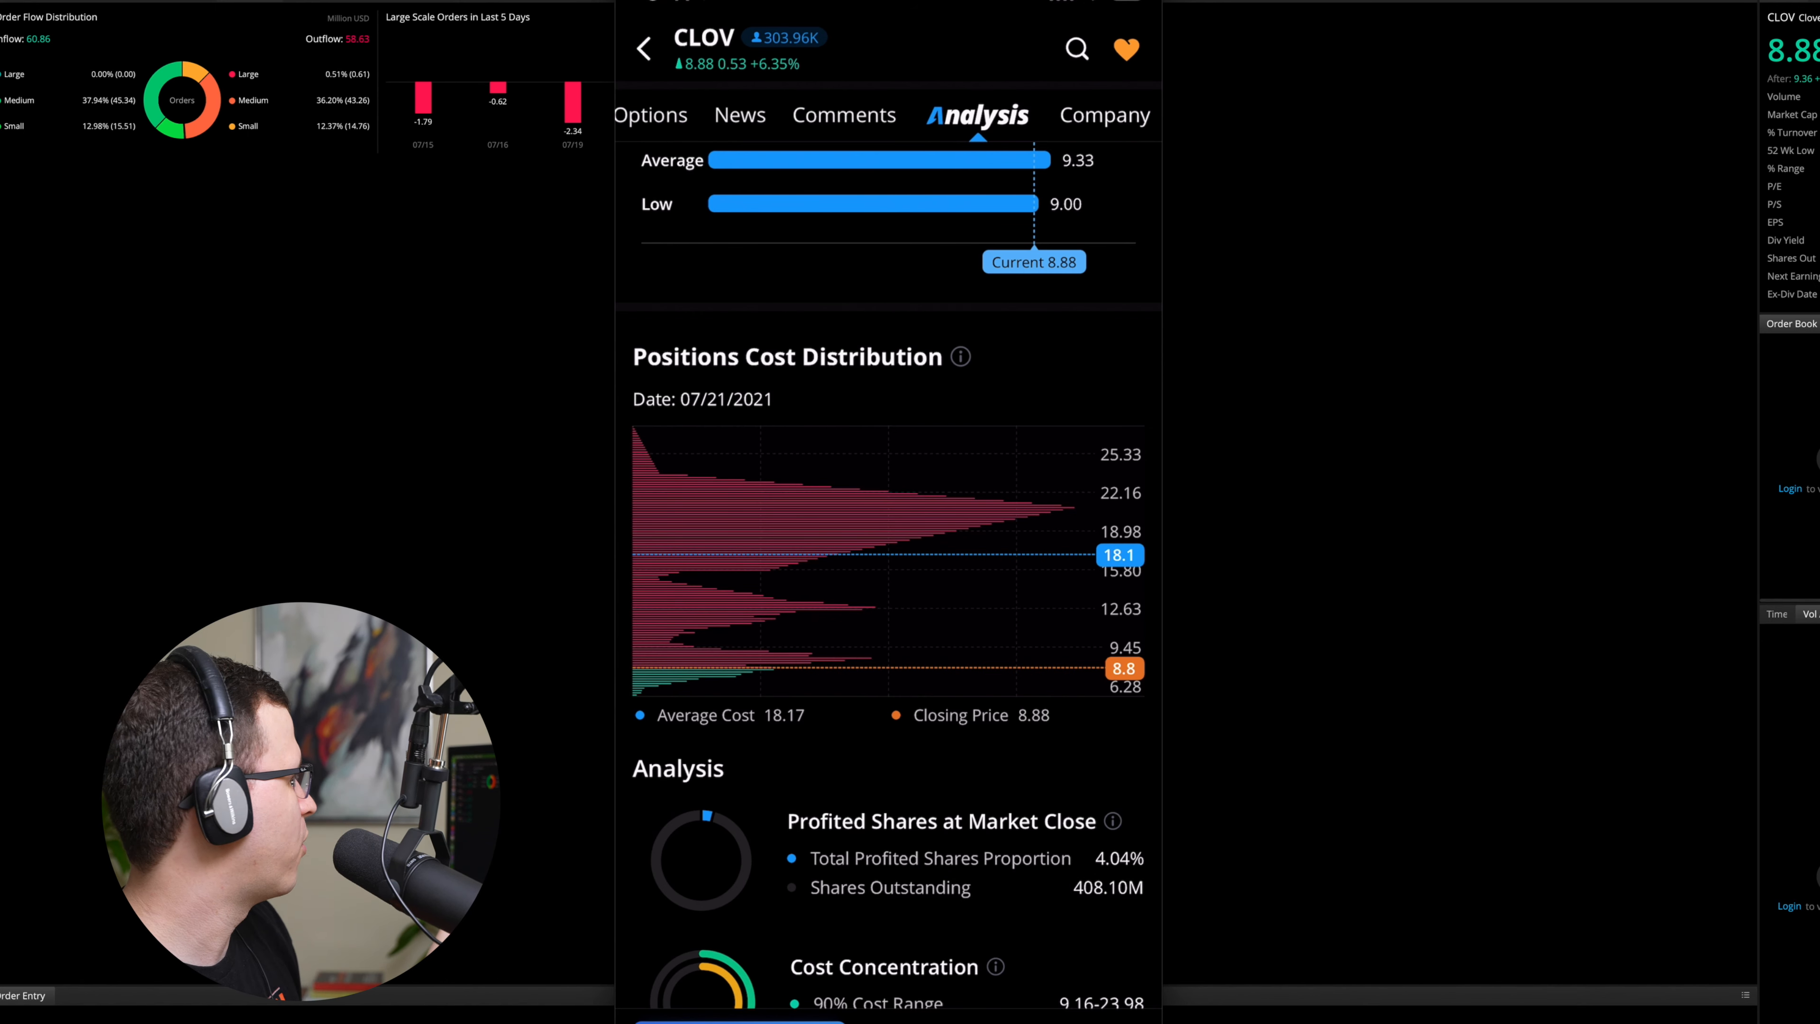
click(960, 356)
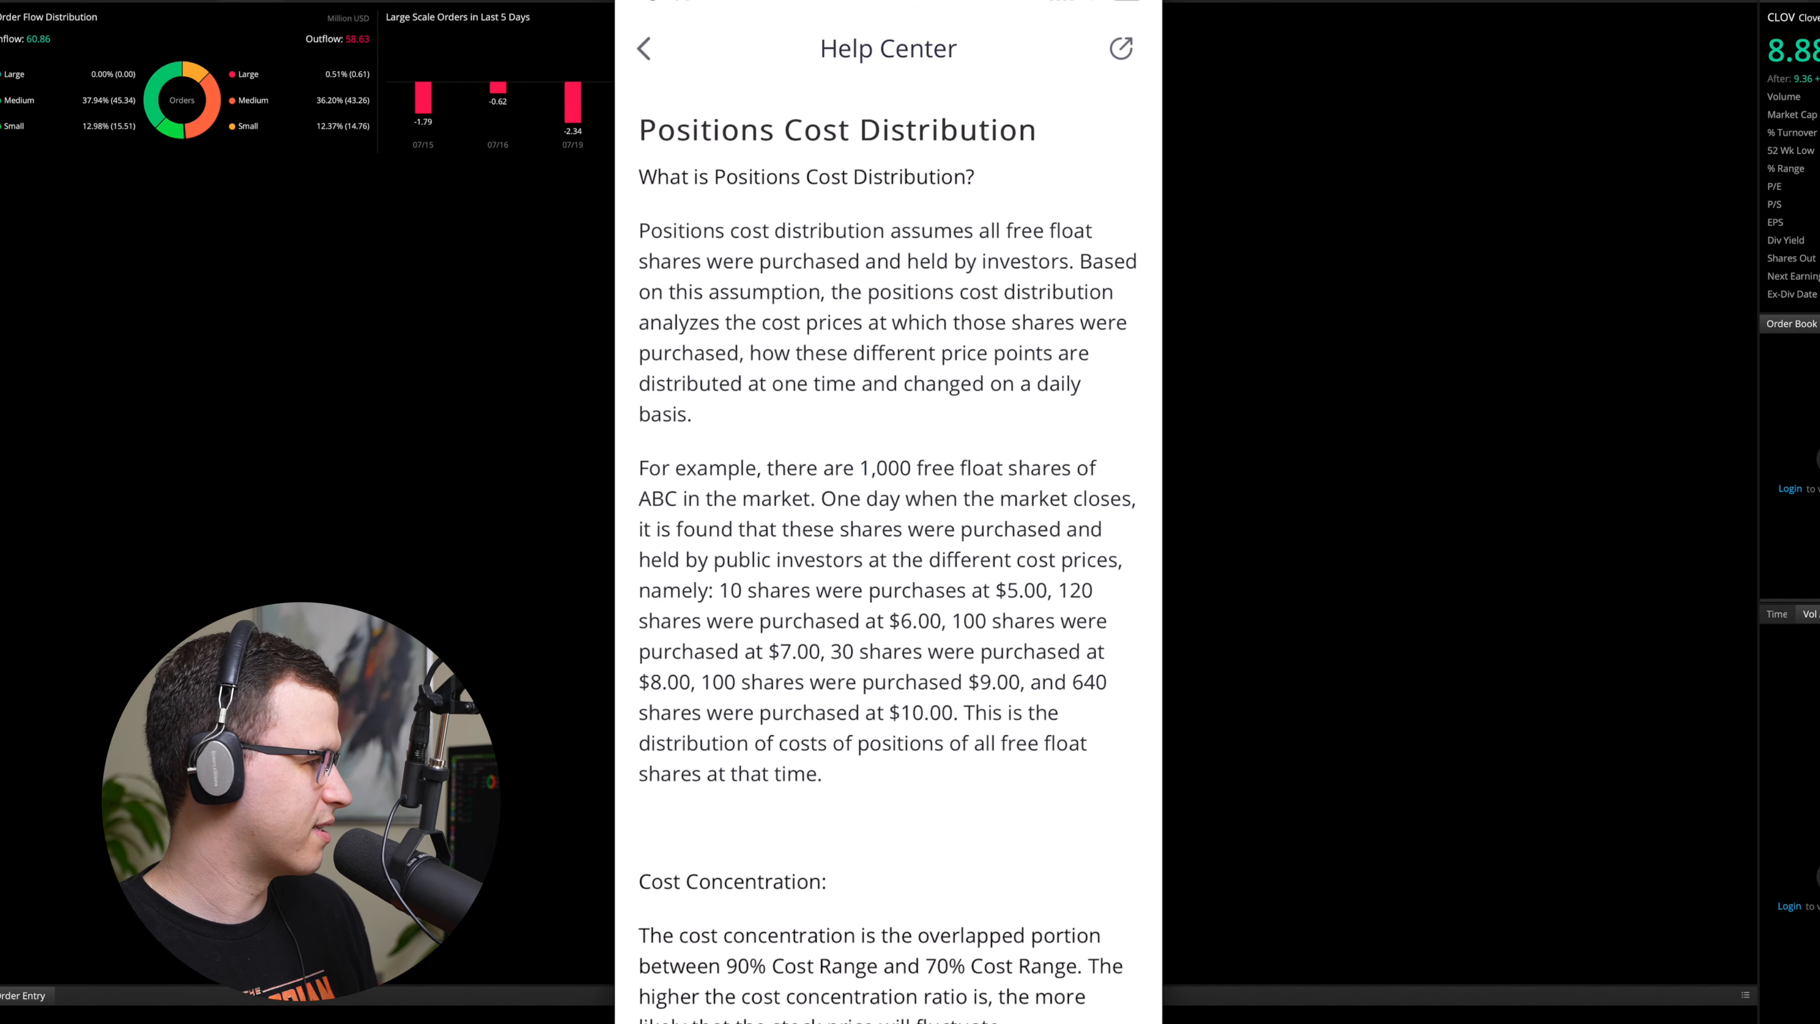
Return from the Help Center article to CLOV's Analysis data.
click(645, 48)
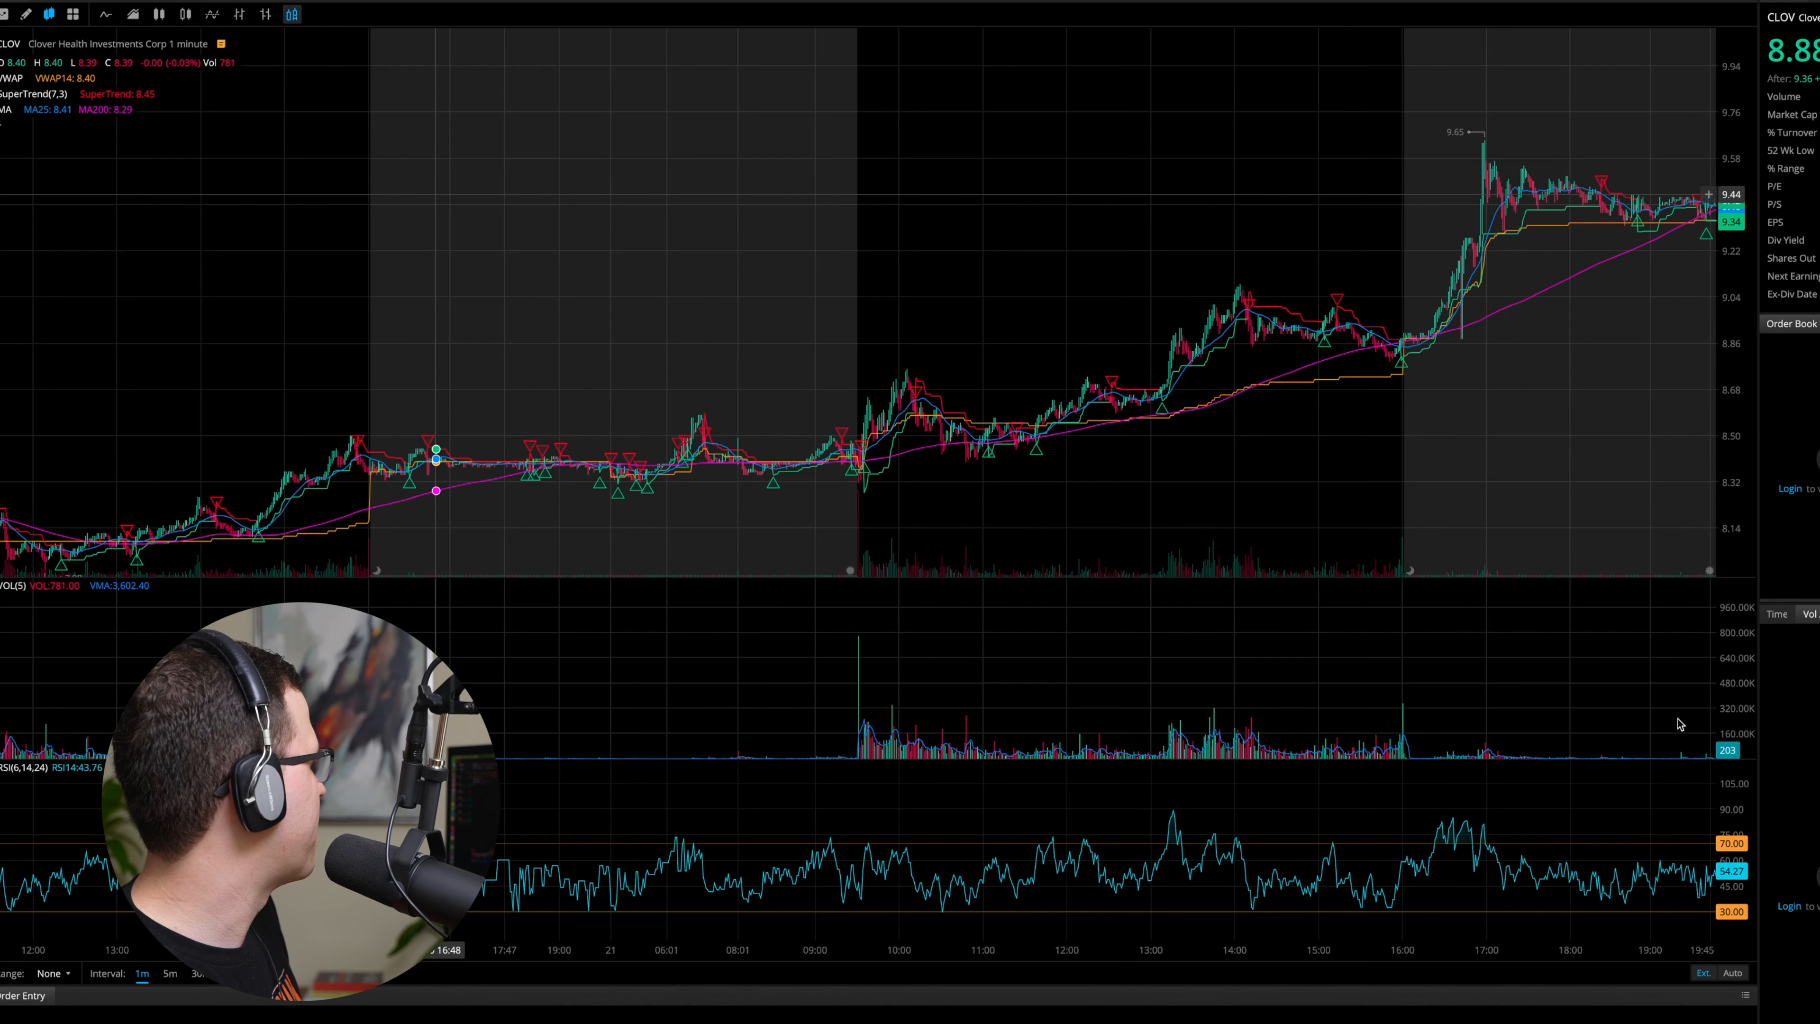
mouse_move(1529, 415)
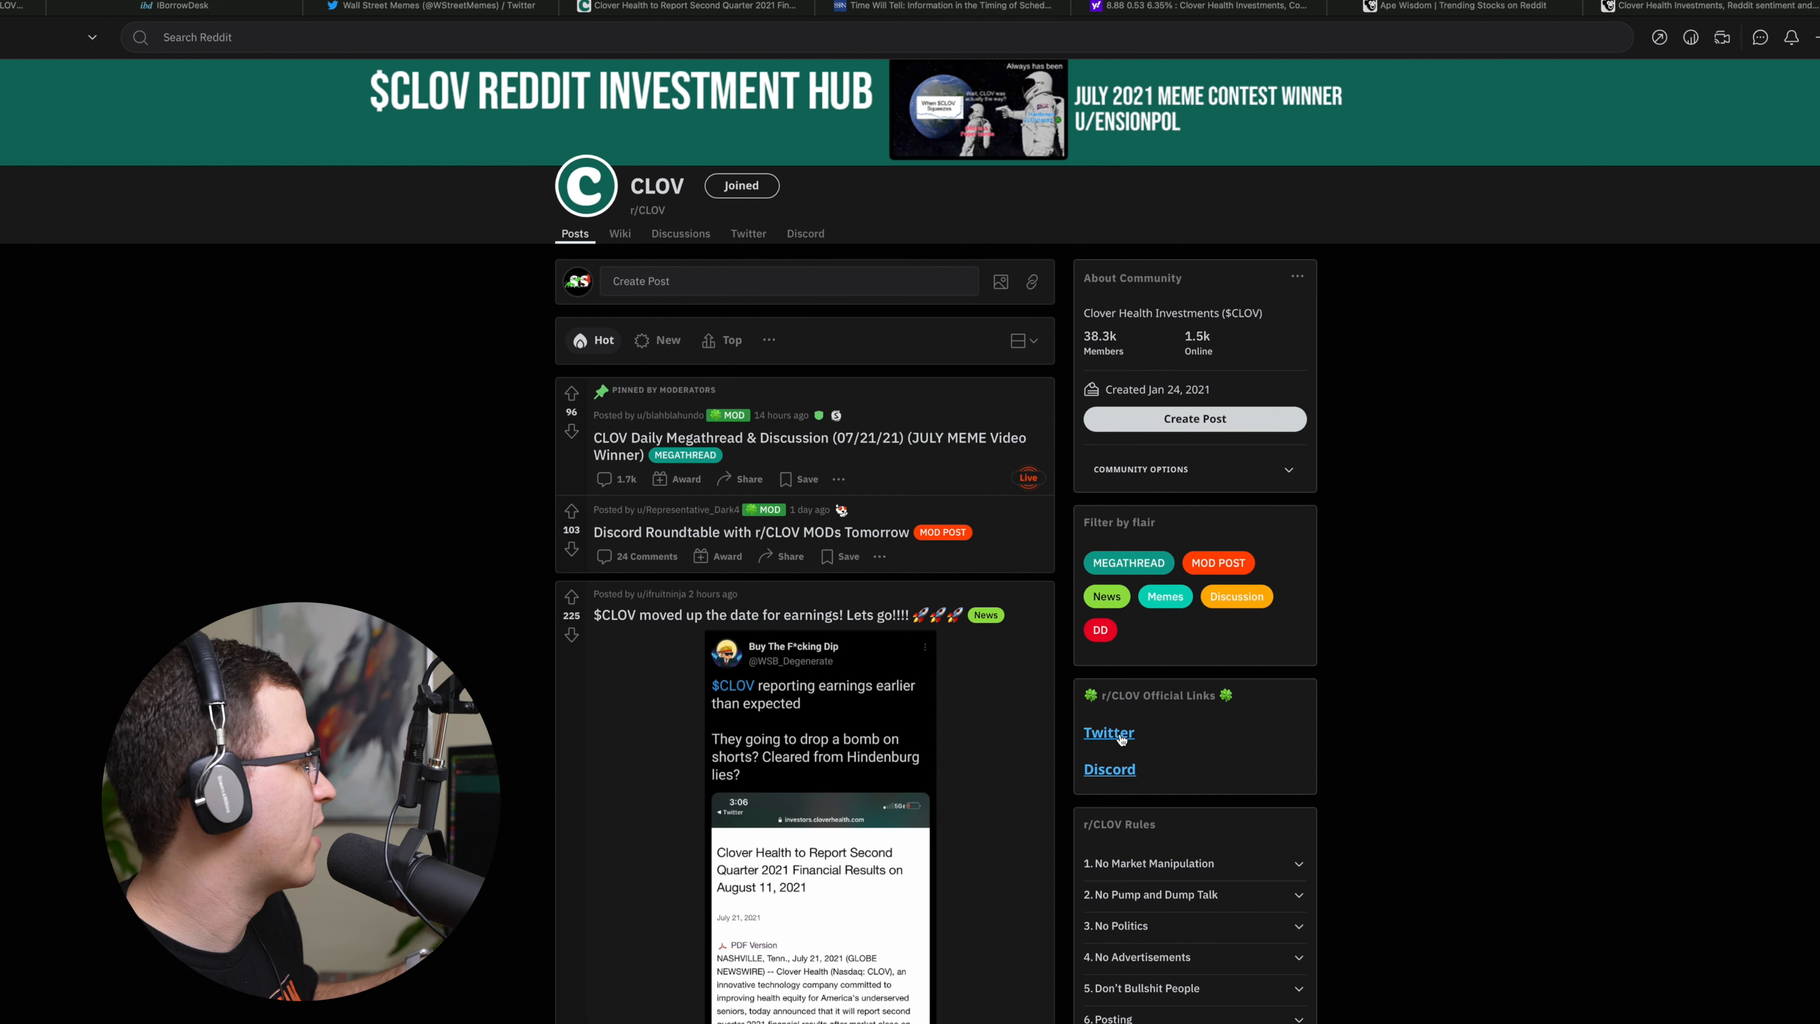
mouse_move(1099, 337)
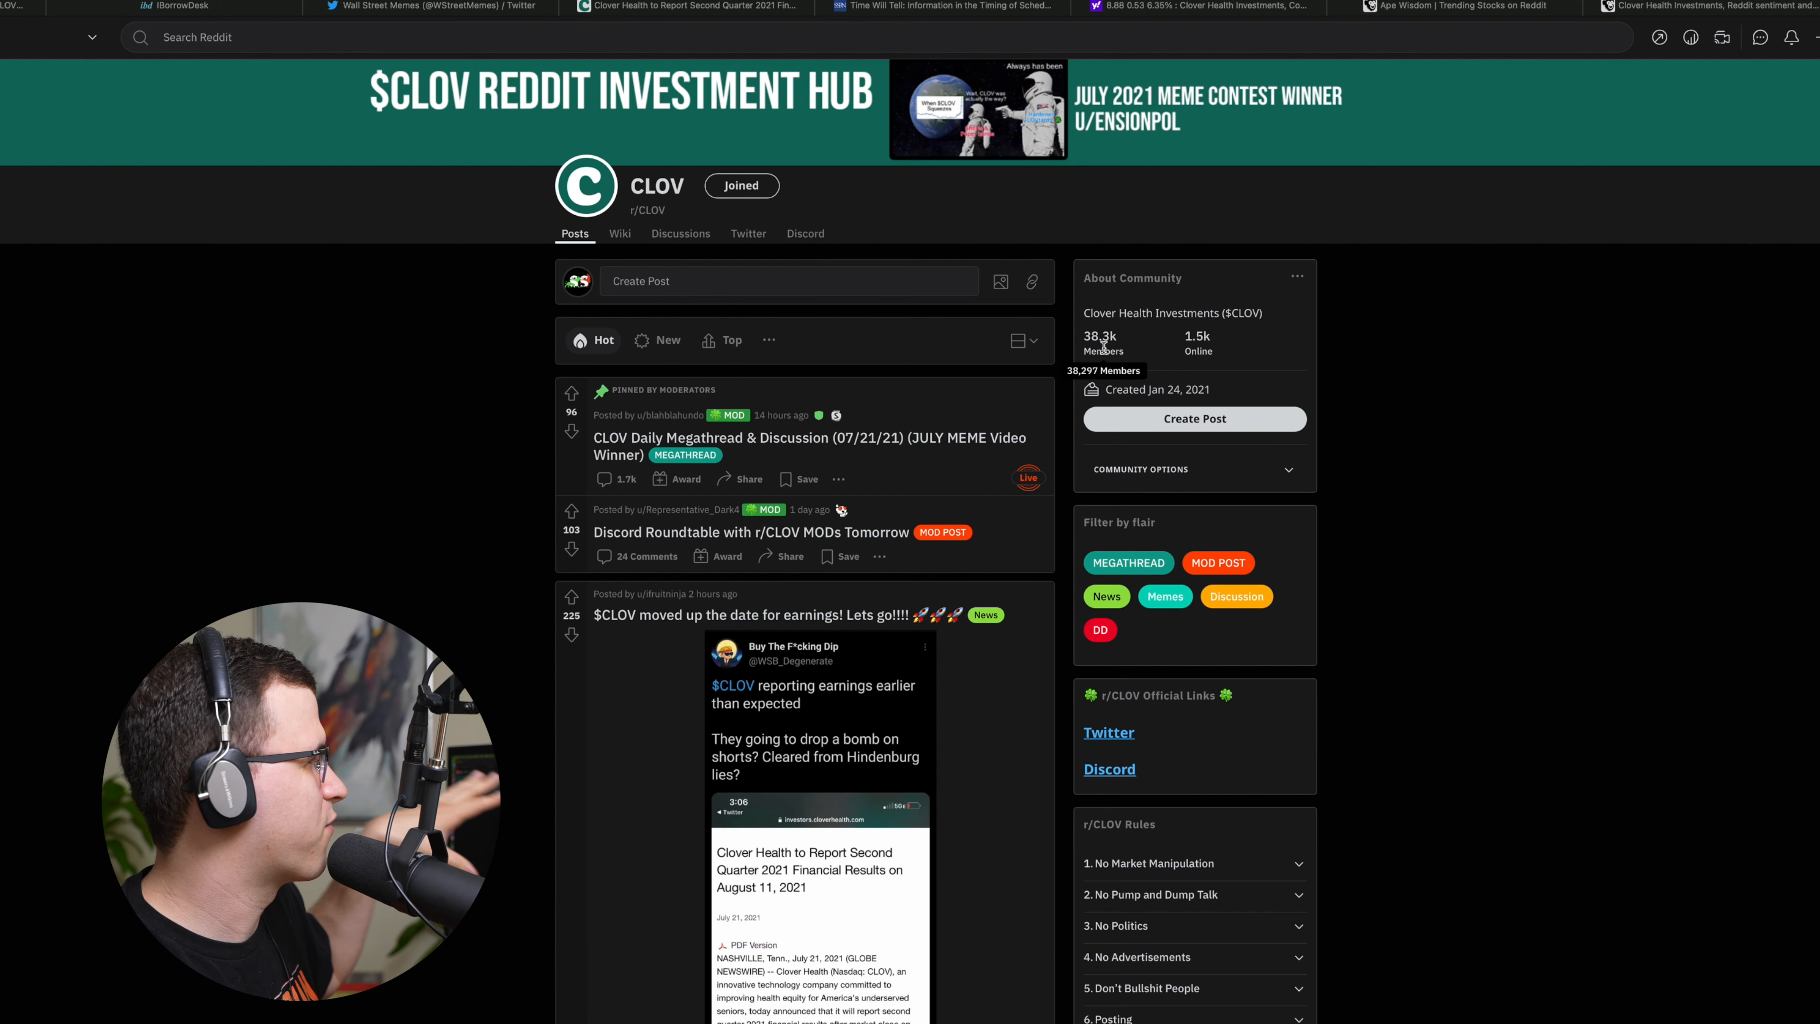